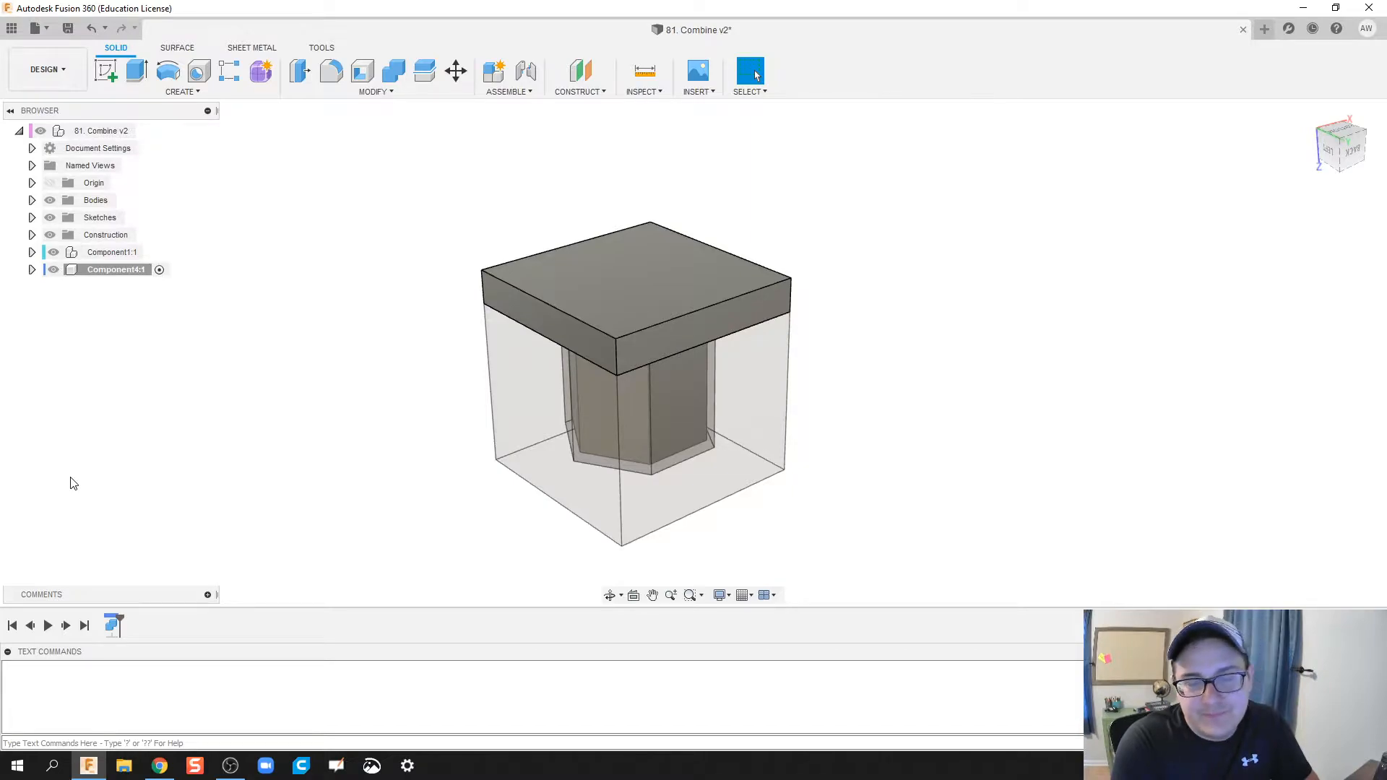
mouse_move(222, 549)
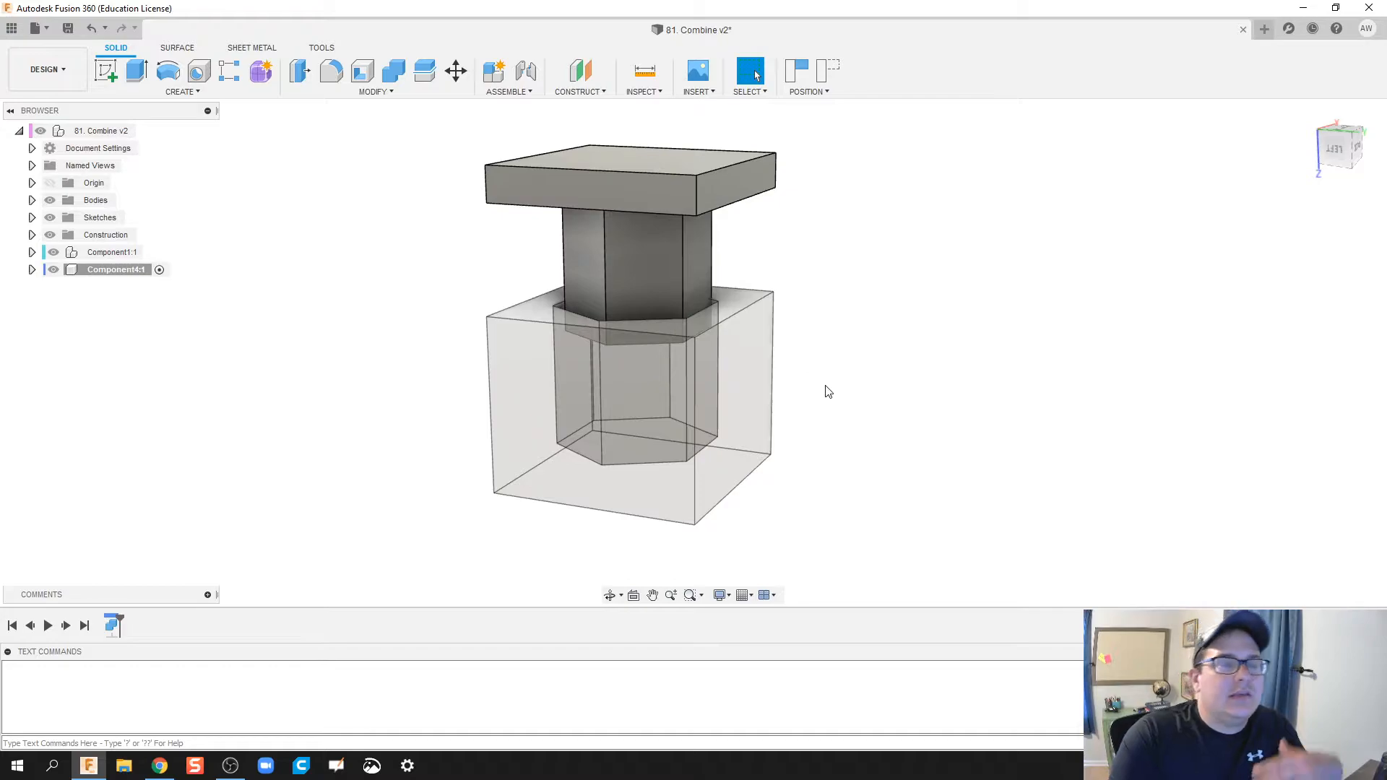
mouse_move(764, 292)
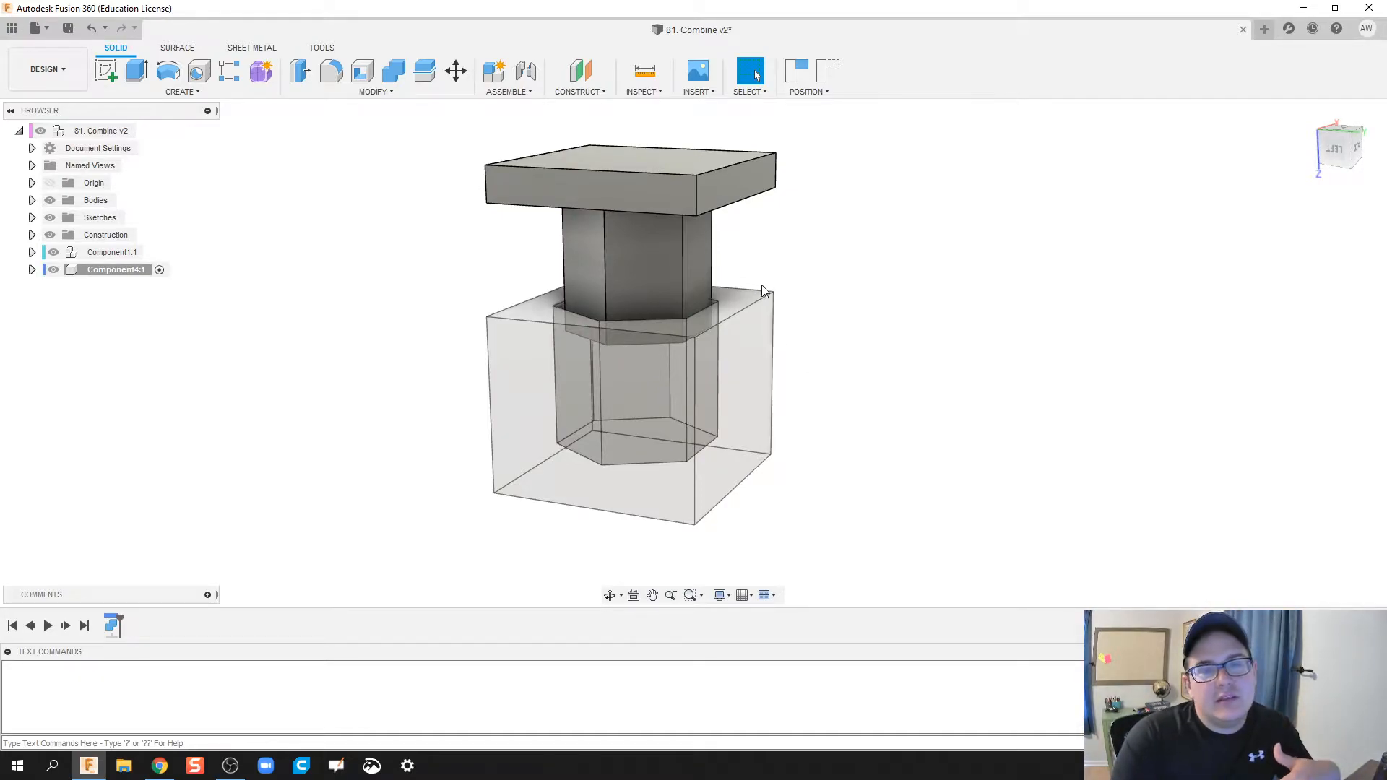
mouse_move(885, 328)
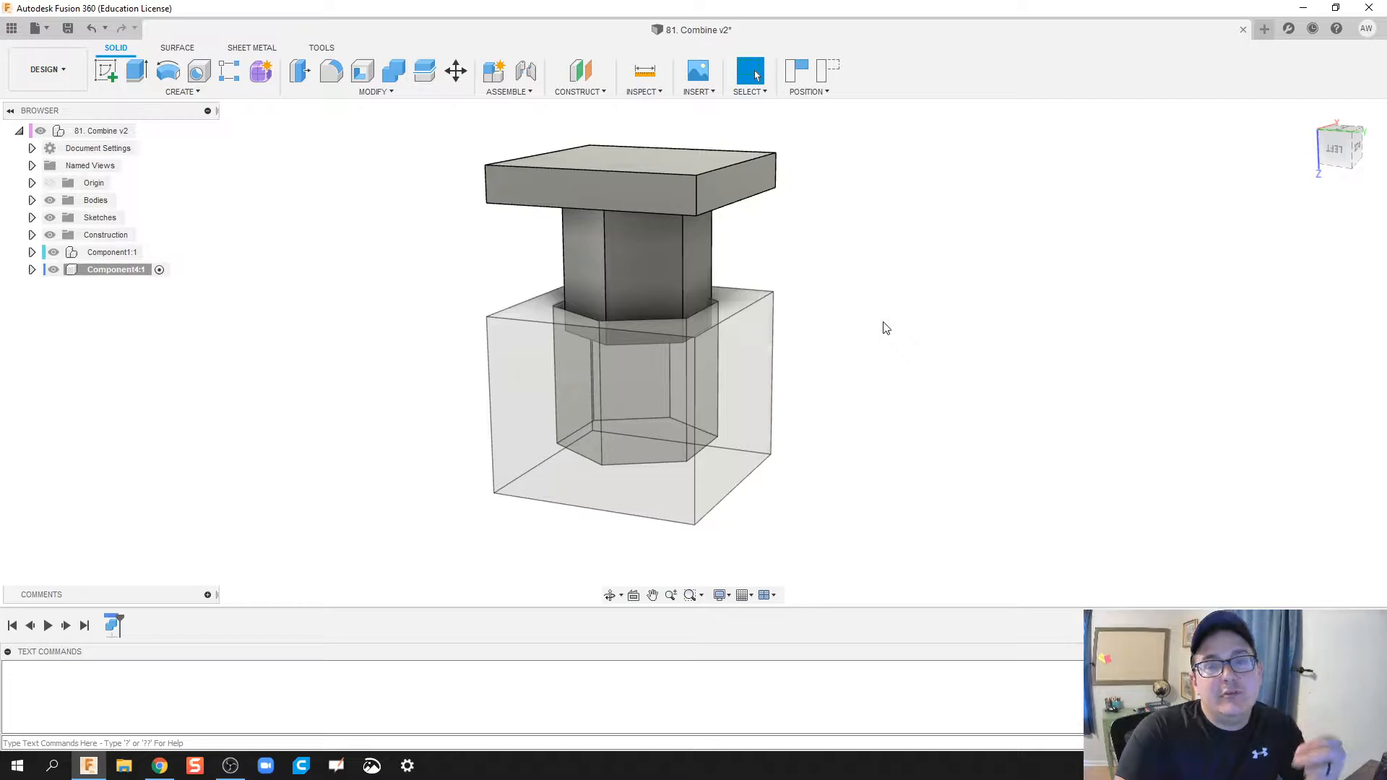
mouse_move(862, 327)
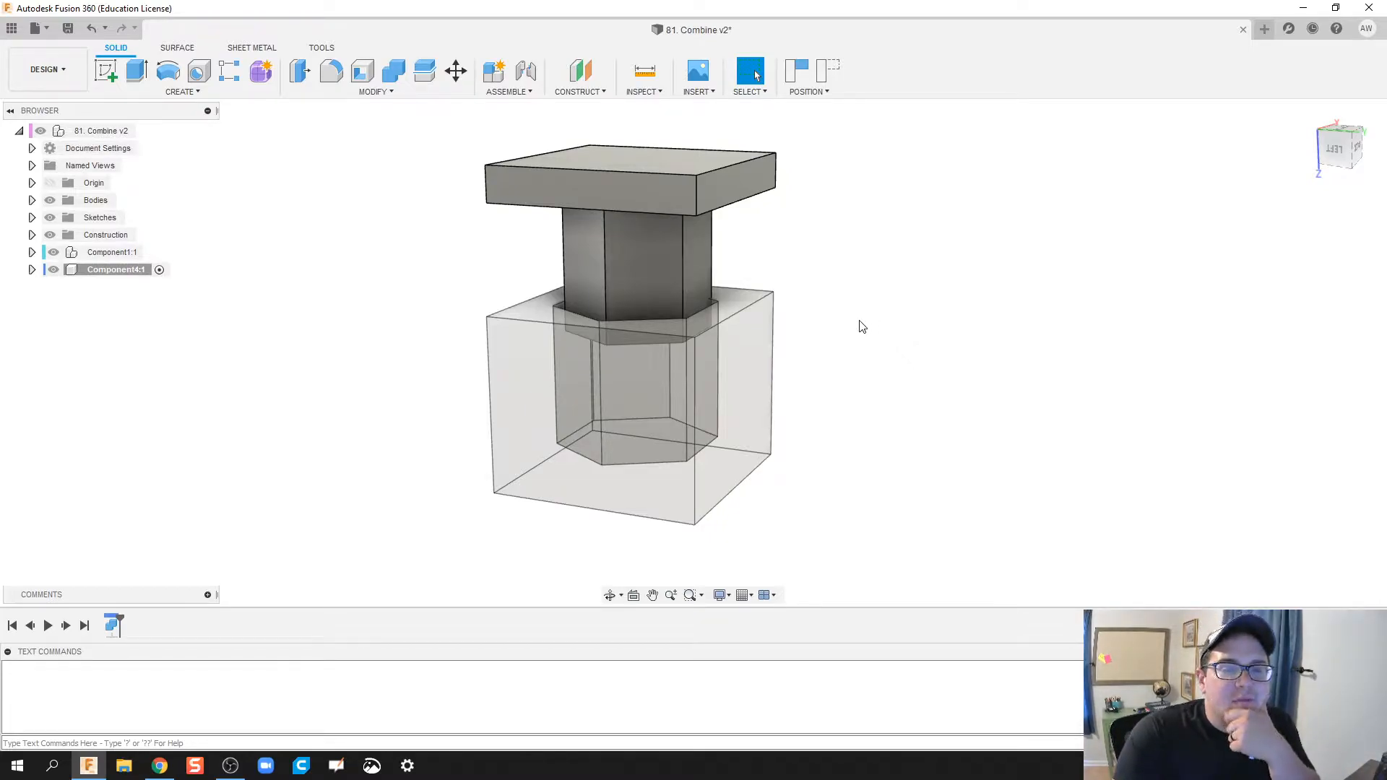
mouse_move(867, 317)
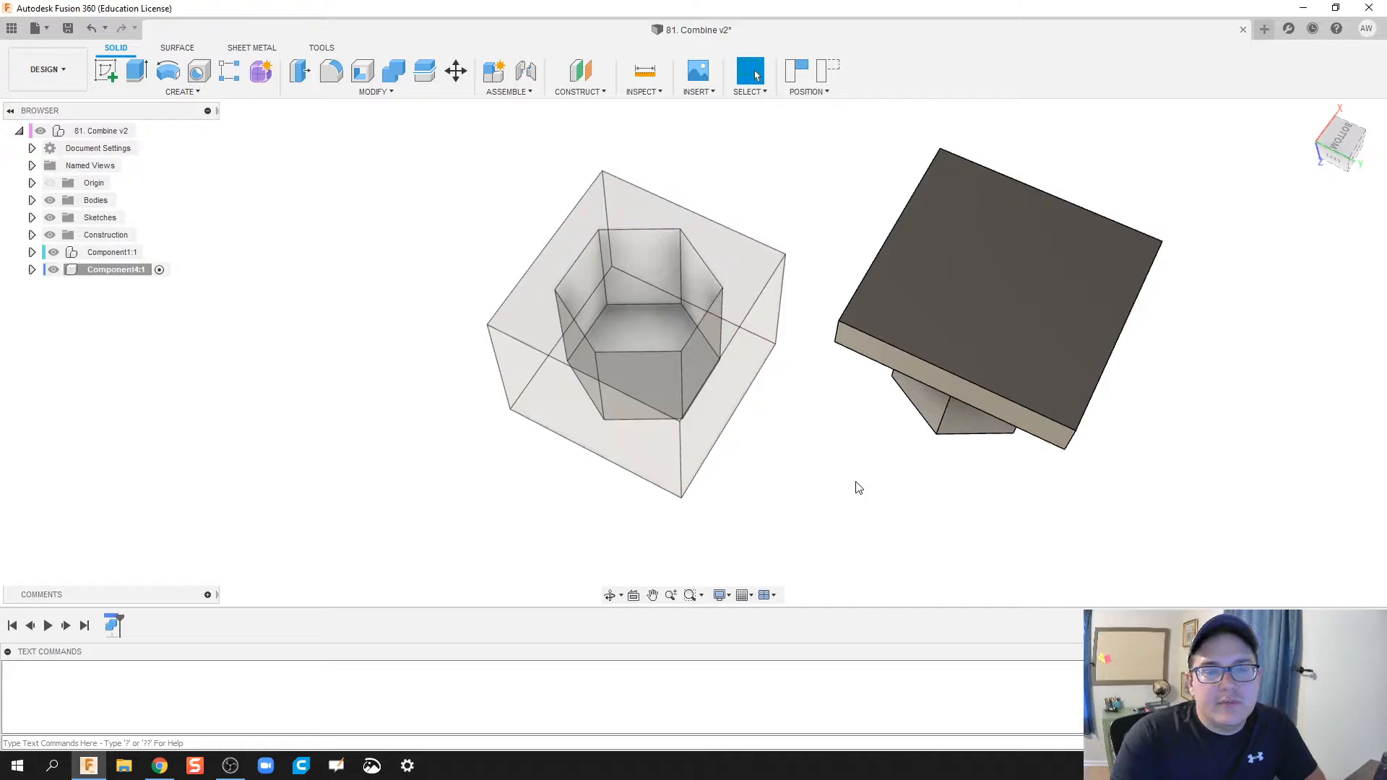
mouse_move(840, 488)
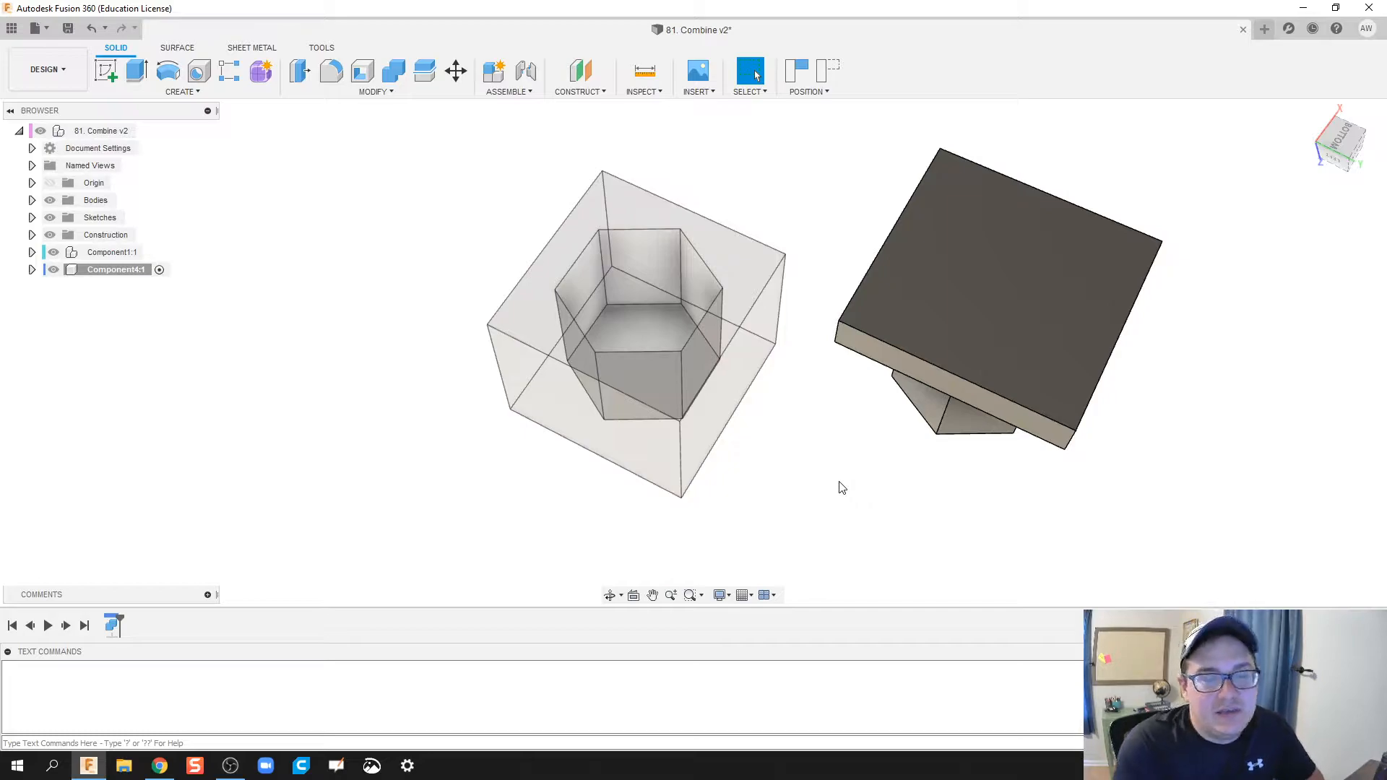
mouse_move(804, 466)
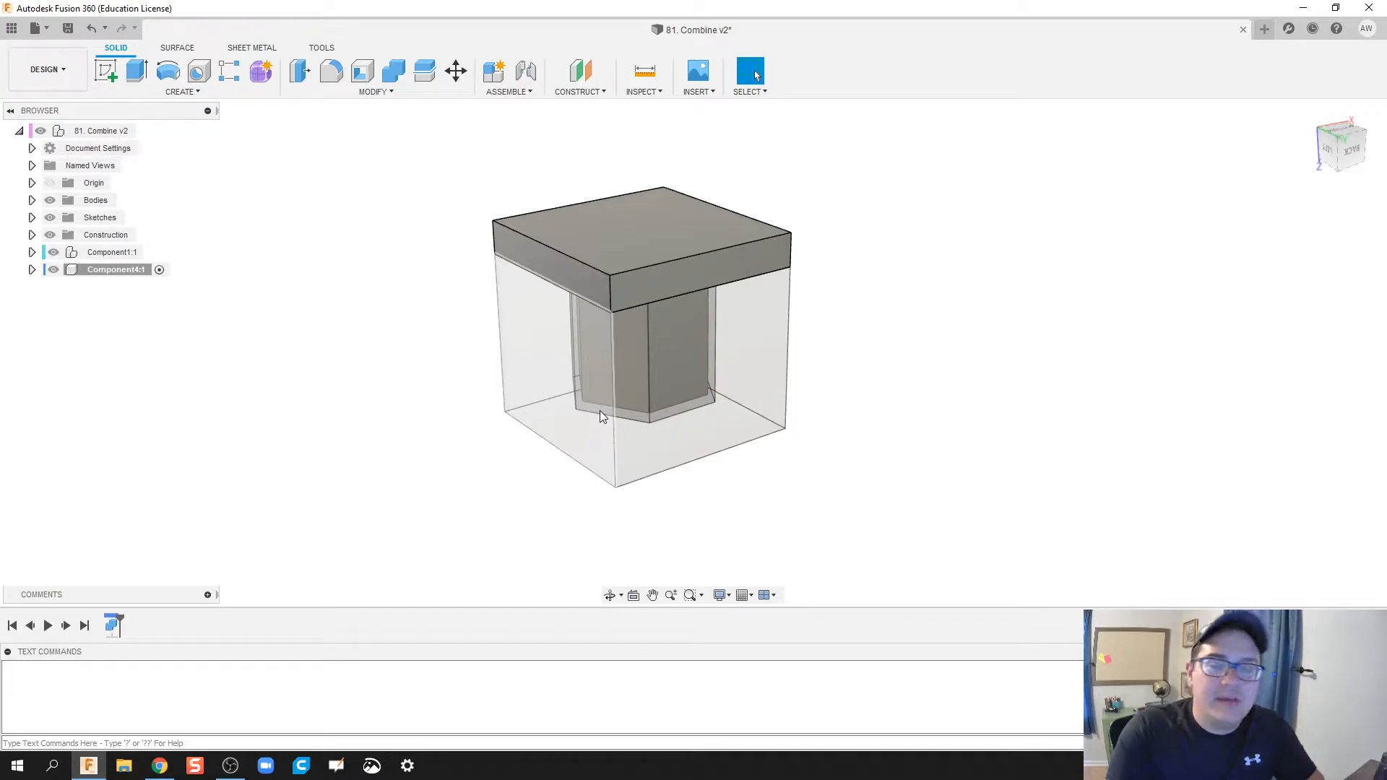
mouse_move(573, 421)
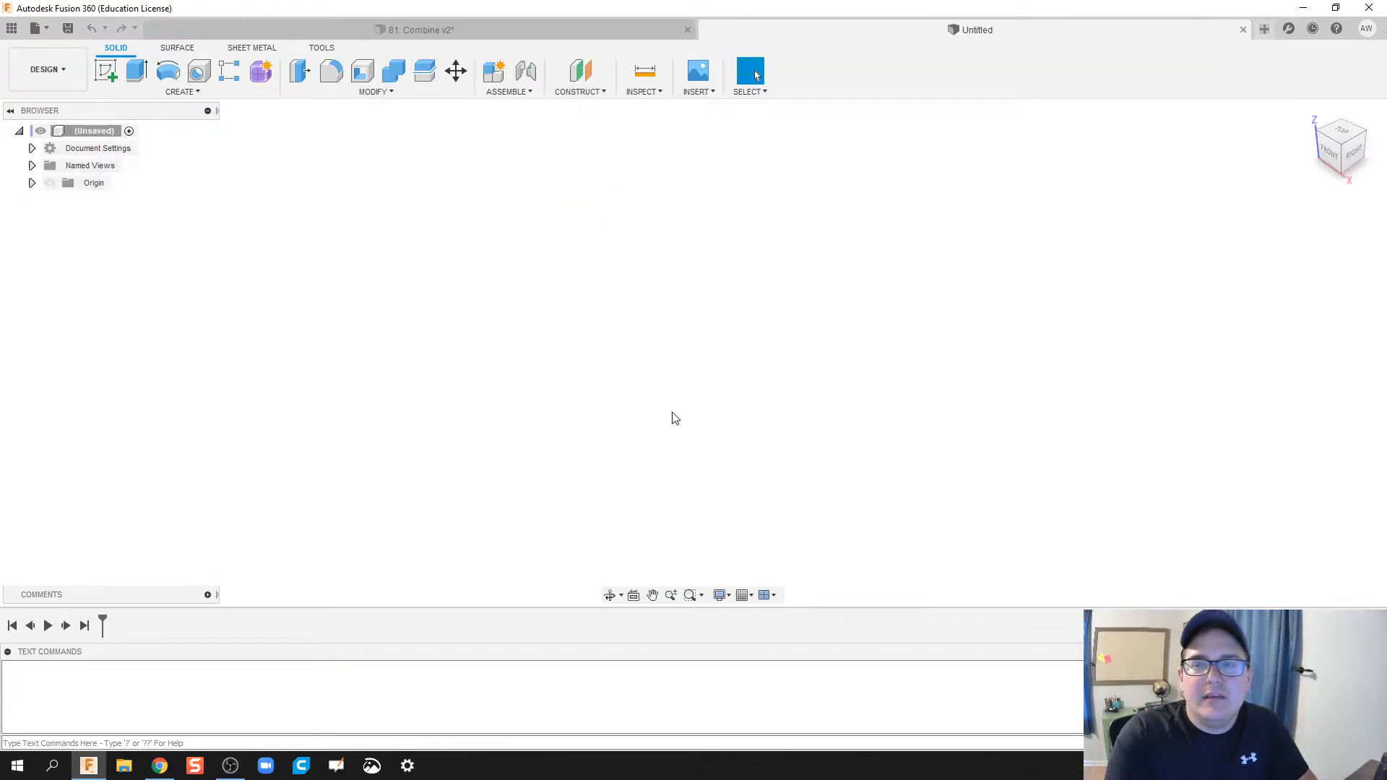
Sketch a centred hexagon on the top base plane.
left_click(44, 70)
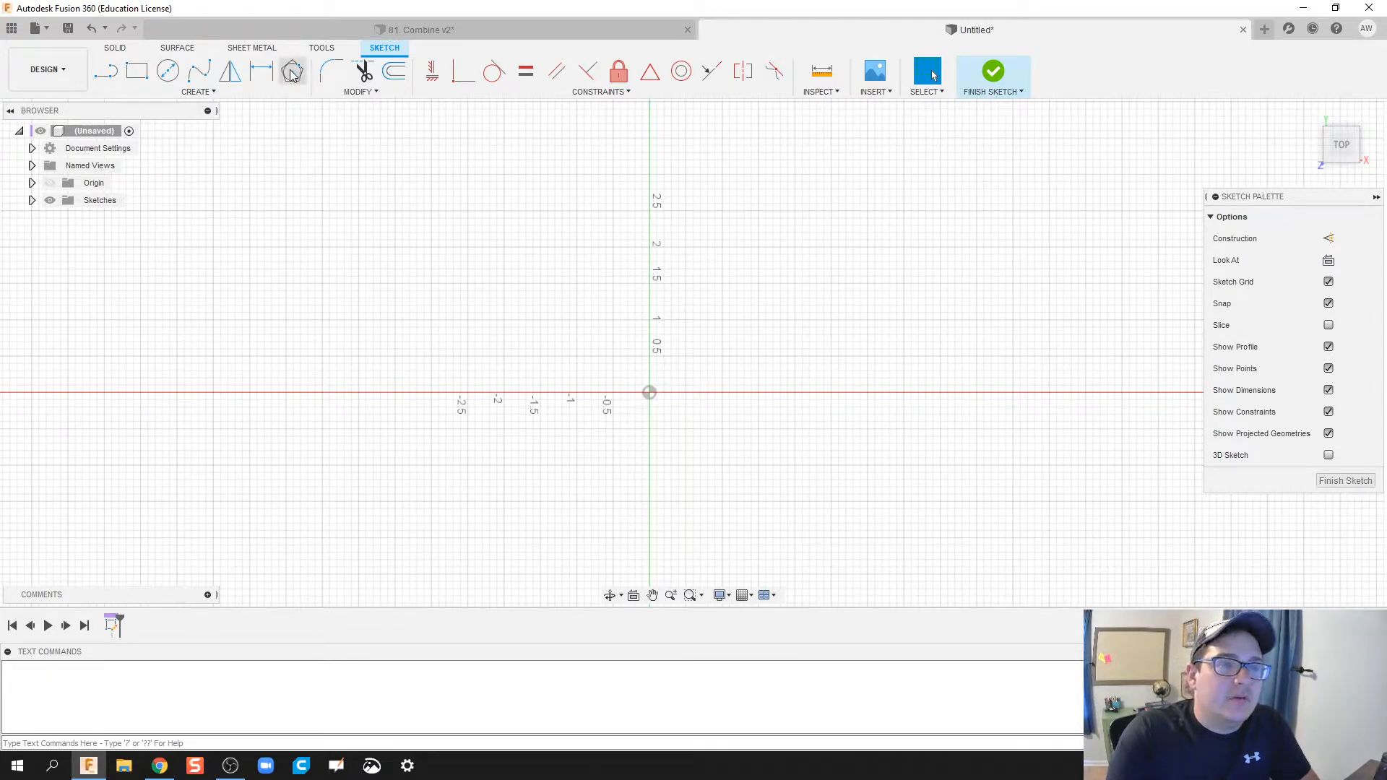
left_click(292, 72)
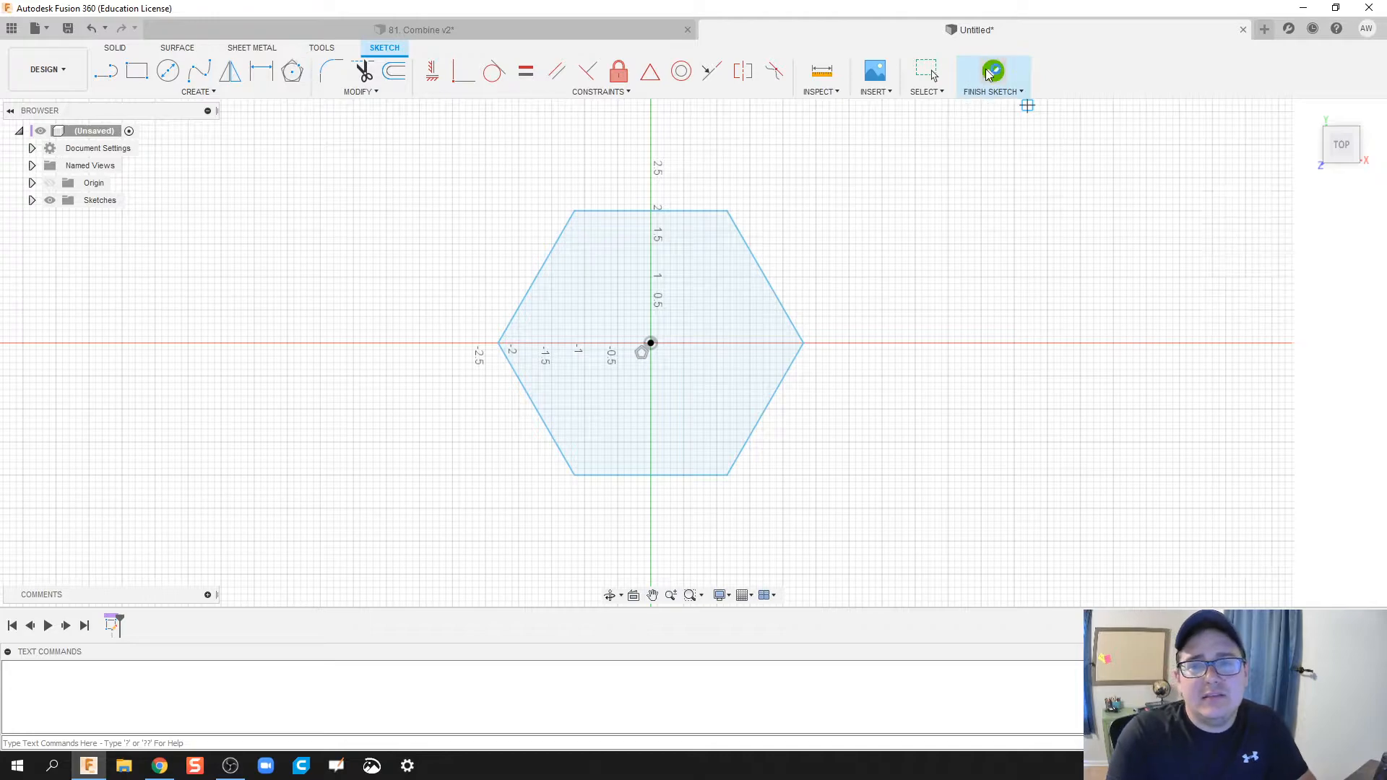
left_click(993, 75)
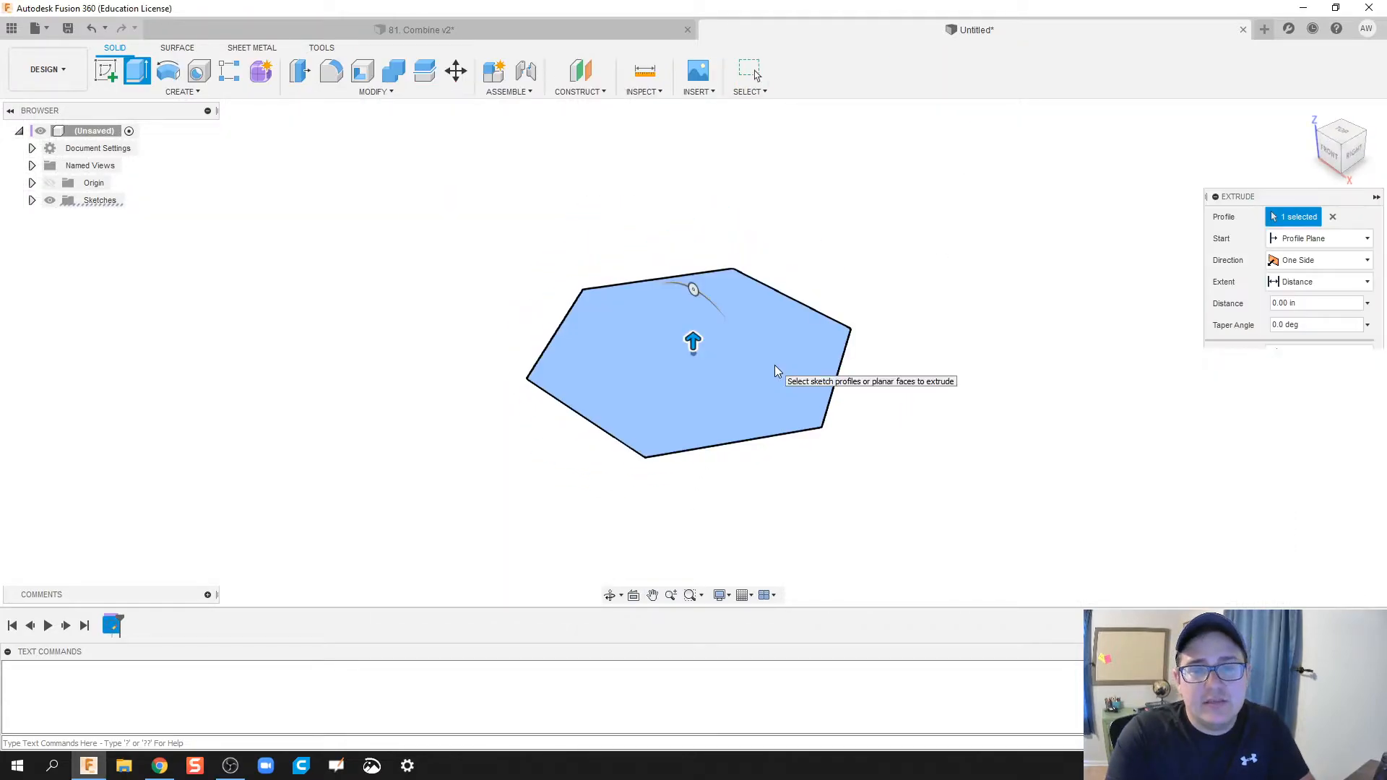
Extrude the hexagon 4.00 in into a solid prism.
left_click_drag(693, 343, 693, 147)
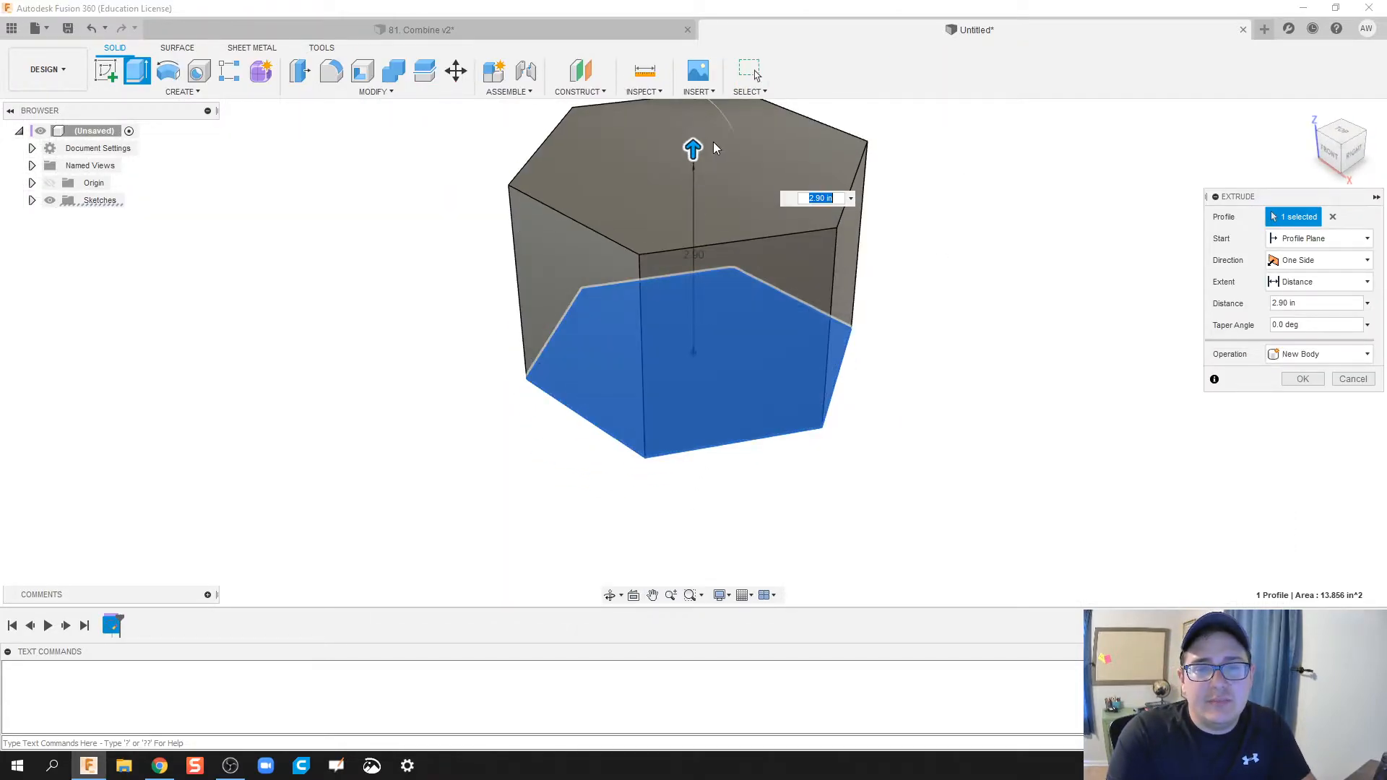
left_click_drag(693, 148, 684, 272)
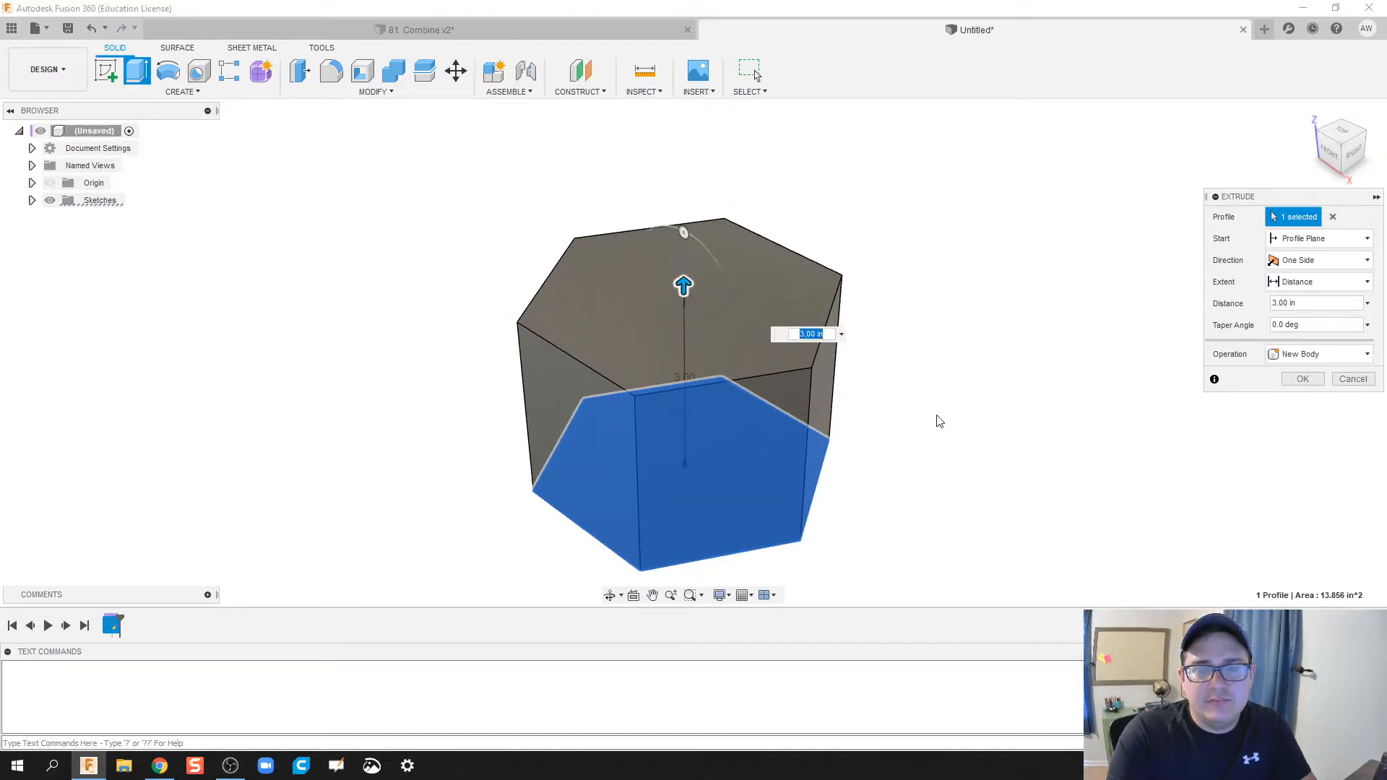
mouse_move(681, 312)
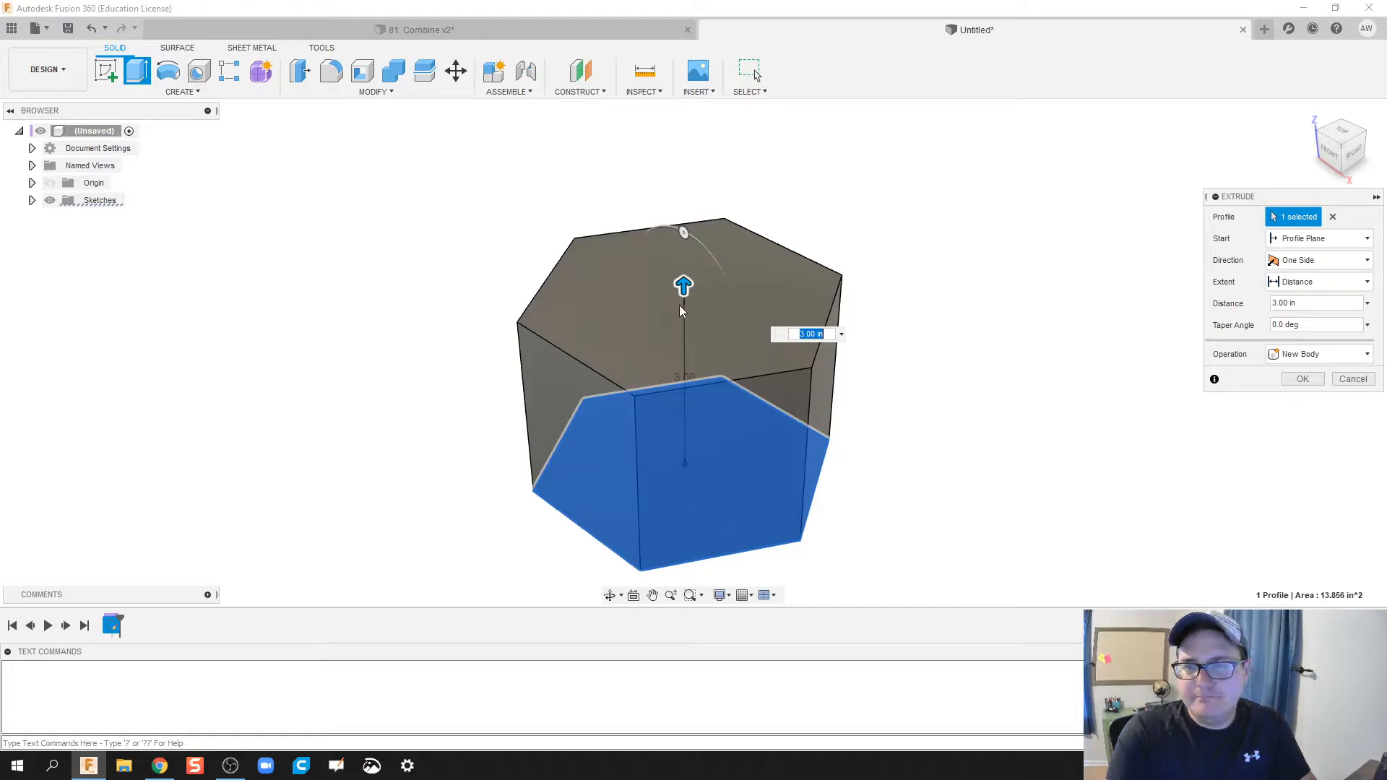
left_click_drag(682, 285, 683, 220)
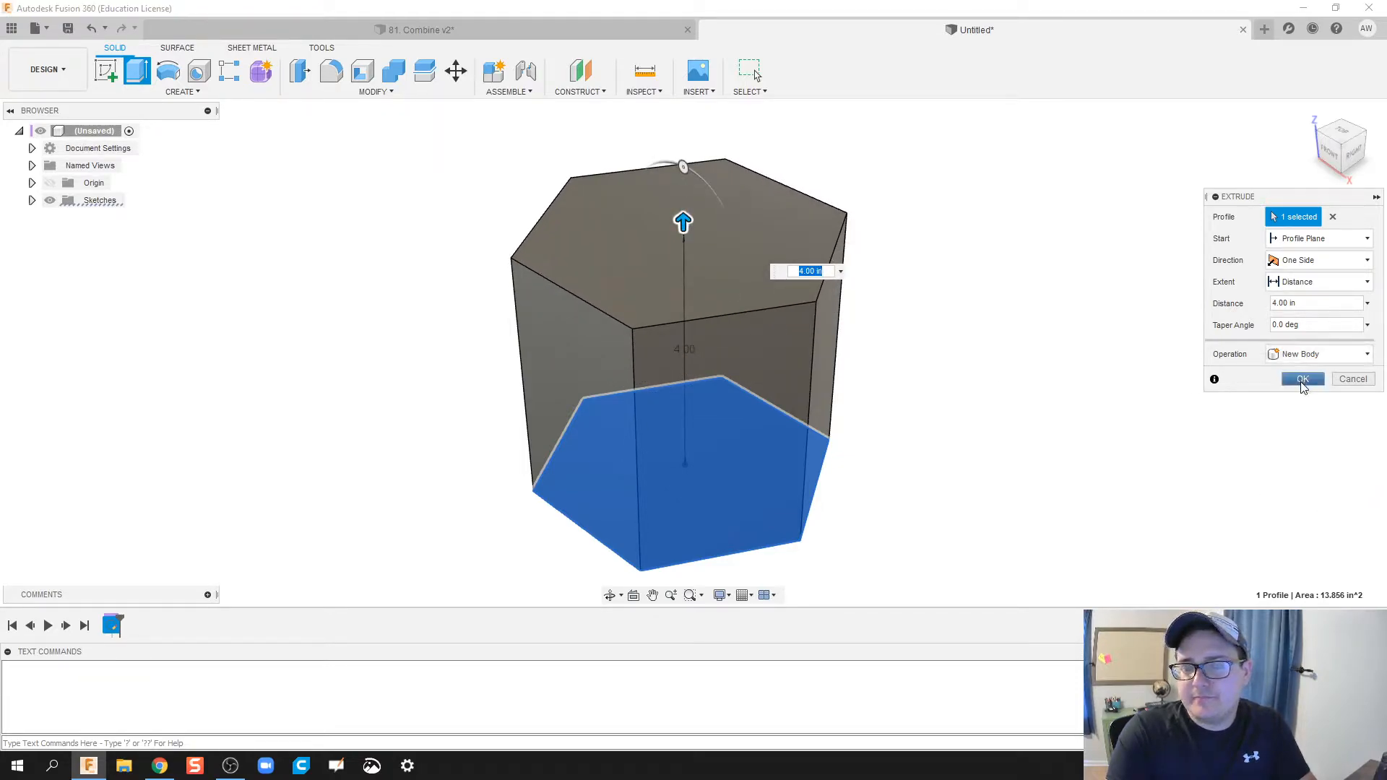
left_click(1301, 378)
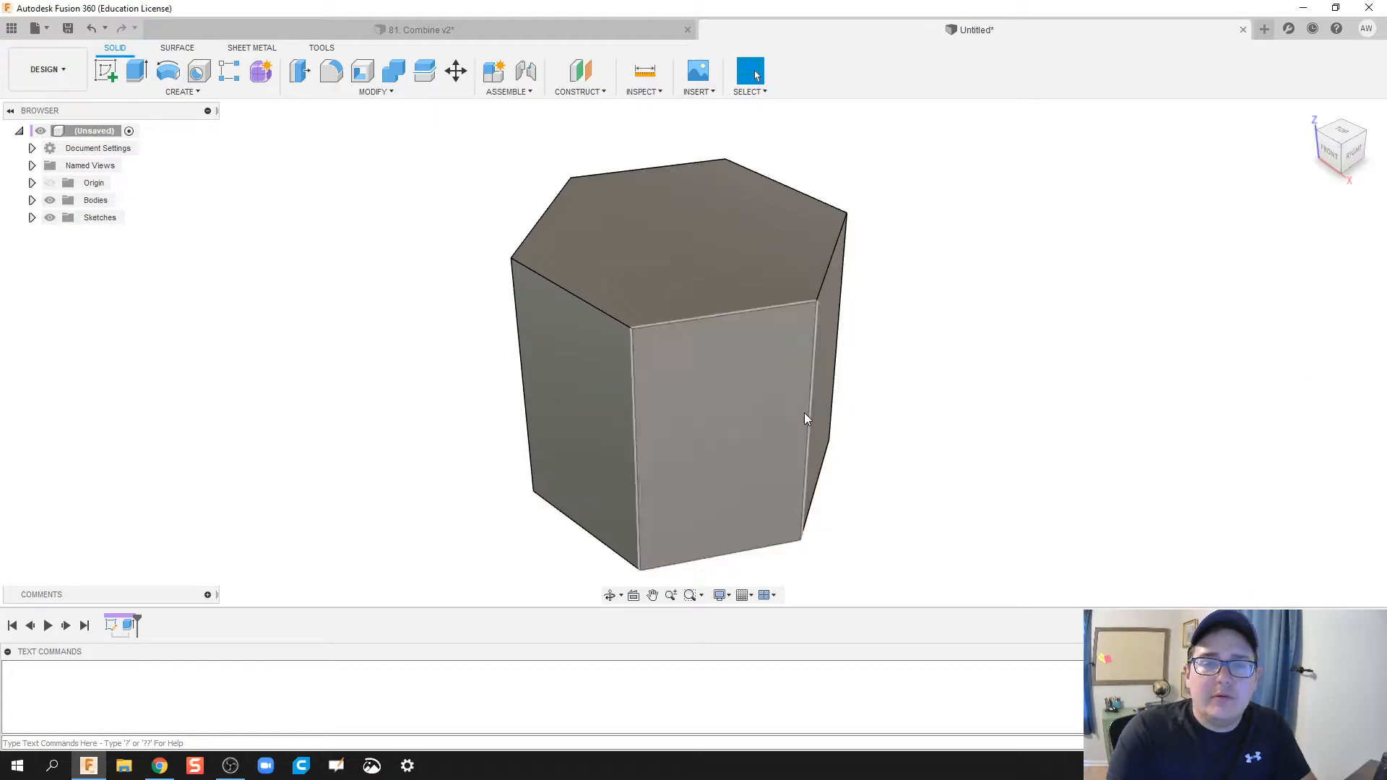
Shell the prism with its top face removed and 0.30 in inside thickness.
left_click(362, 71)
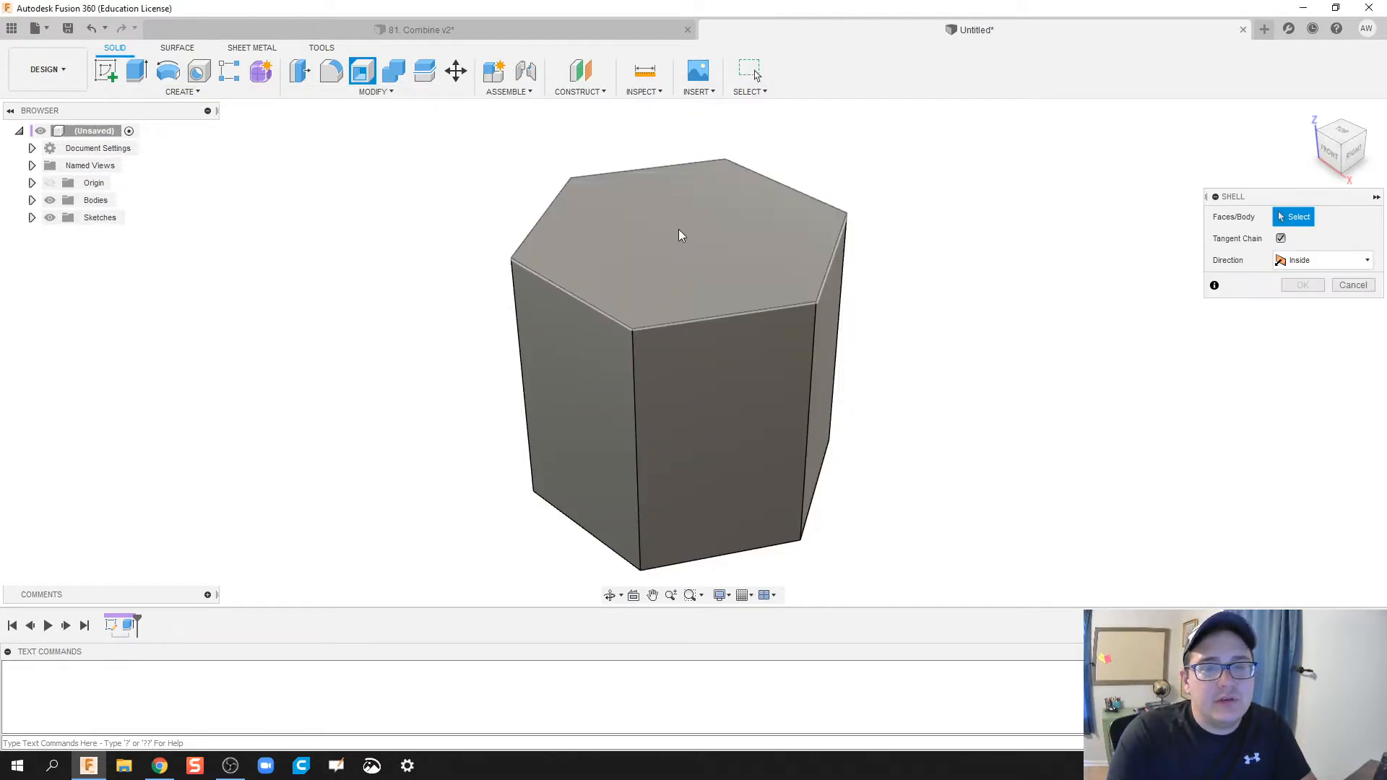
left_click(682, 234)
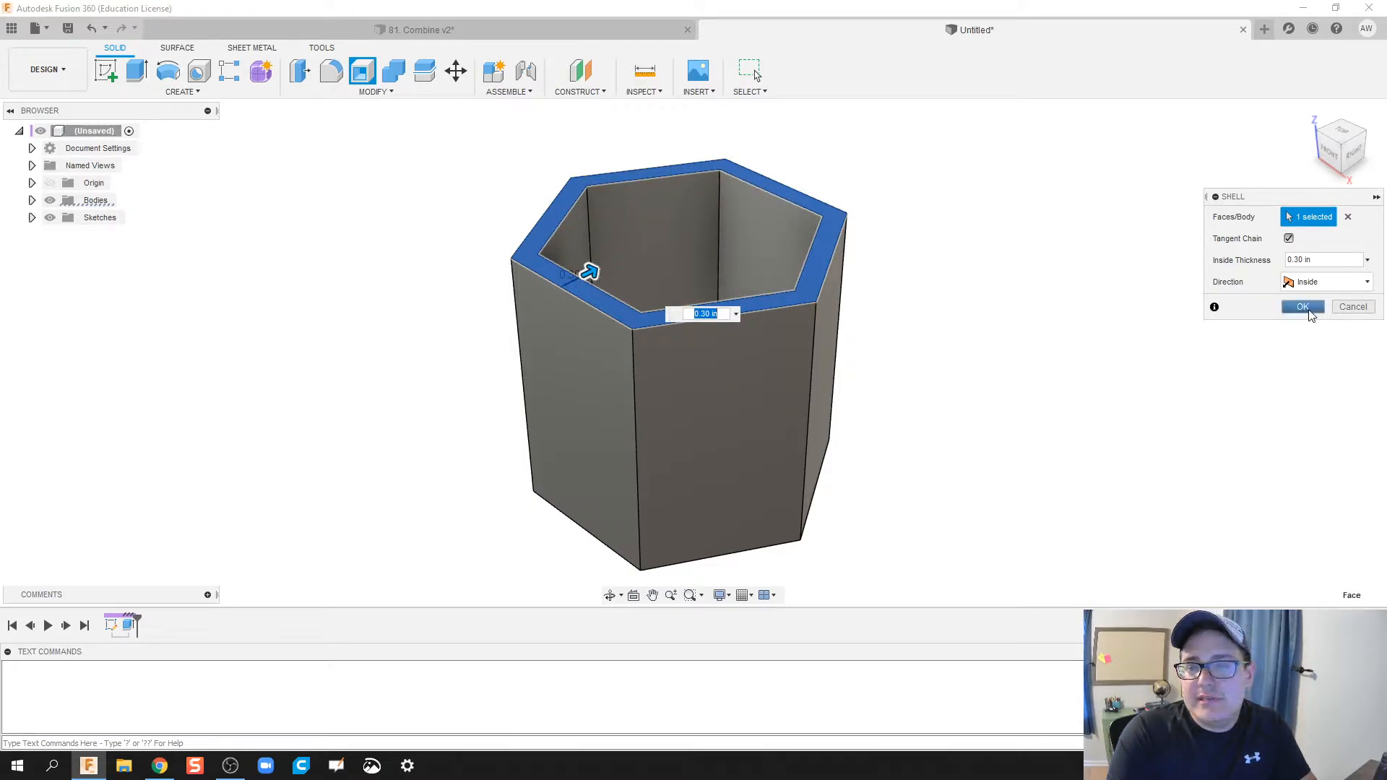
left_click(1301, 306)
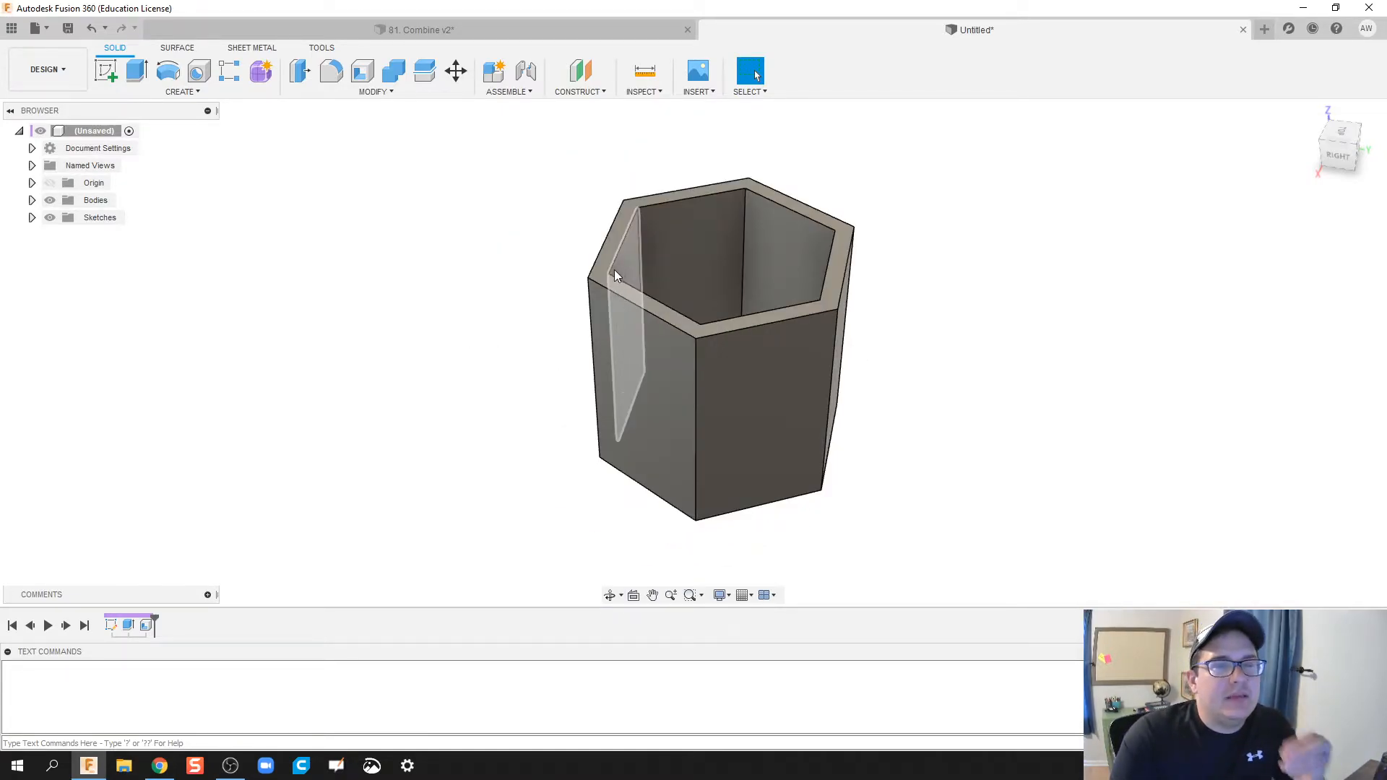
Start a new sketch, view from top, and draw a rectangle enclosing the hexagon.
left_click(182, 91)
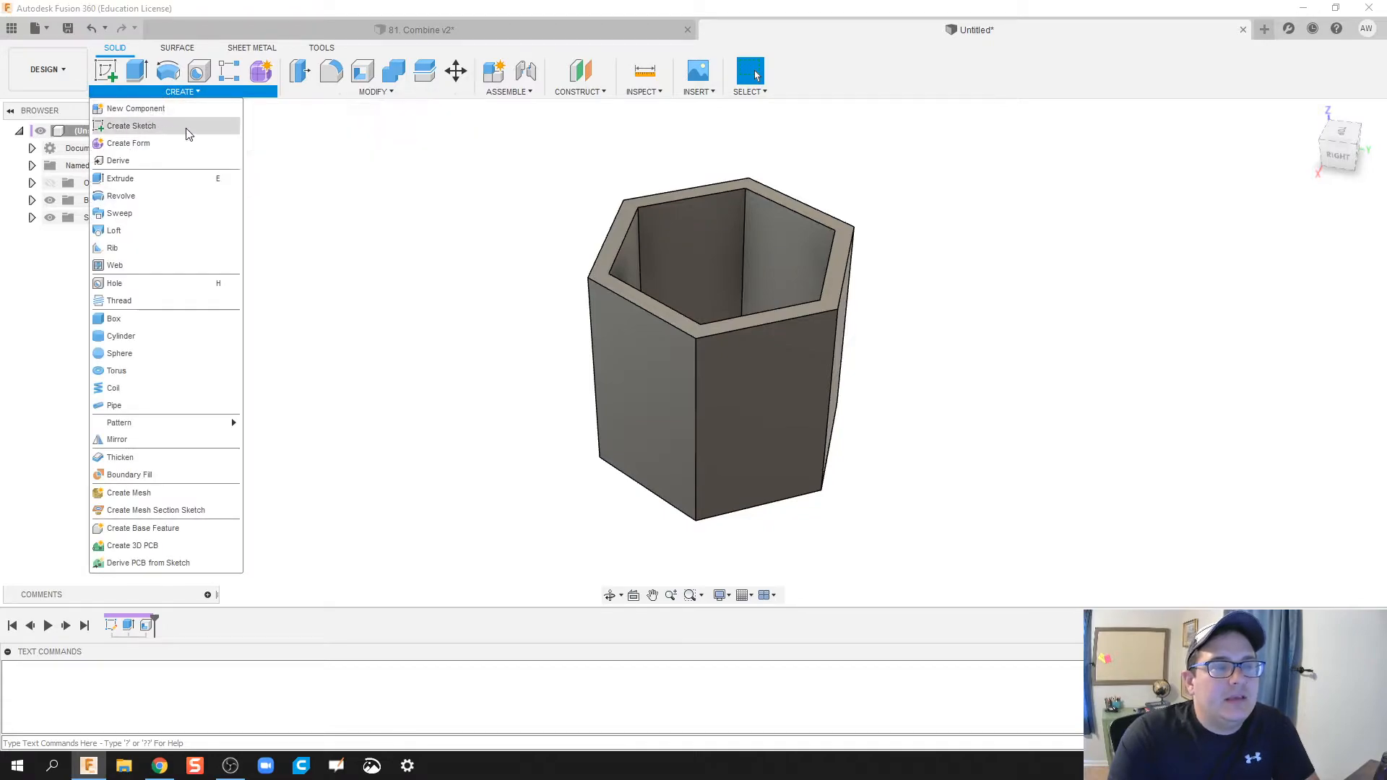
left_click(136, 108)
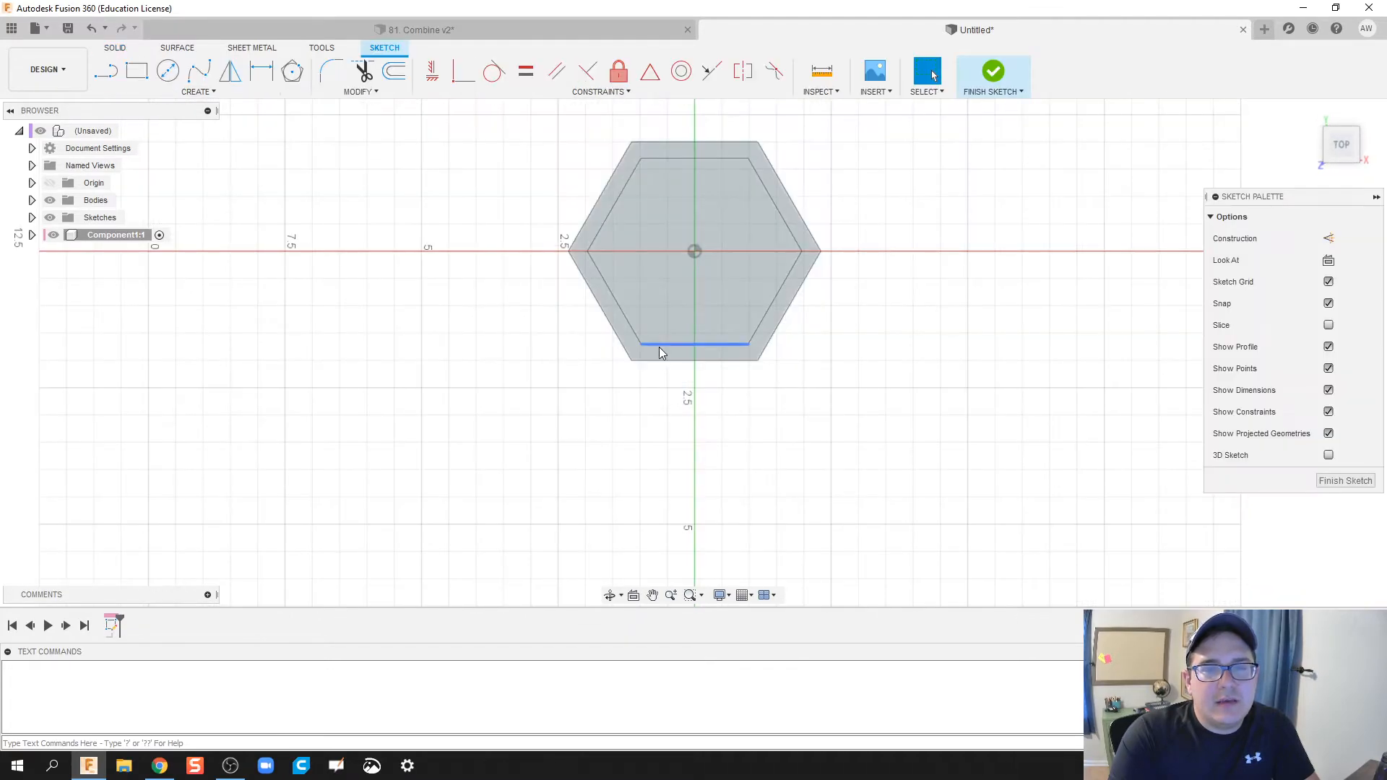
left_click_drag(694, 252, 575, 354)
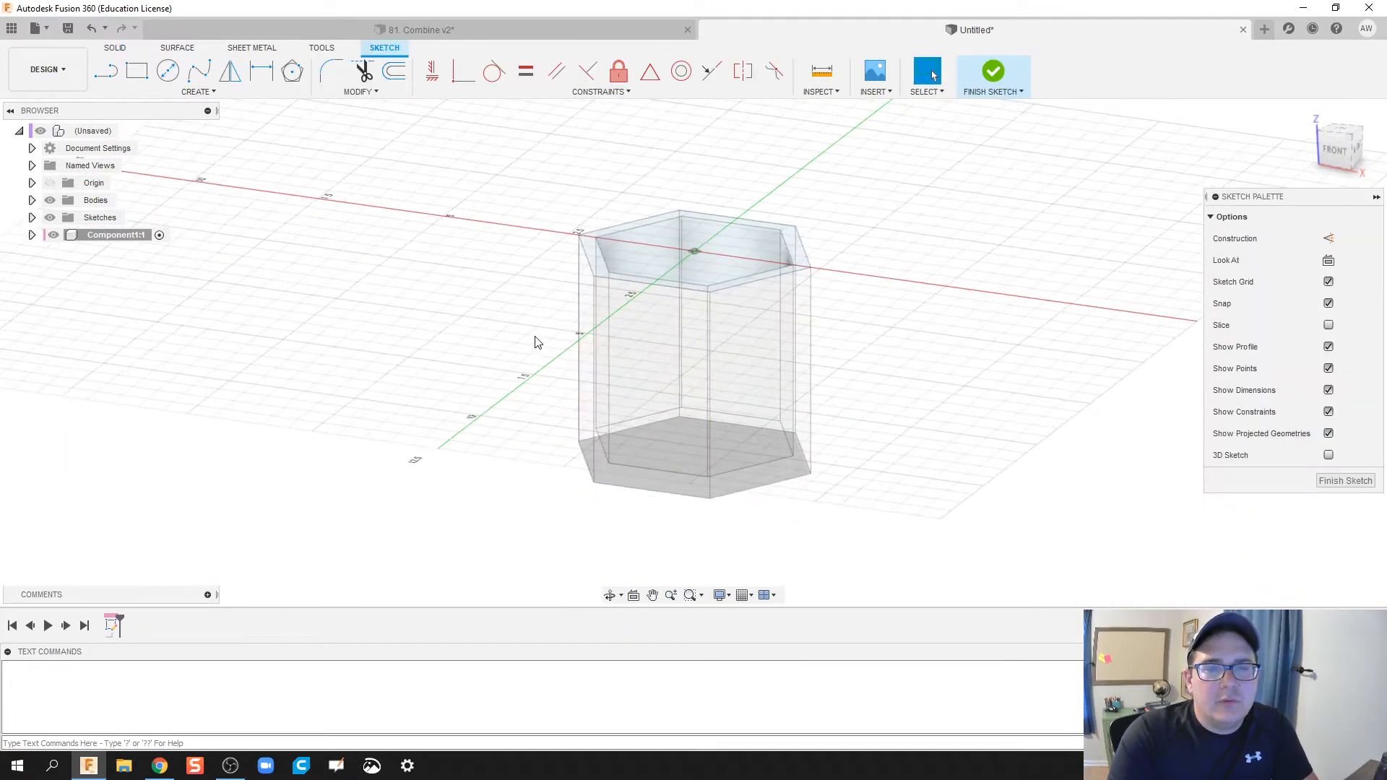
left_click(136, 71)
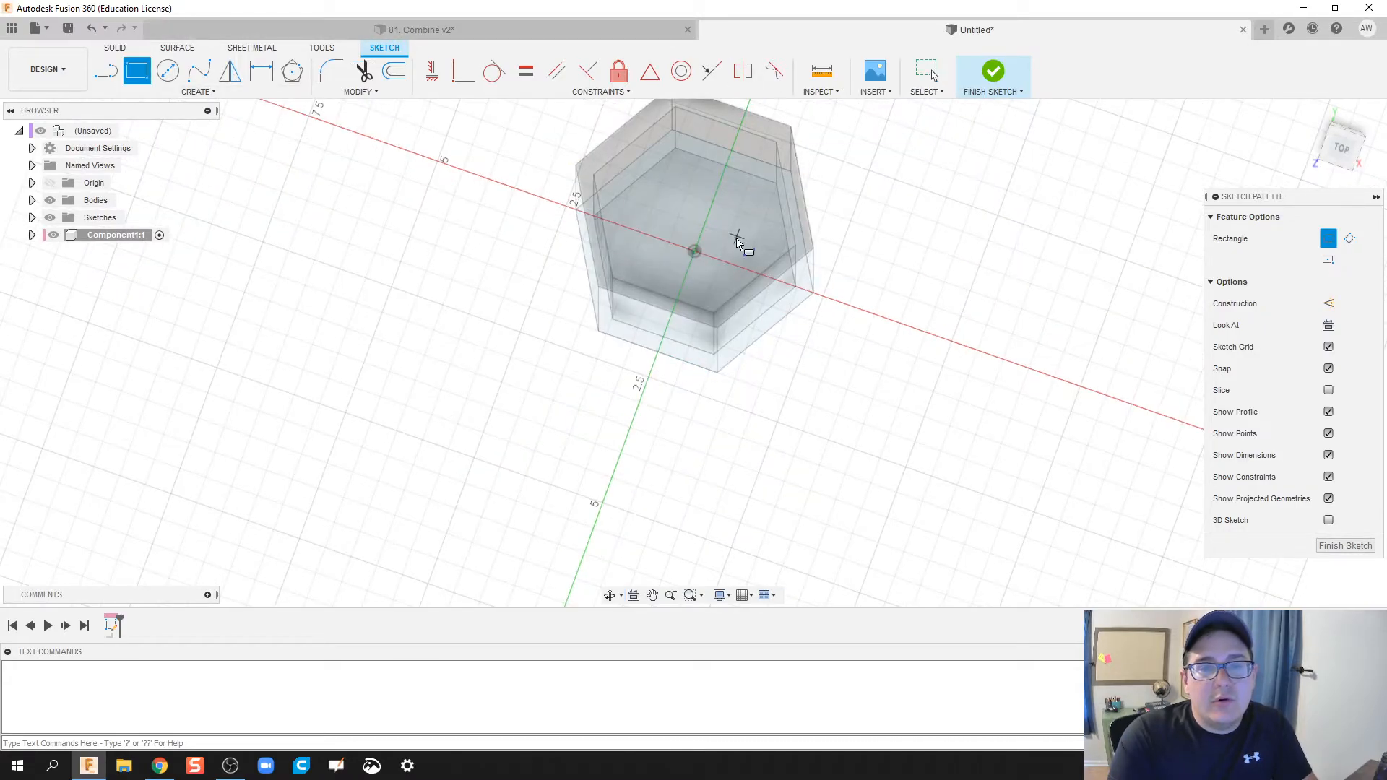
left_click(1341, 144)
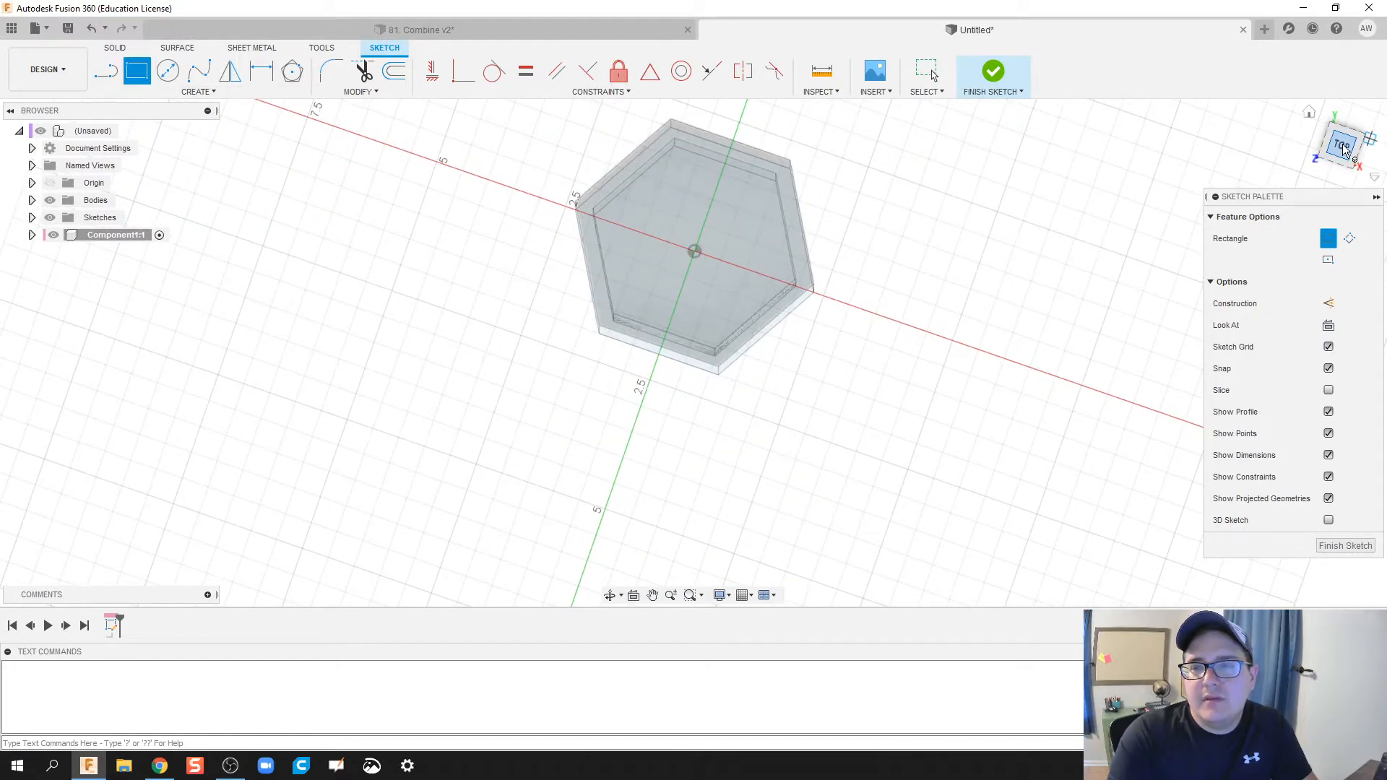
left_click(1340, 144)
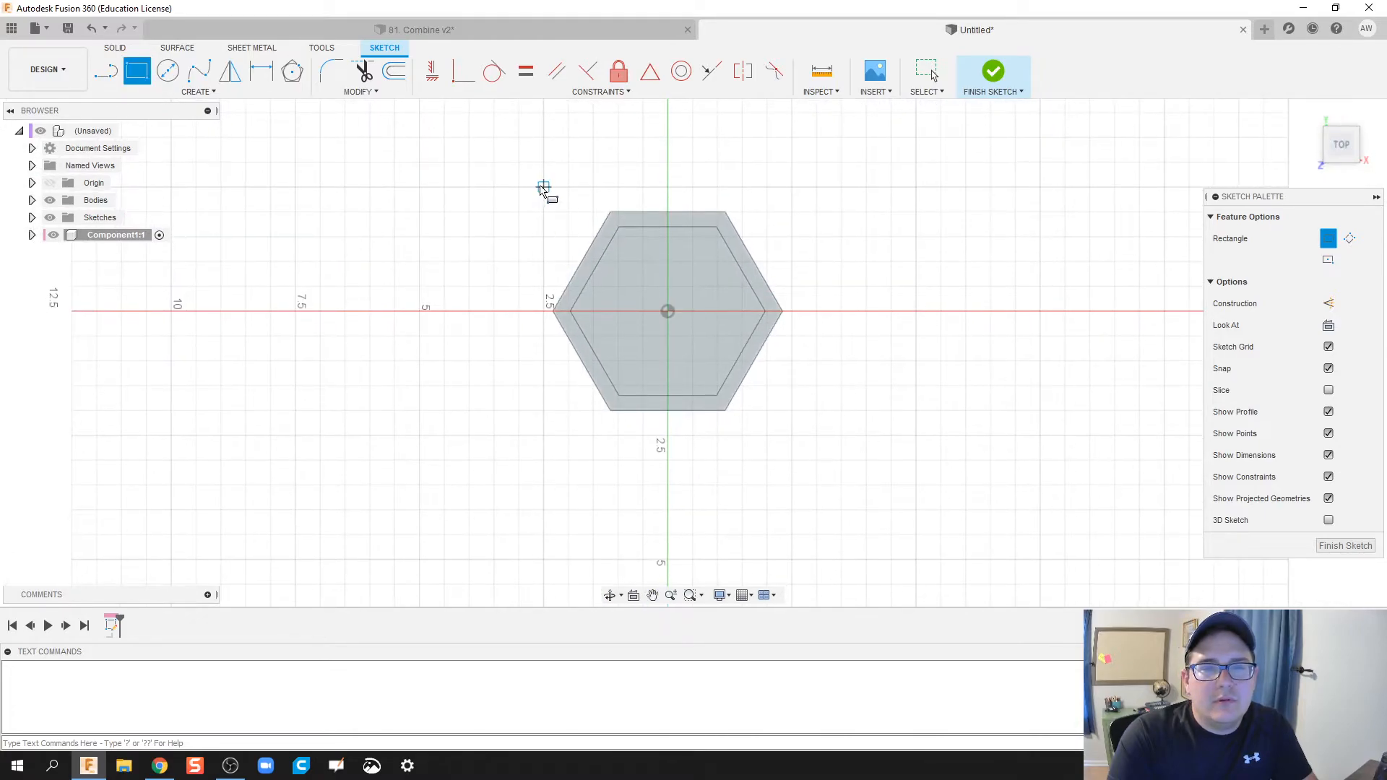
left_click_drag(544, 189, 792, 433)
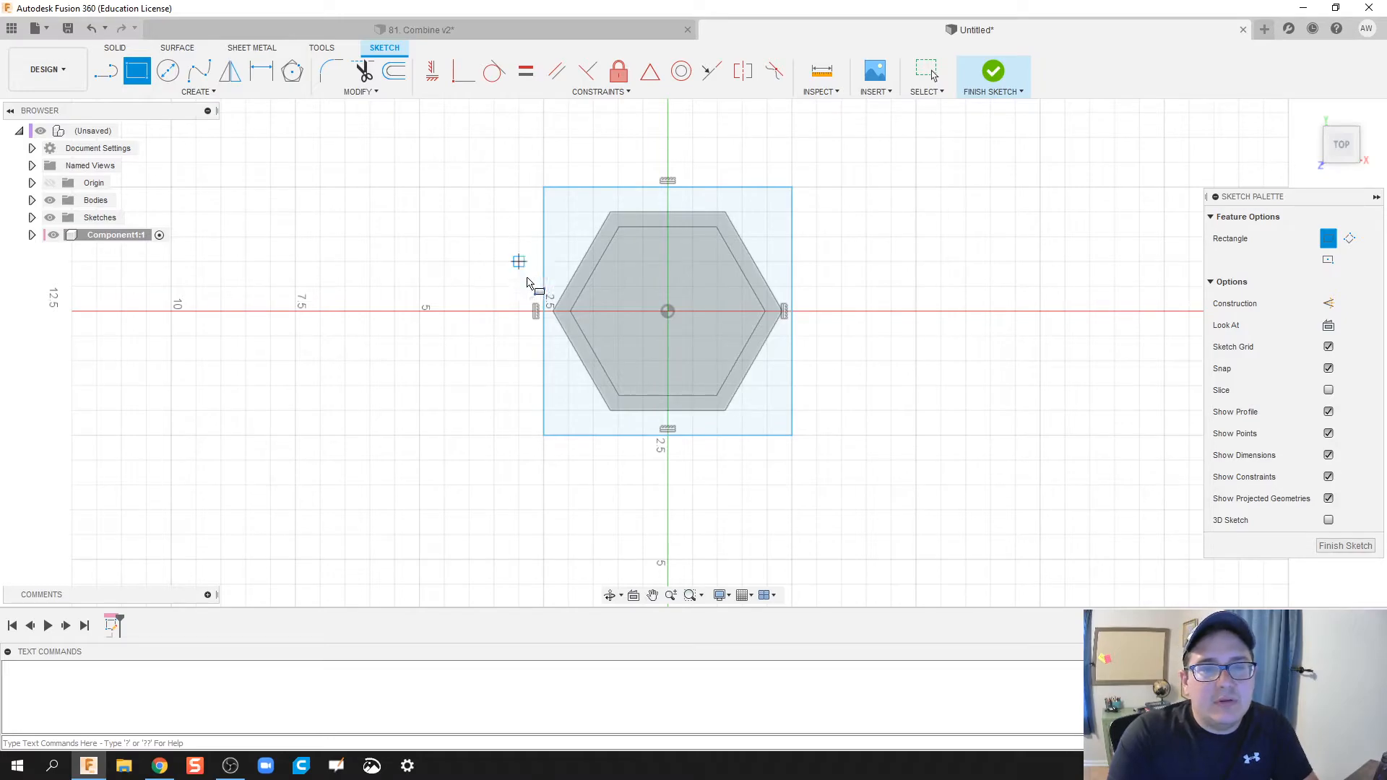
mouse_move(613, 331)
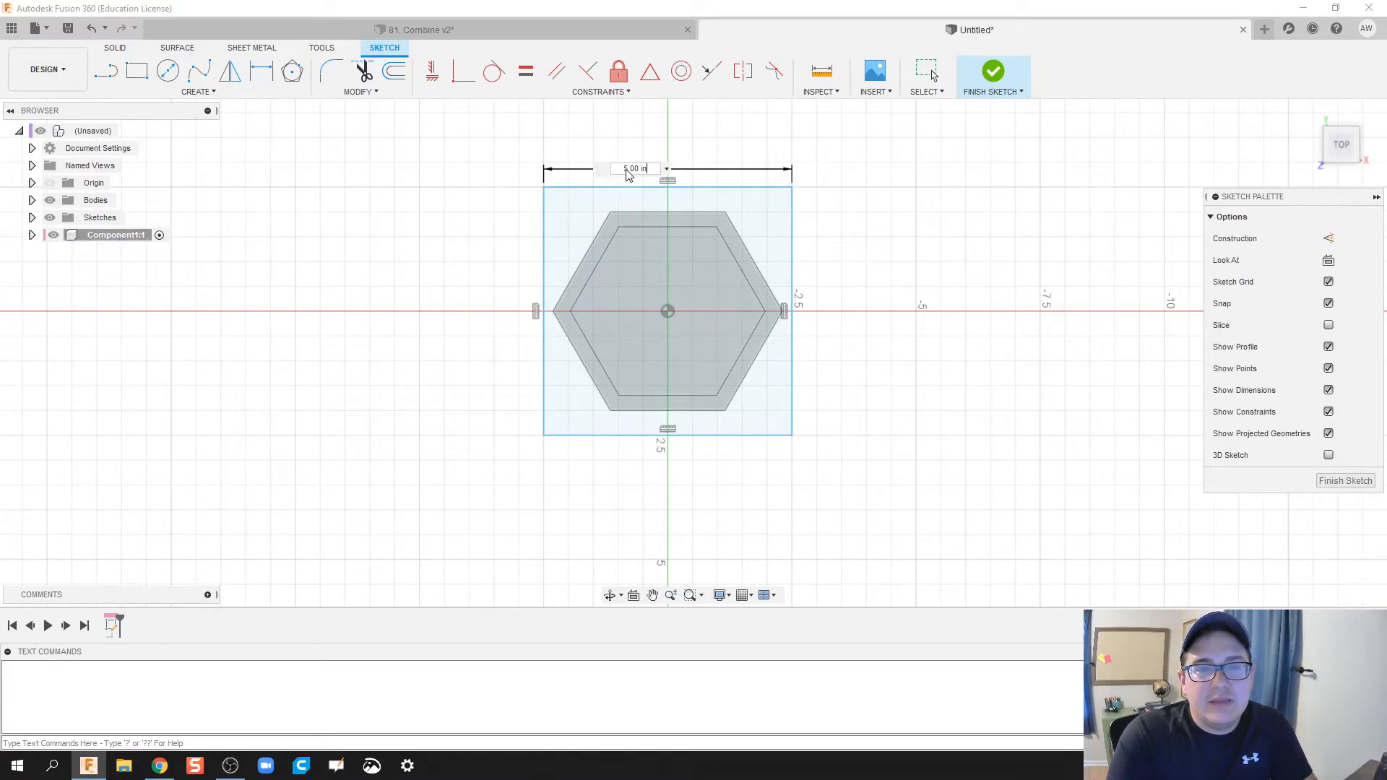
Replace the over-constrained rectangle with a centre-rectangle square drawn from the origin.
left_click(632, 168)
type("5.5")
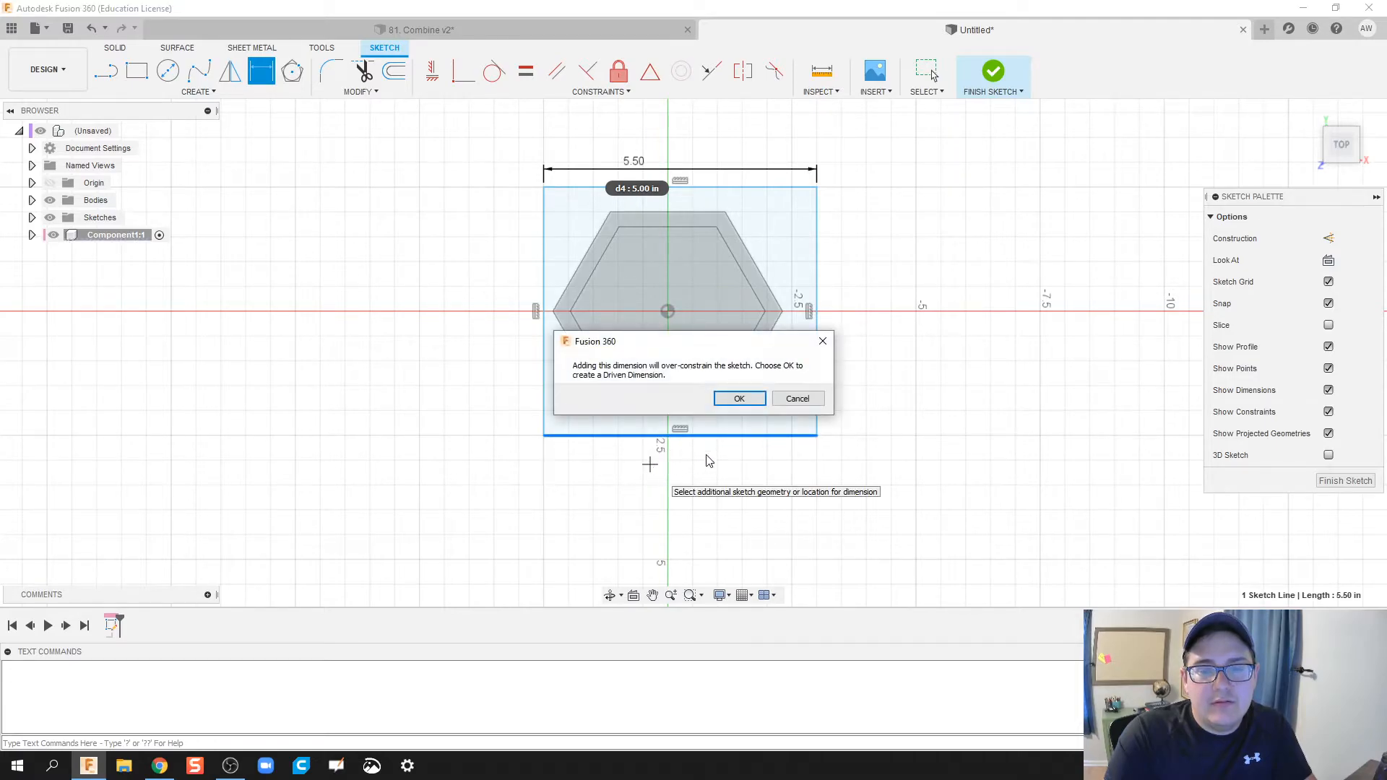
left_click(739, 398)
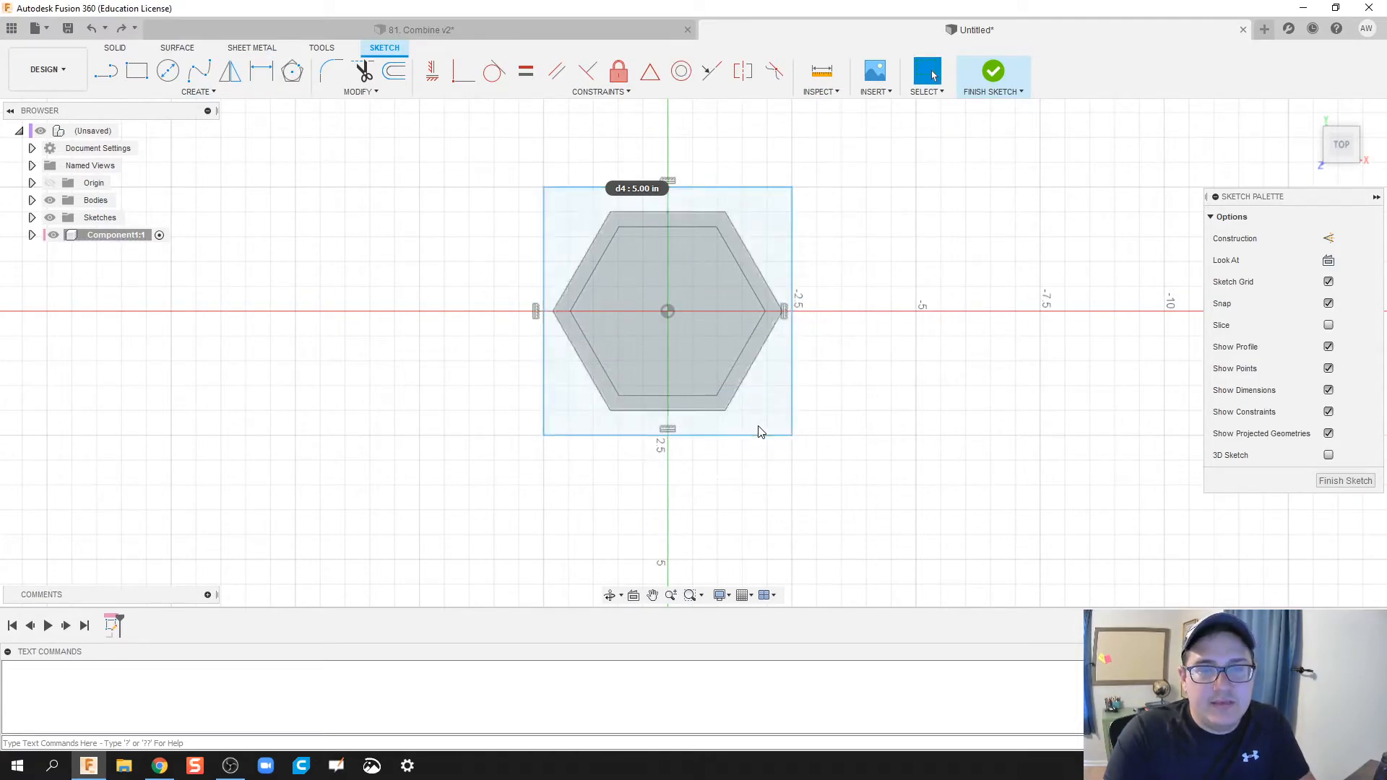
left_click(992, 70)
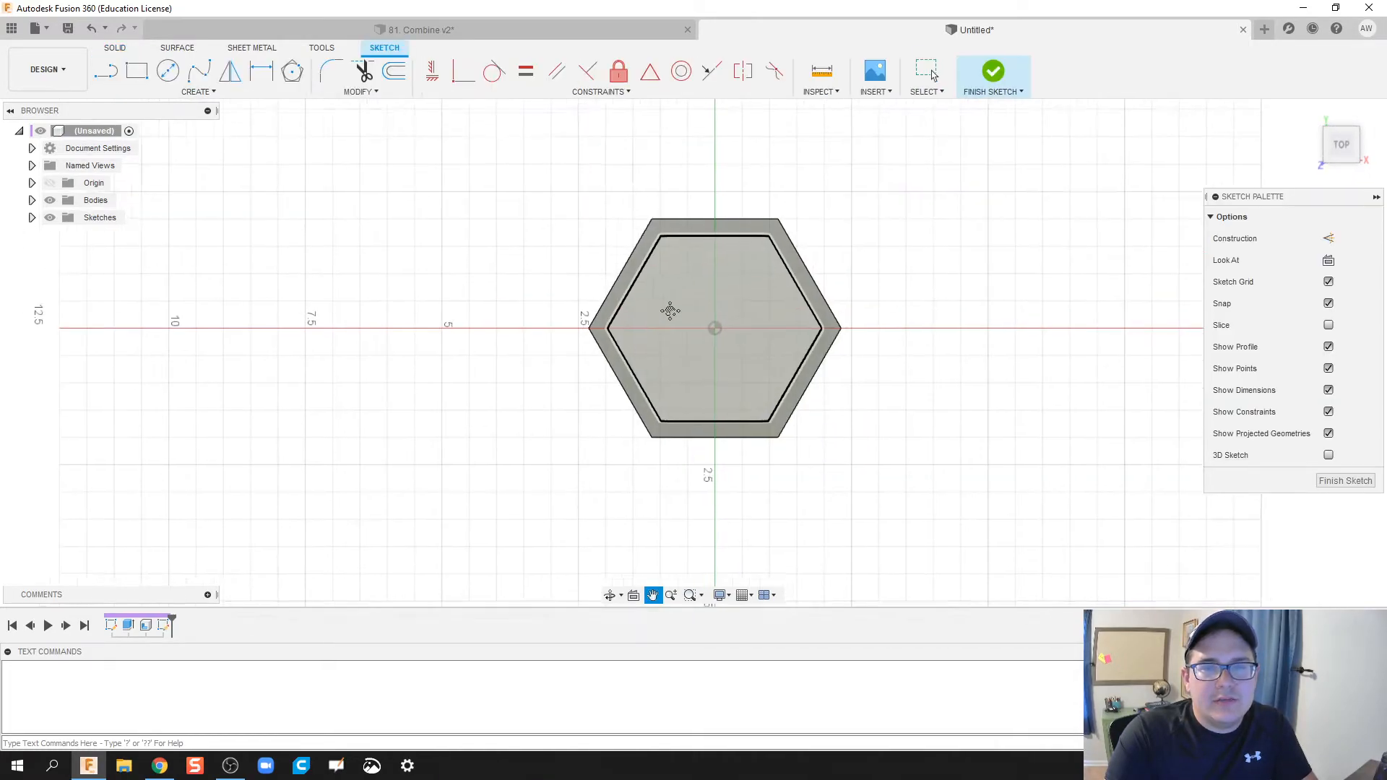
left_click(137, 71)
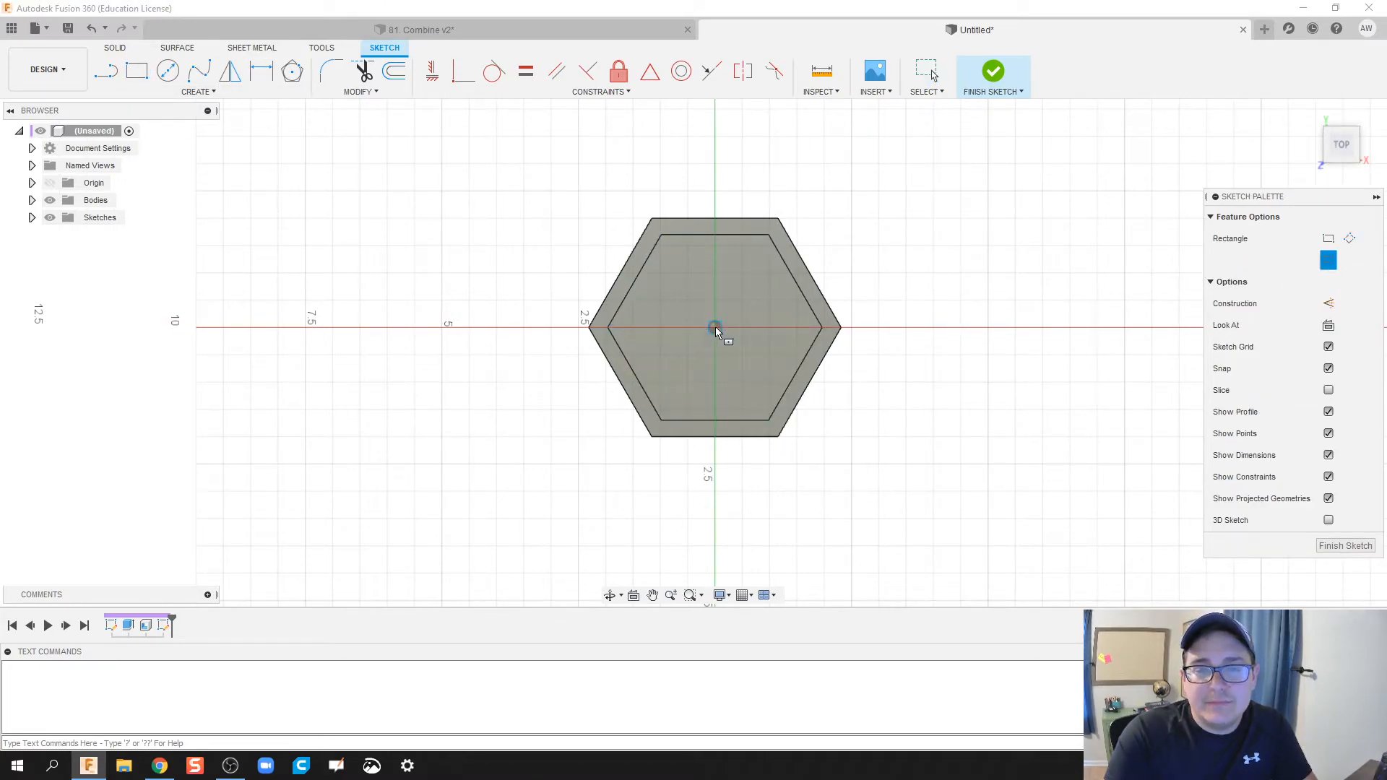
left_click_drag(715, 327, 871, 477)
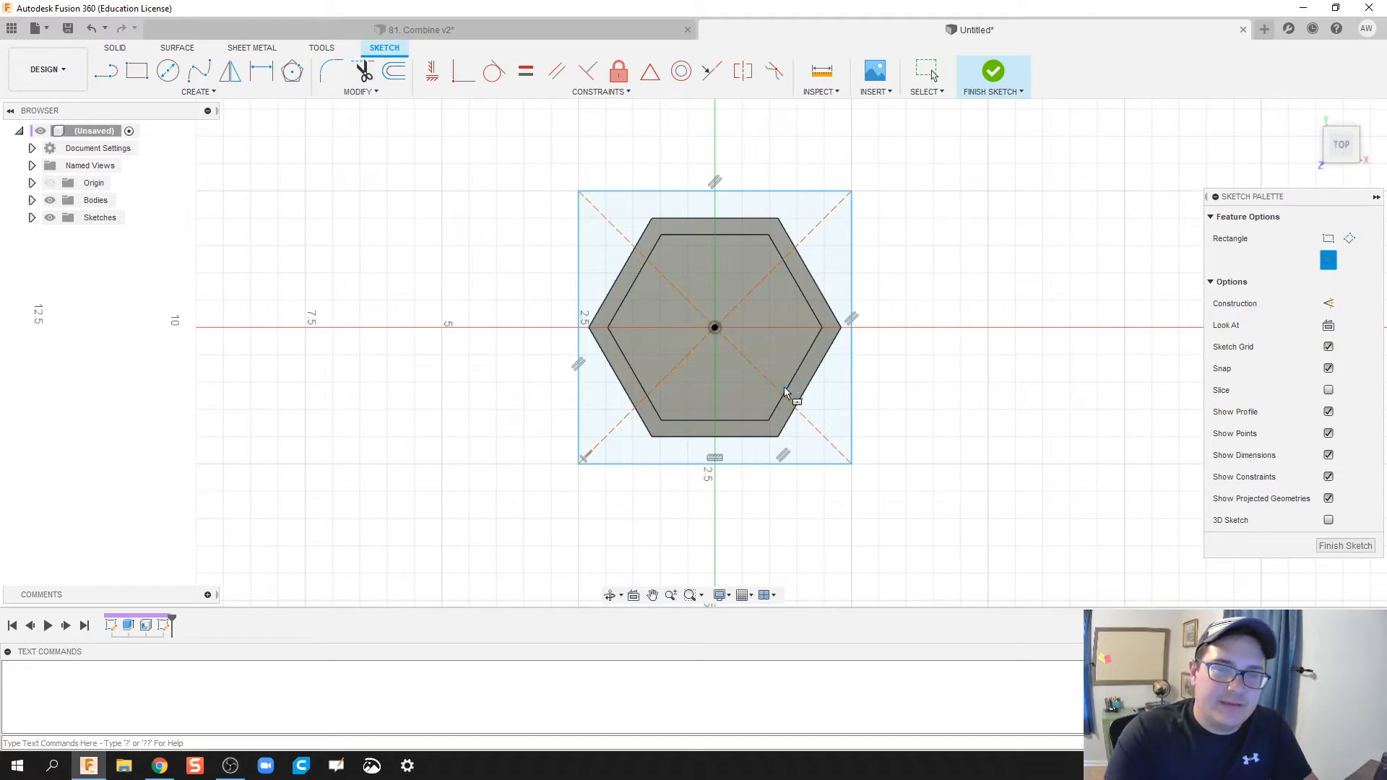
mouse_move(993, 70)
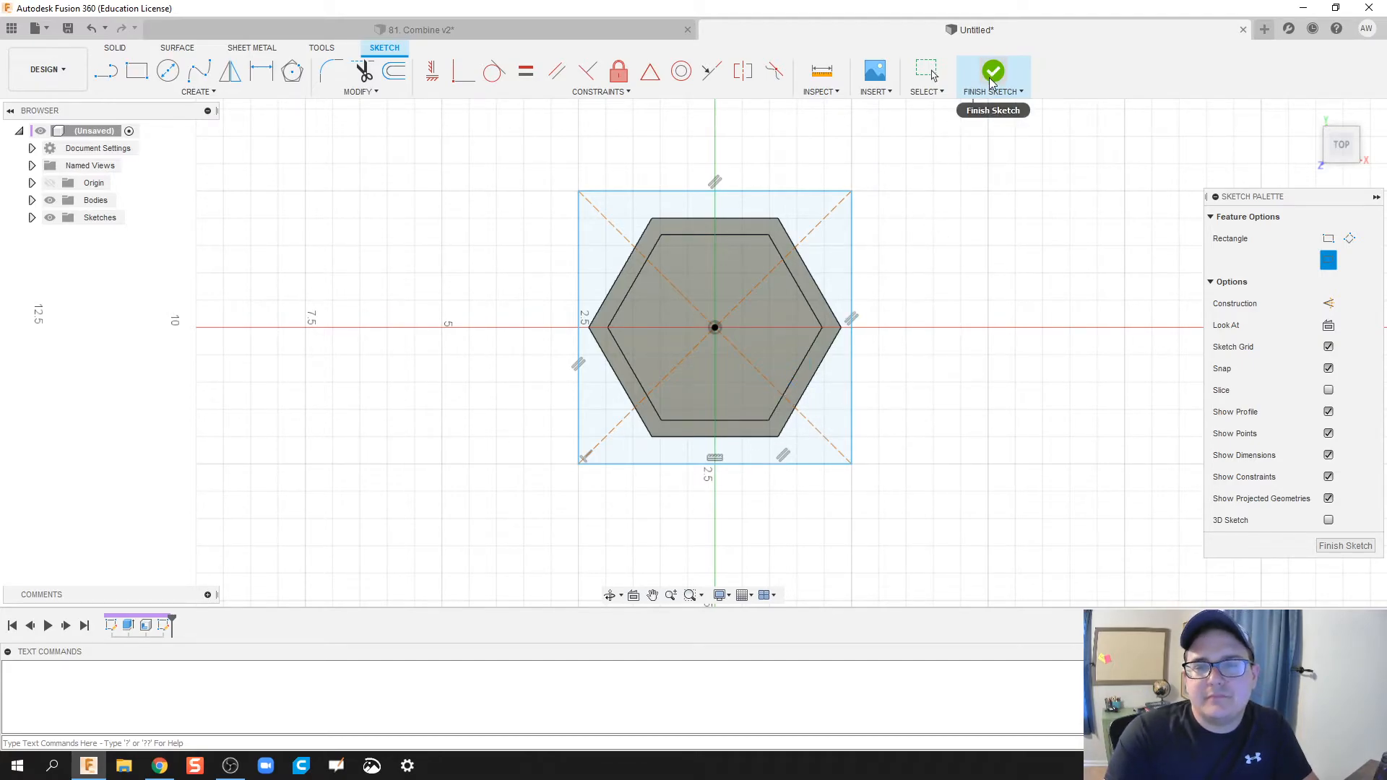
Extrude the square profiles two sides, 0.50 in up and 5.00 in down, as a new body.
left_click(993, 73)
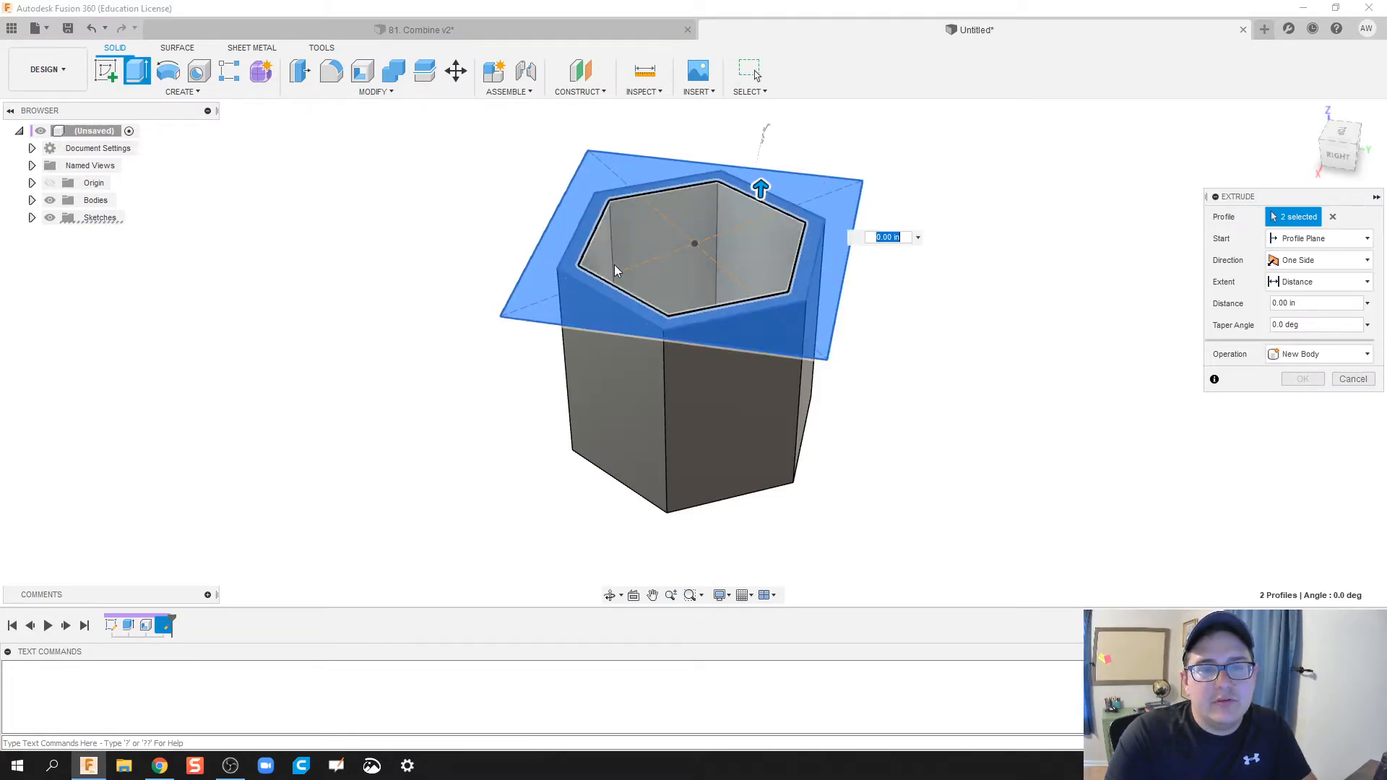
left_click(694, 248)
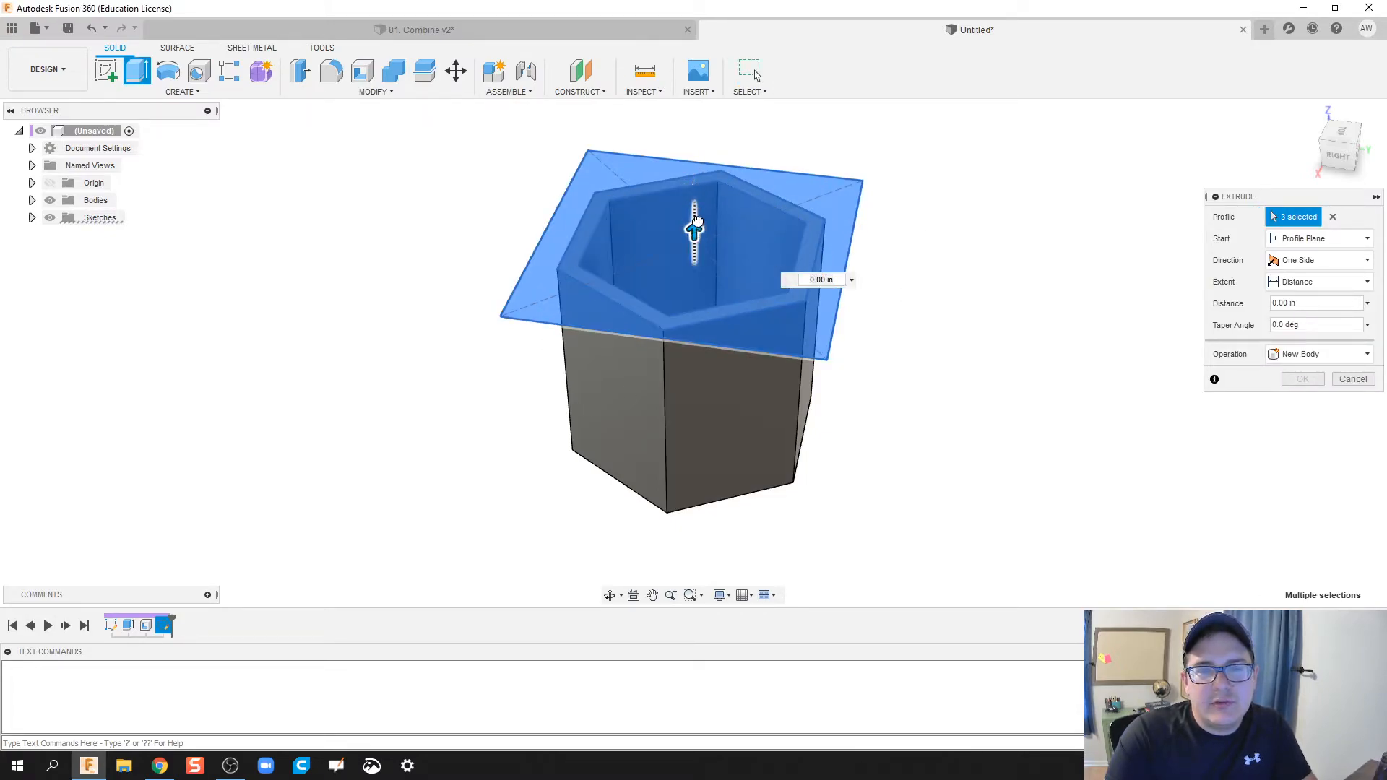
left_click_drag(694, 225, 694, 208)
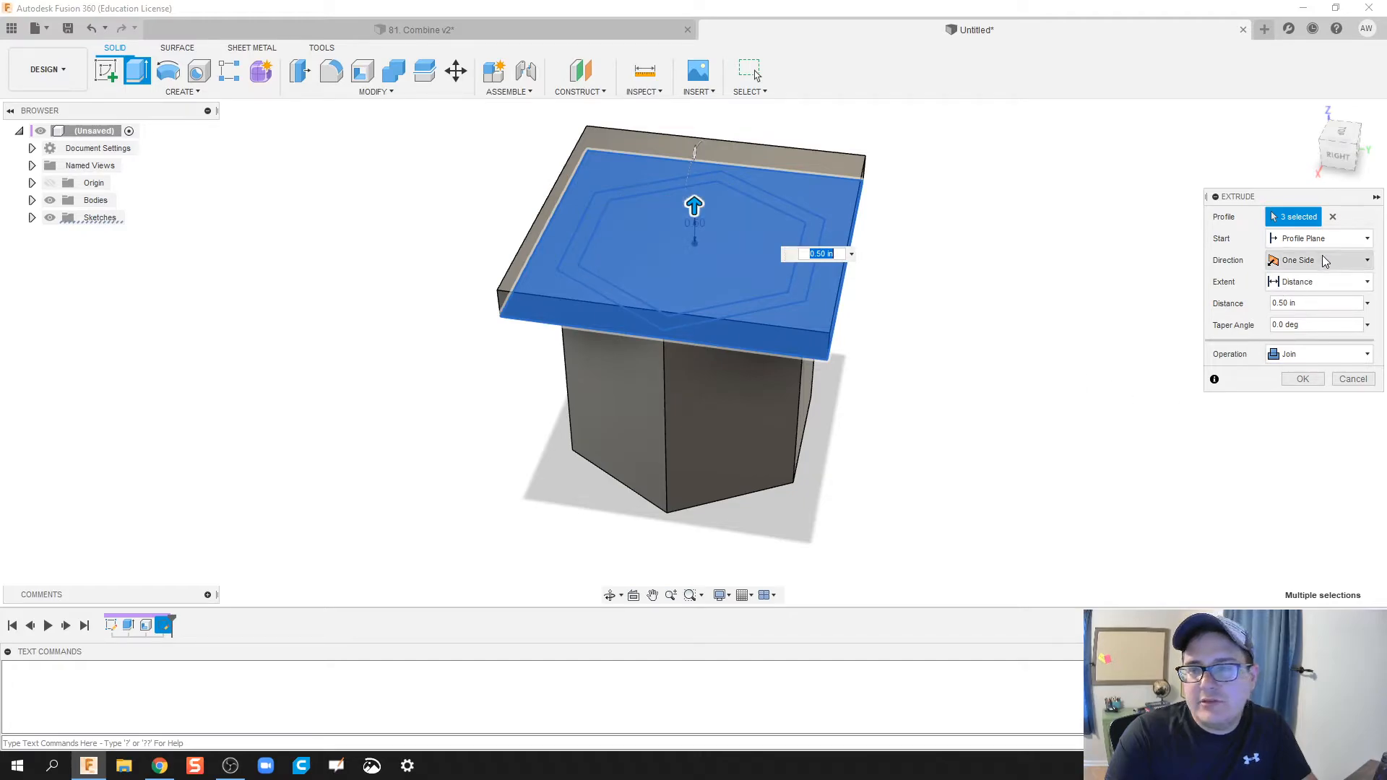
left_click(1317, 260)
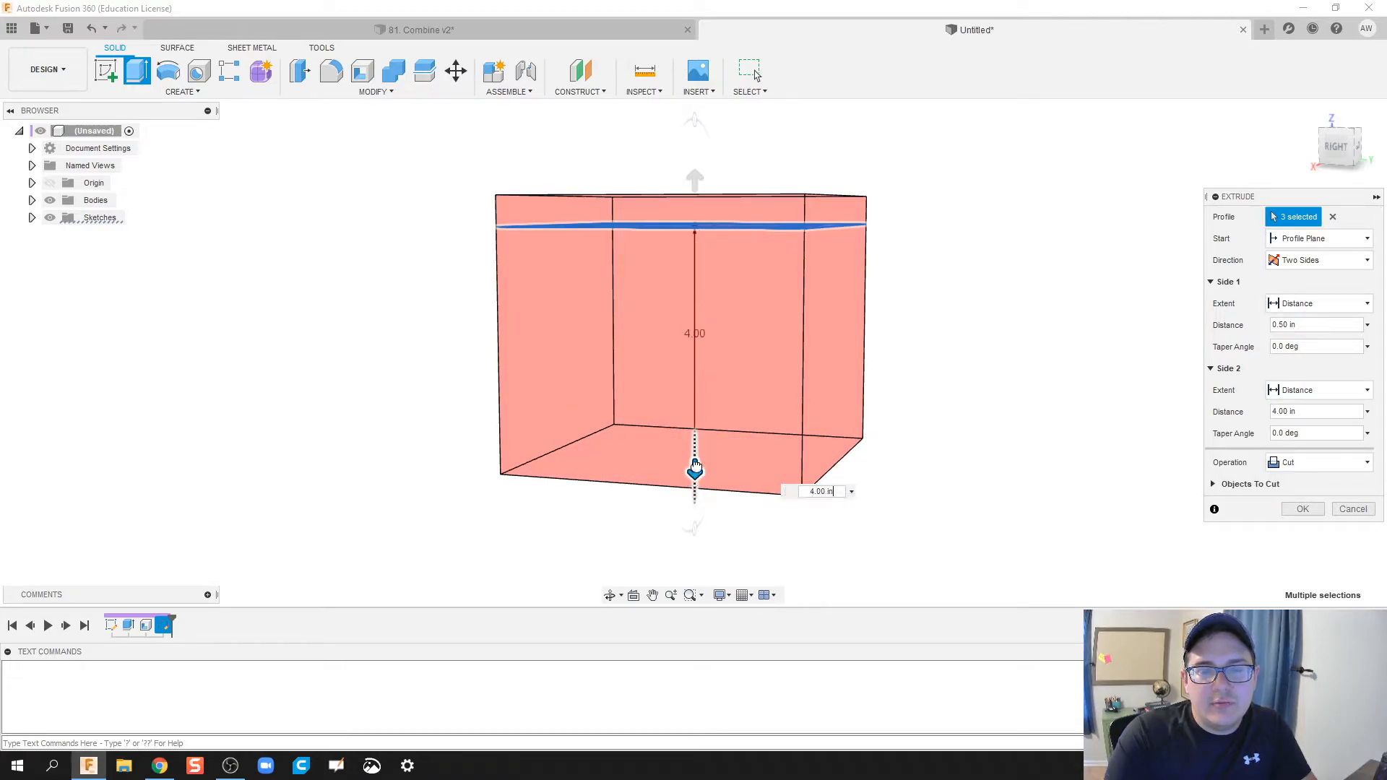
left_click_drag(694, 467, 694, 500)
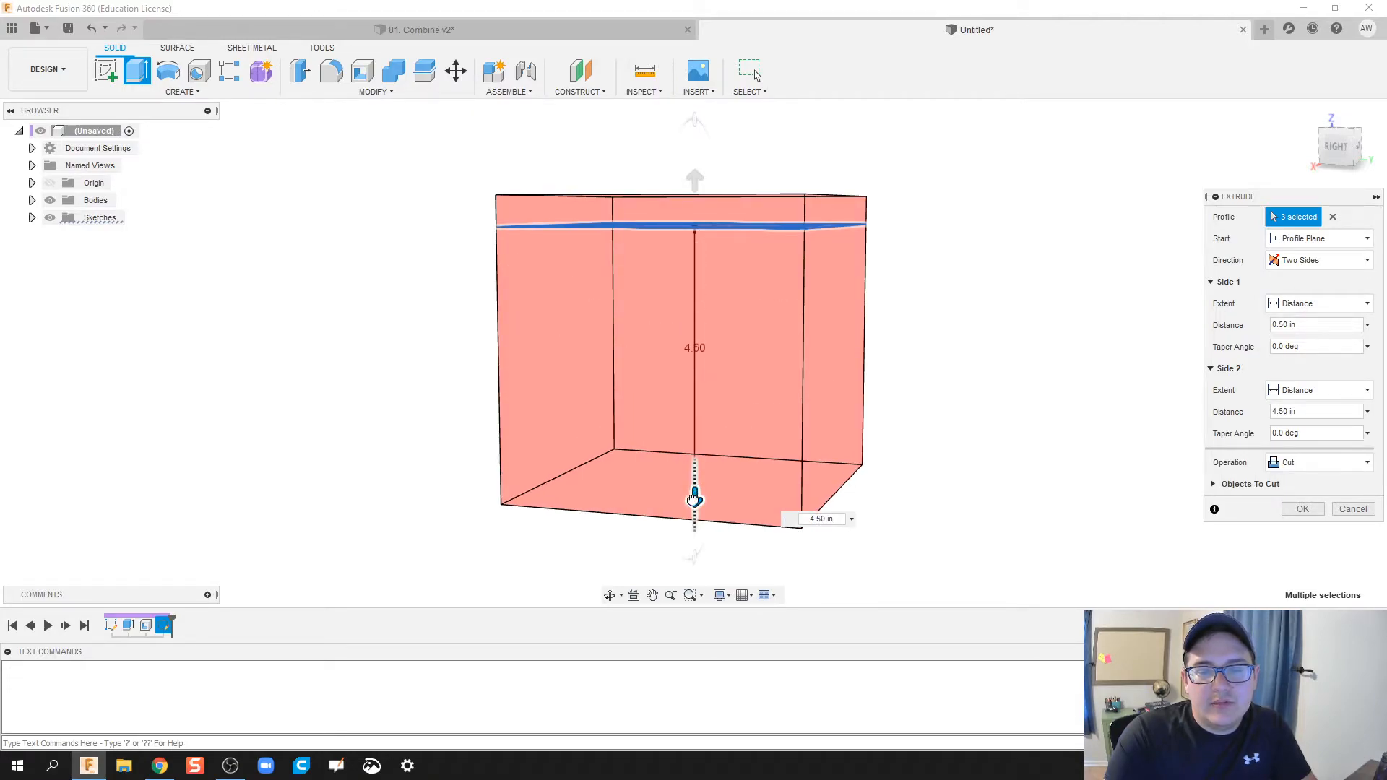
left_click_drag(694, 497, 694, 529)
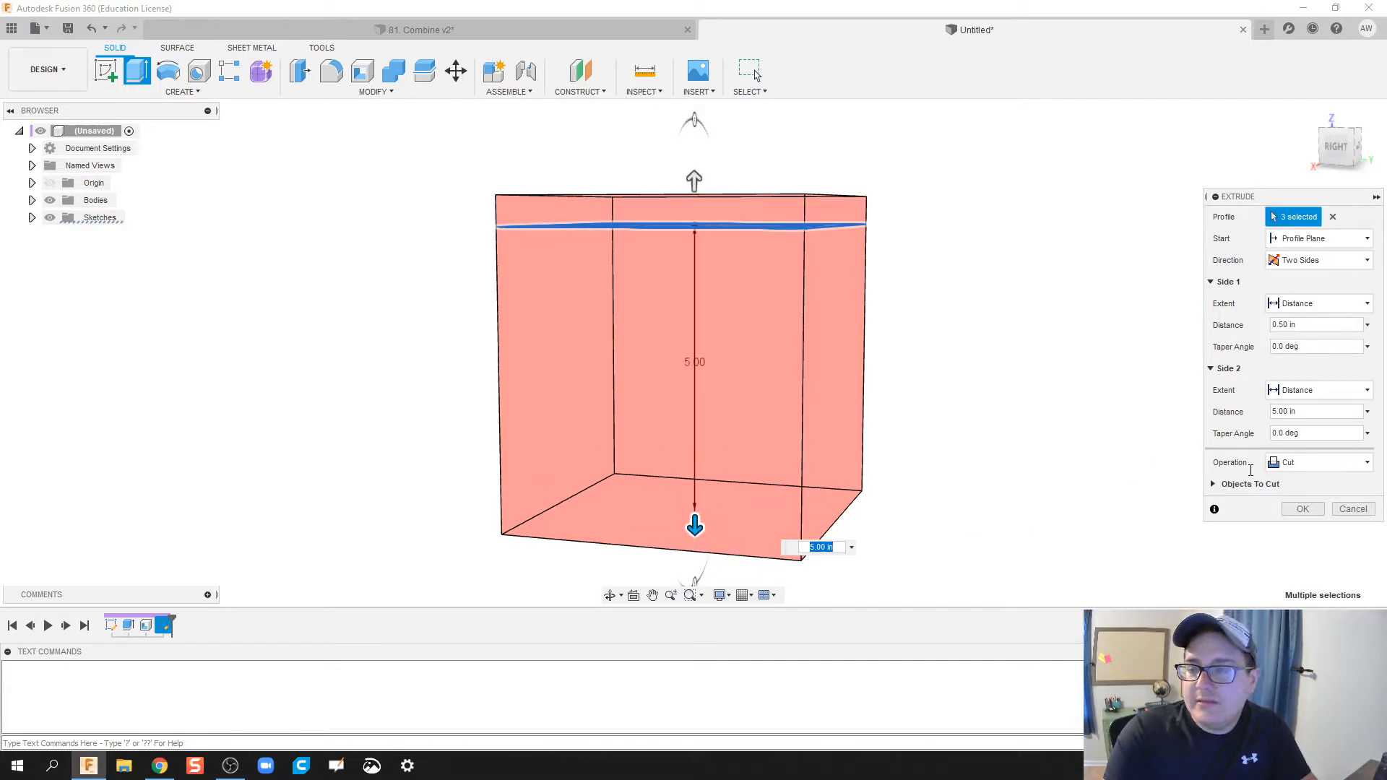
left_click(1318, 461)
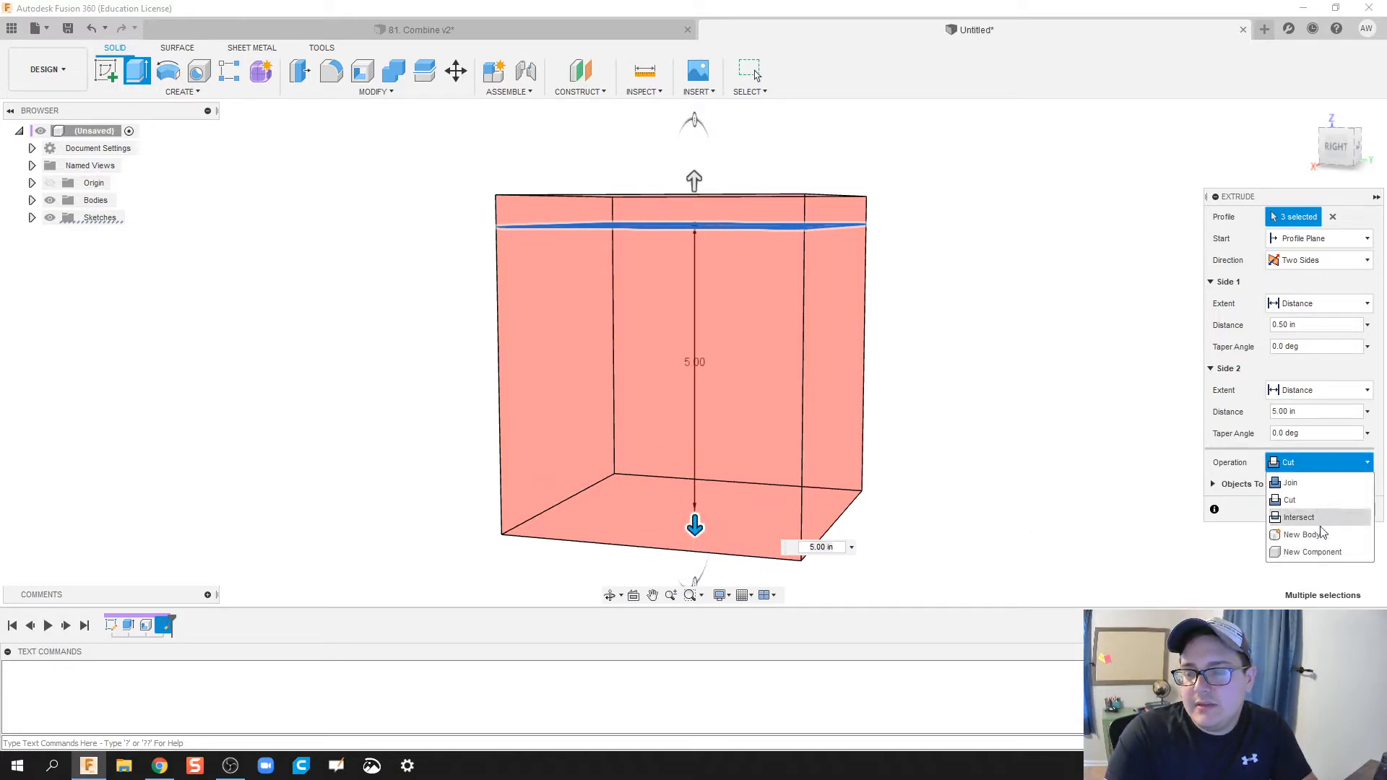
left_click(1308, 535)
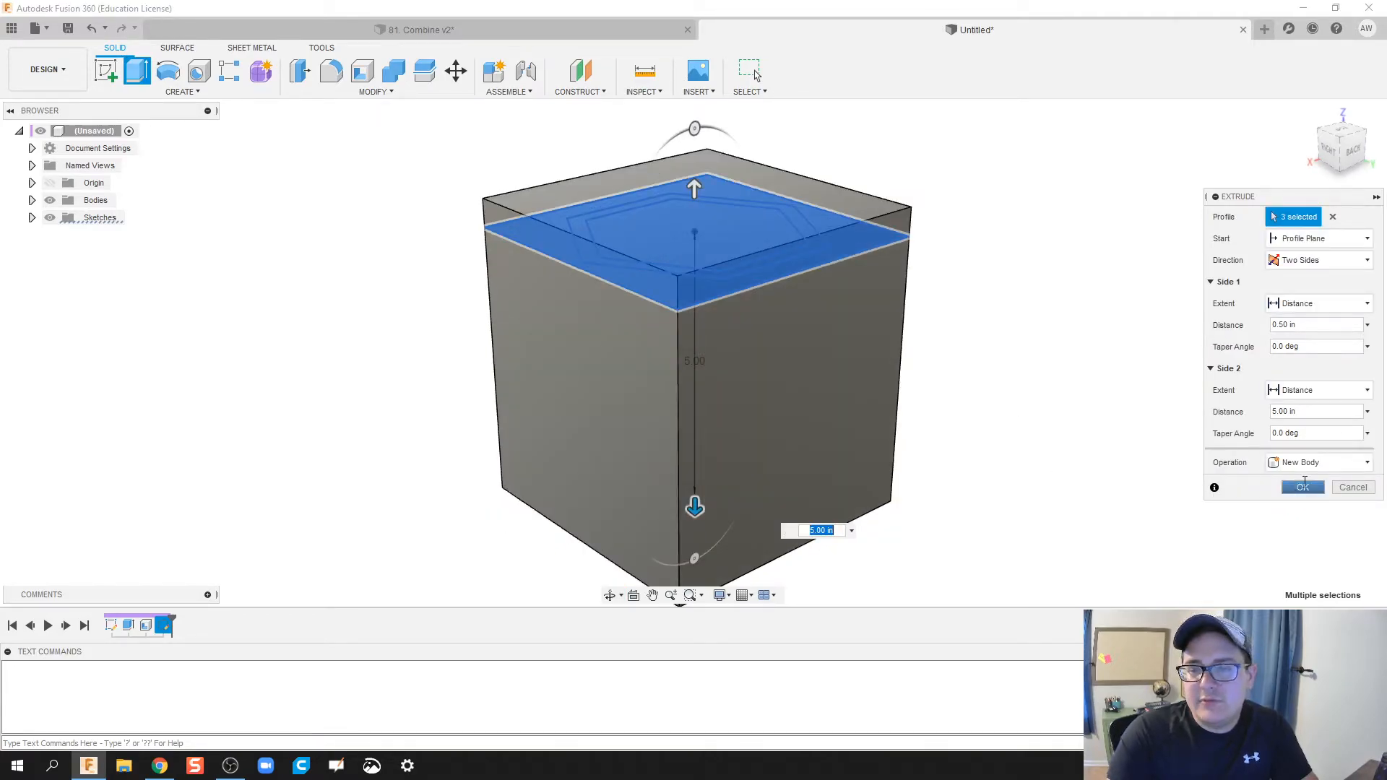
left_click(1302, 487)
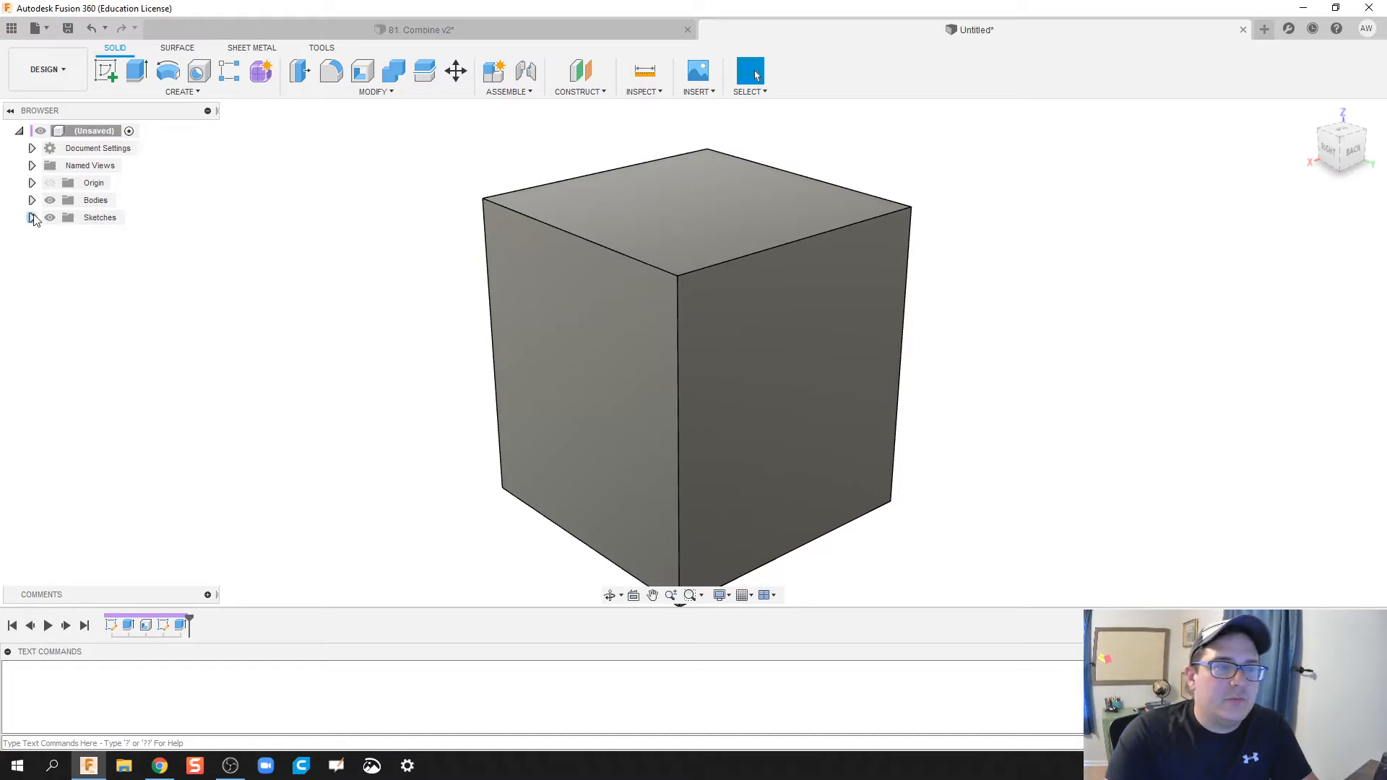
left_click(32, 200)
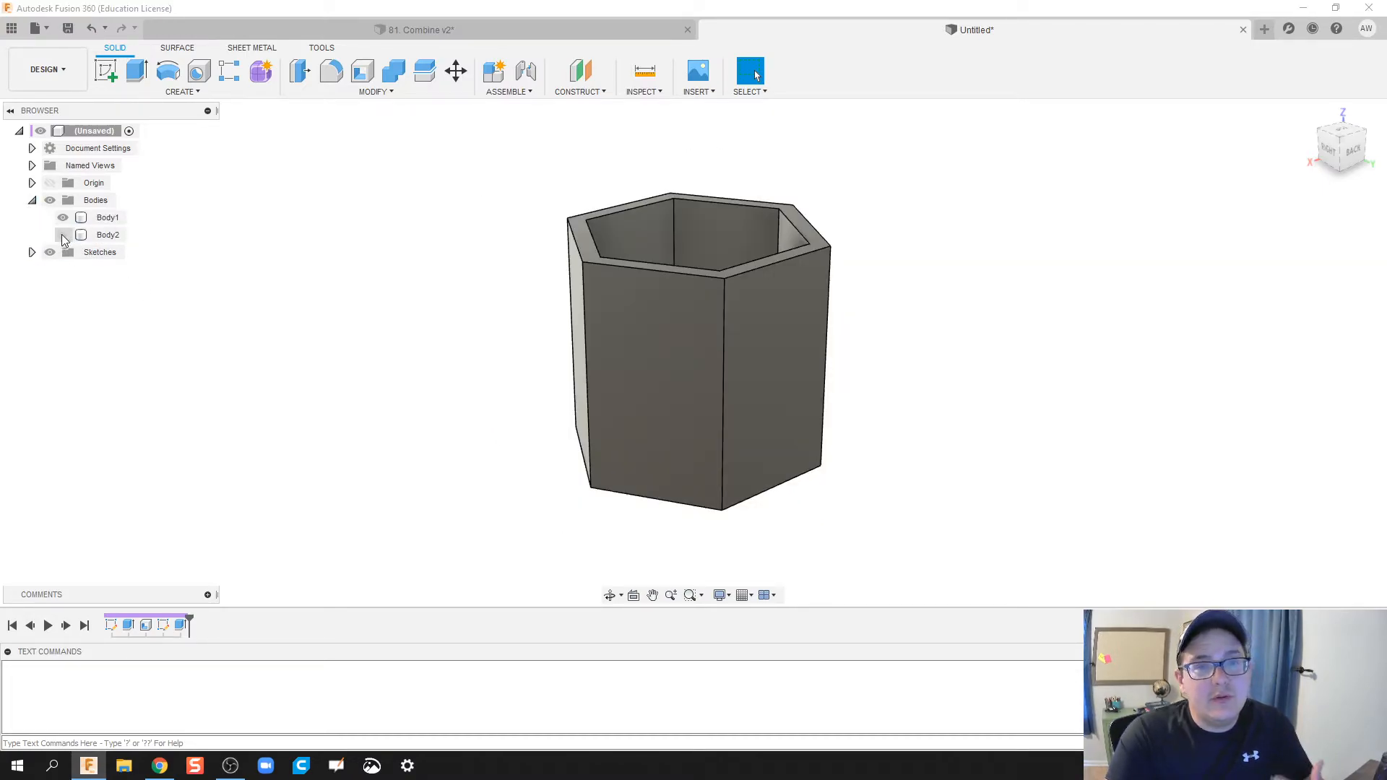
left_click(63, 234)
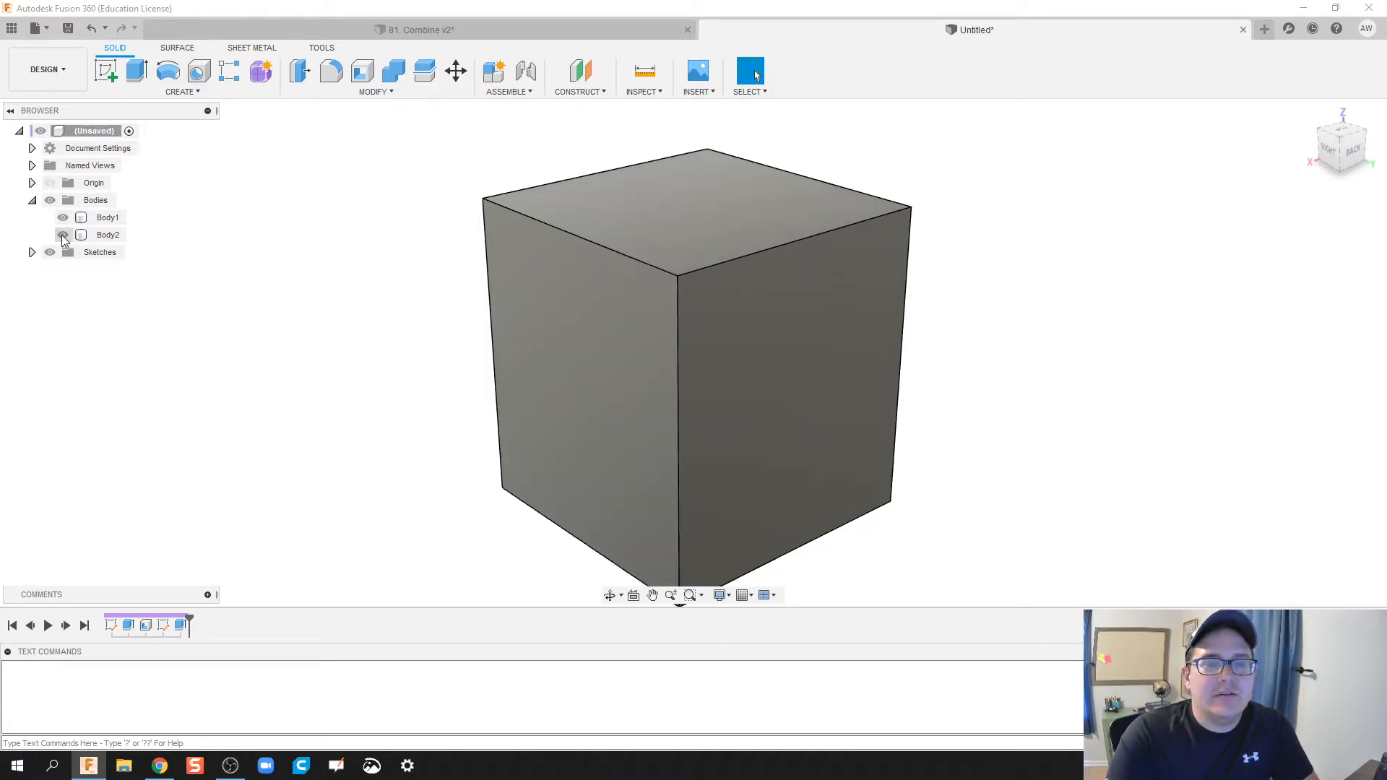
Set Body2's opacity to 50%.
right_click(107, 234)
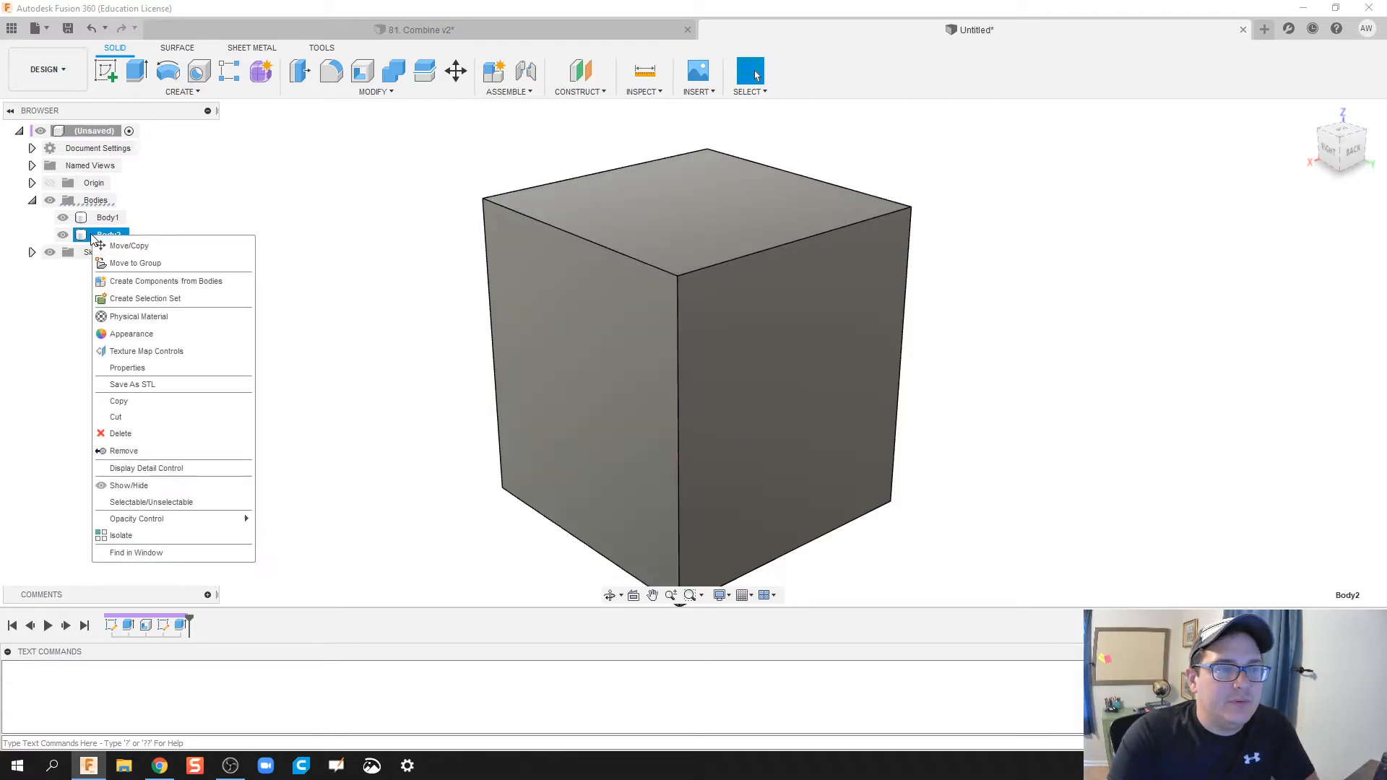
mouse_move(174, 433)
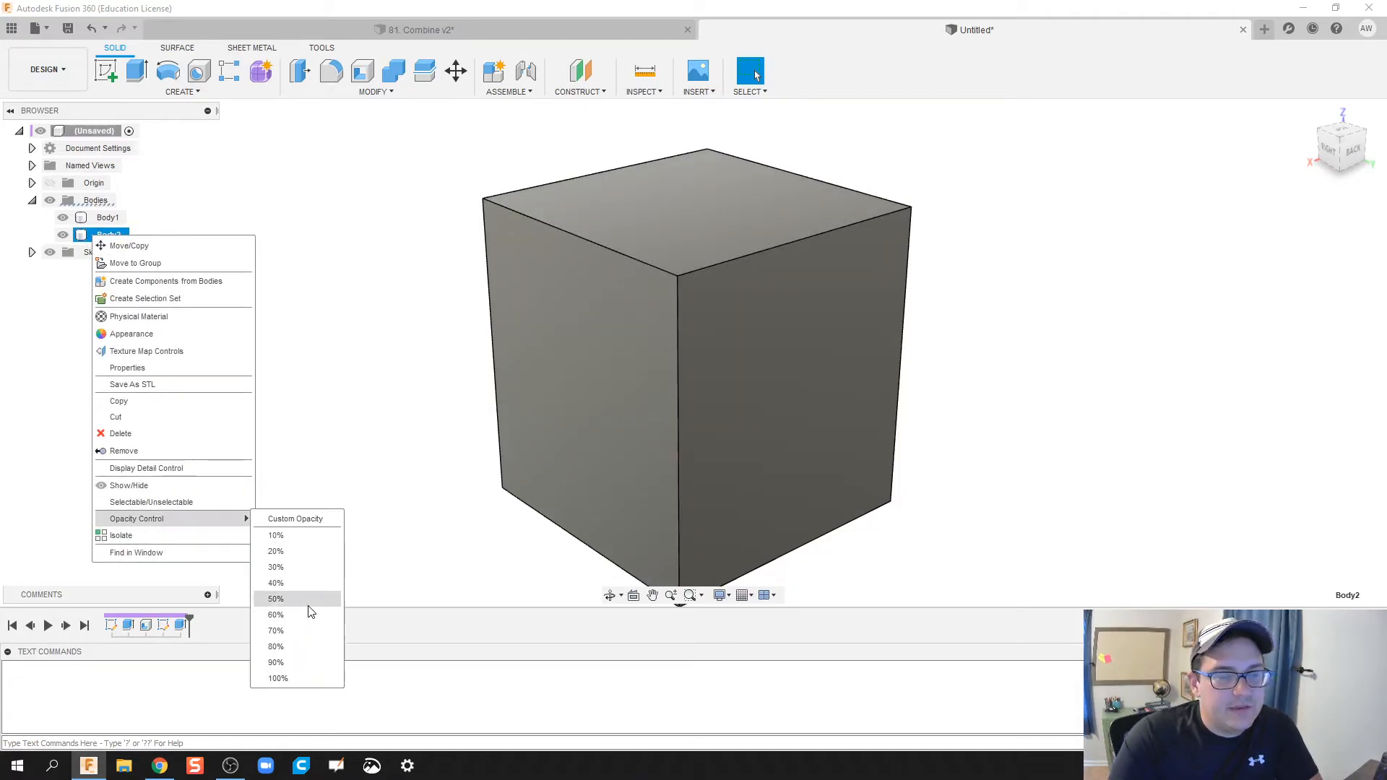
left_click(275, 598)
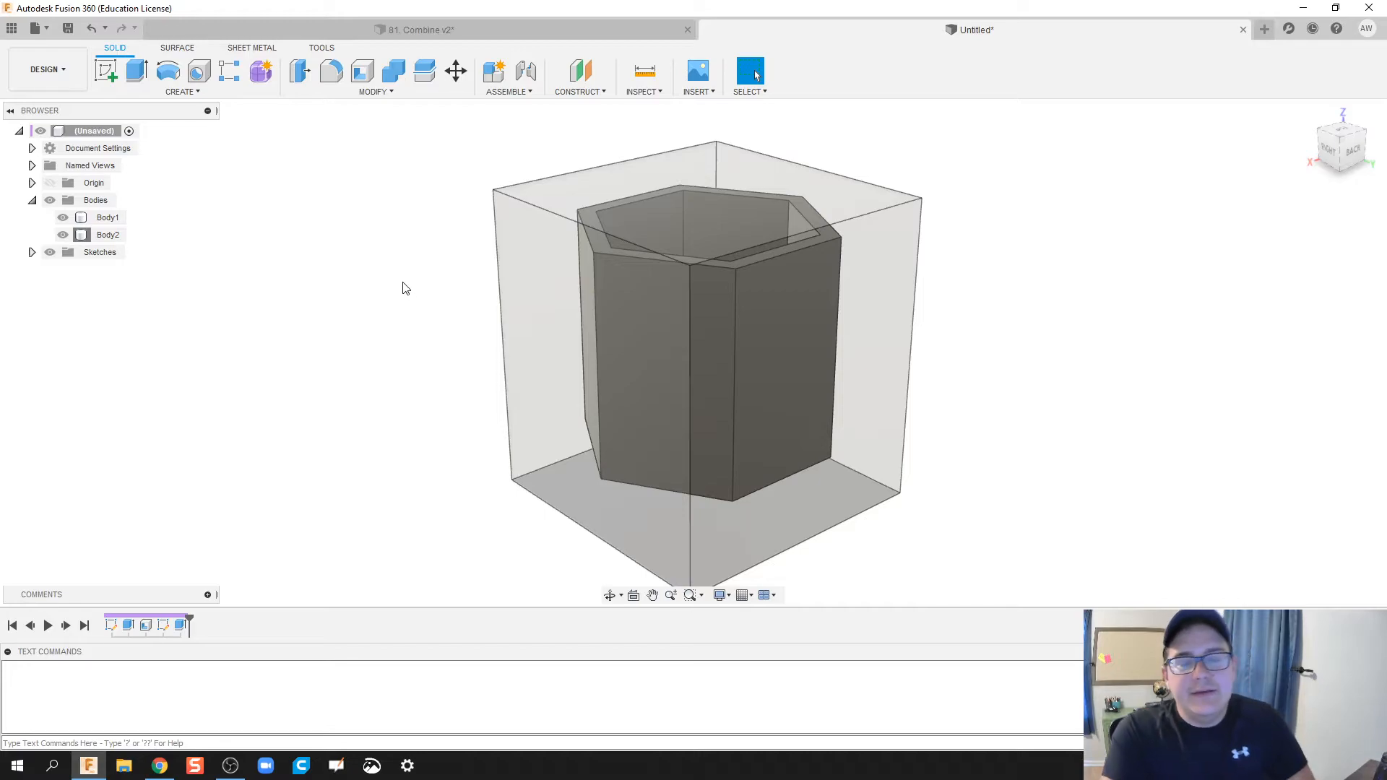
mouse_move(425, 302)
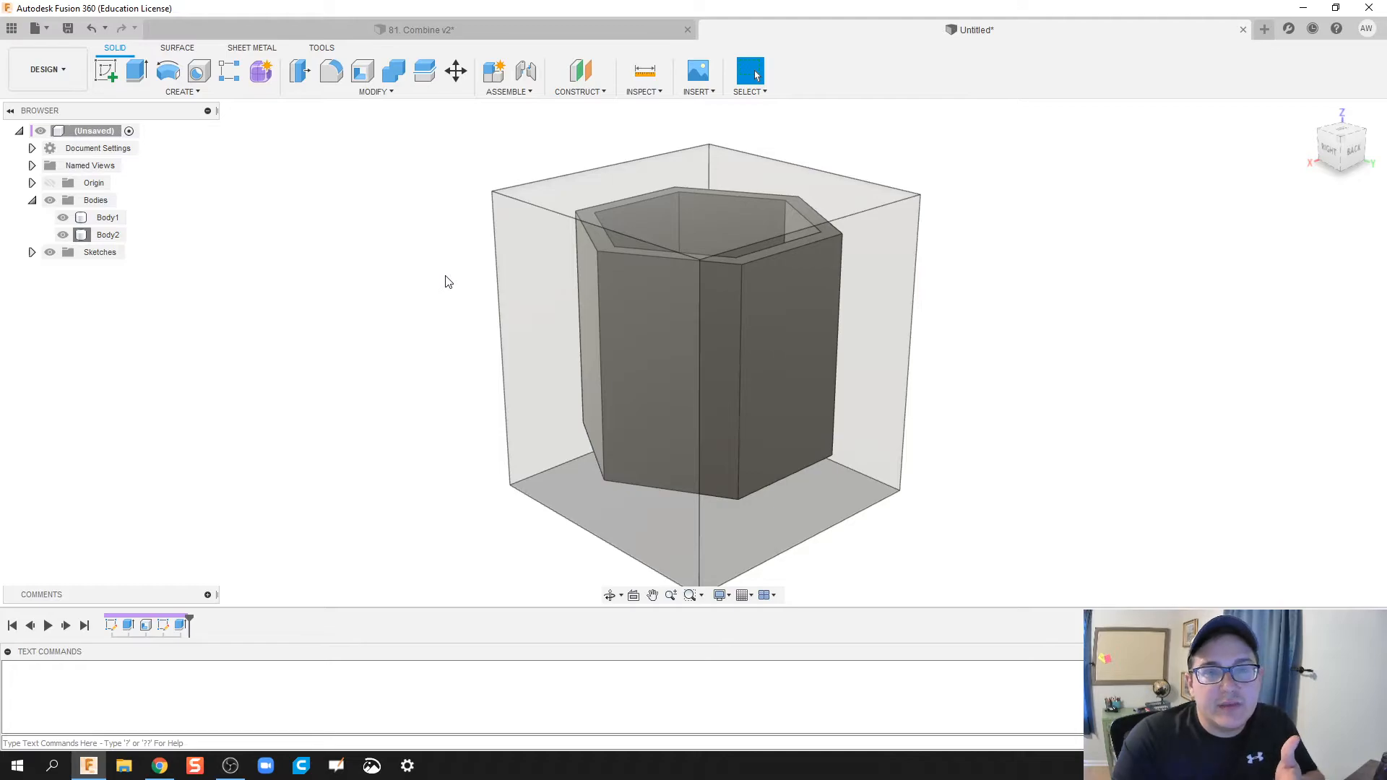
mouse_move(298, 304)
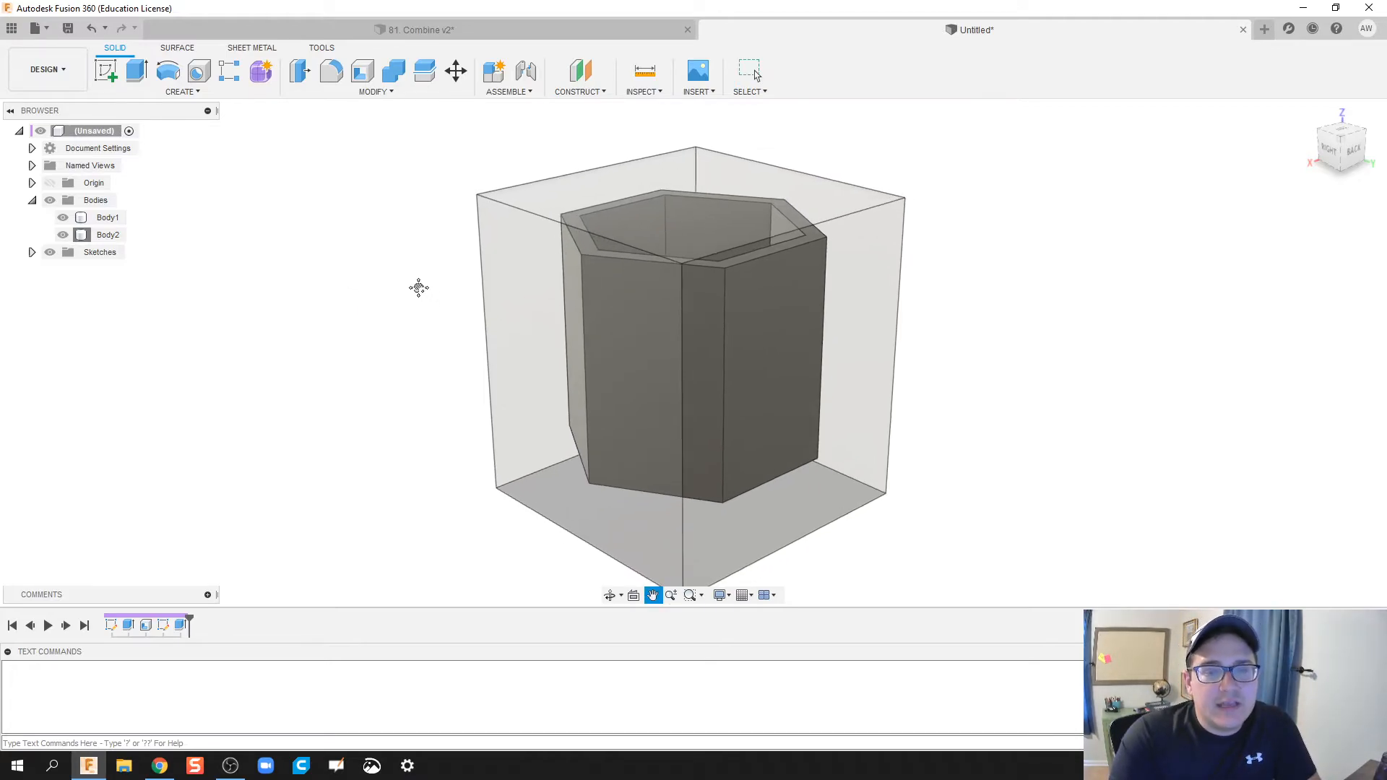
Cut the planter from the block into a new component, then orbit to inspect the cavity.
left_click(748, 74)
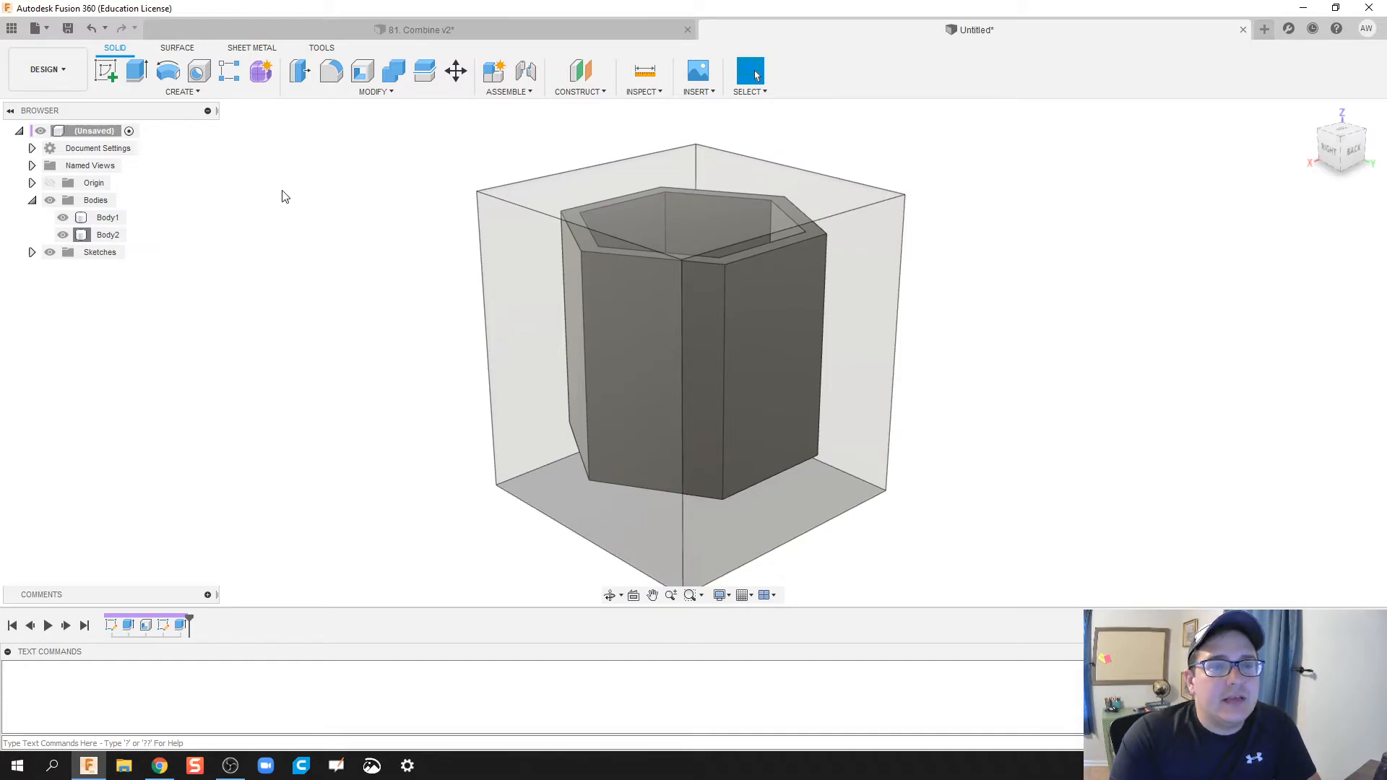
left_click(394, 73)
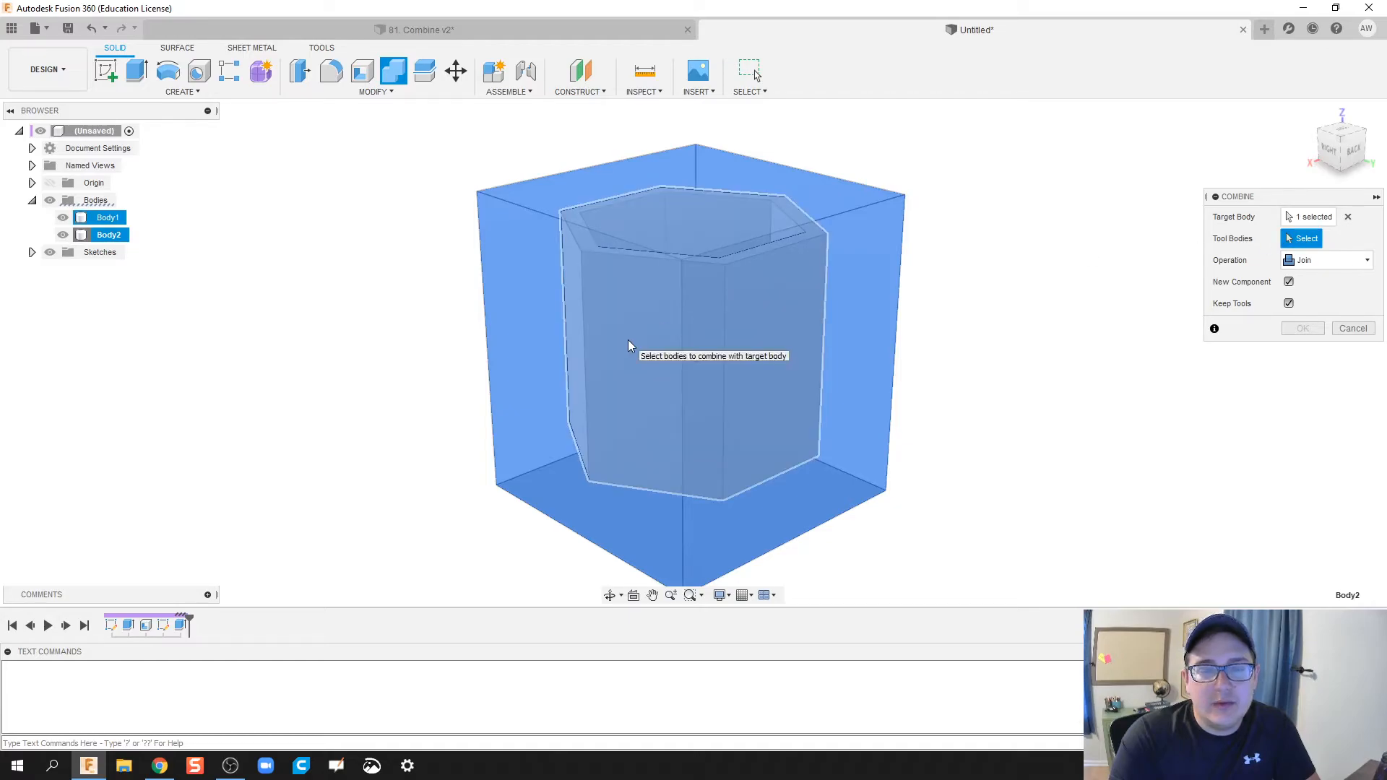
left_click(681, 354)
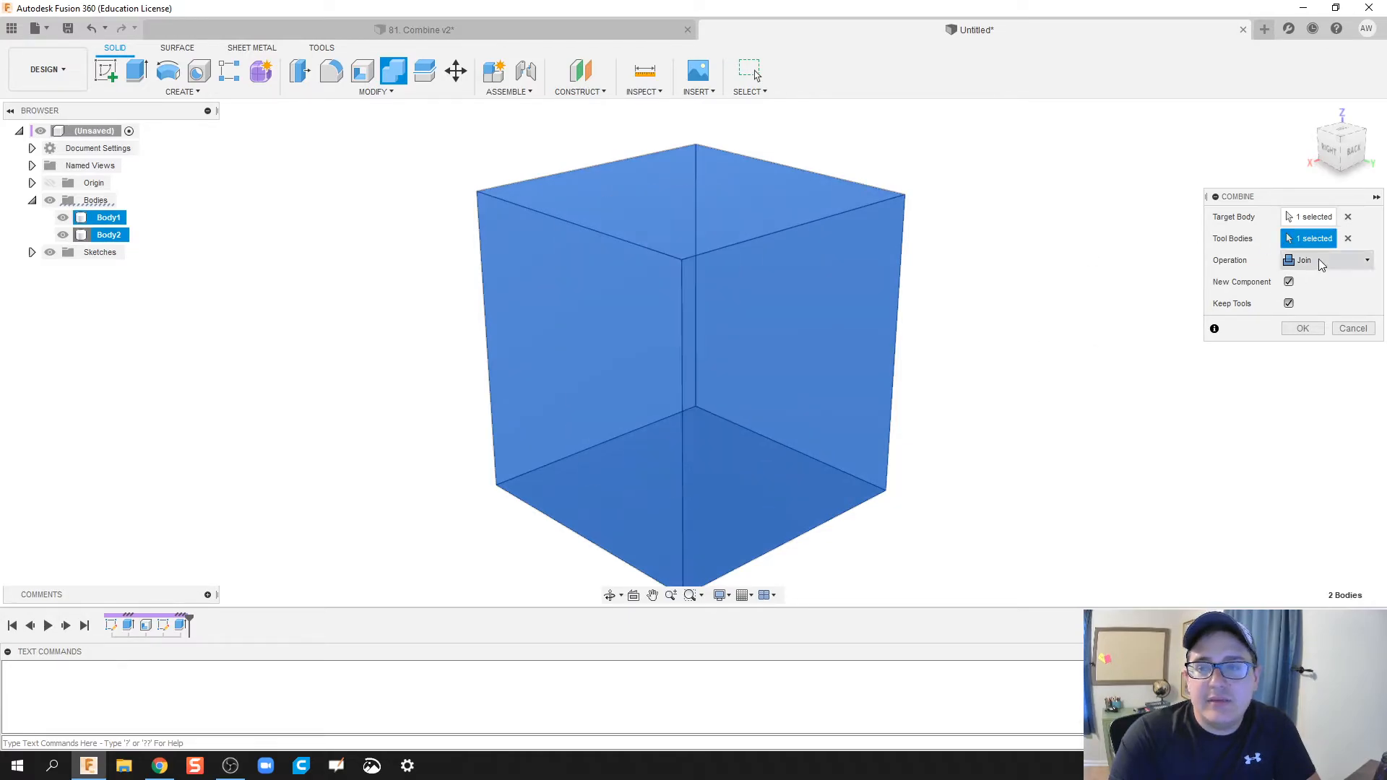
left_click(1327, 260)
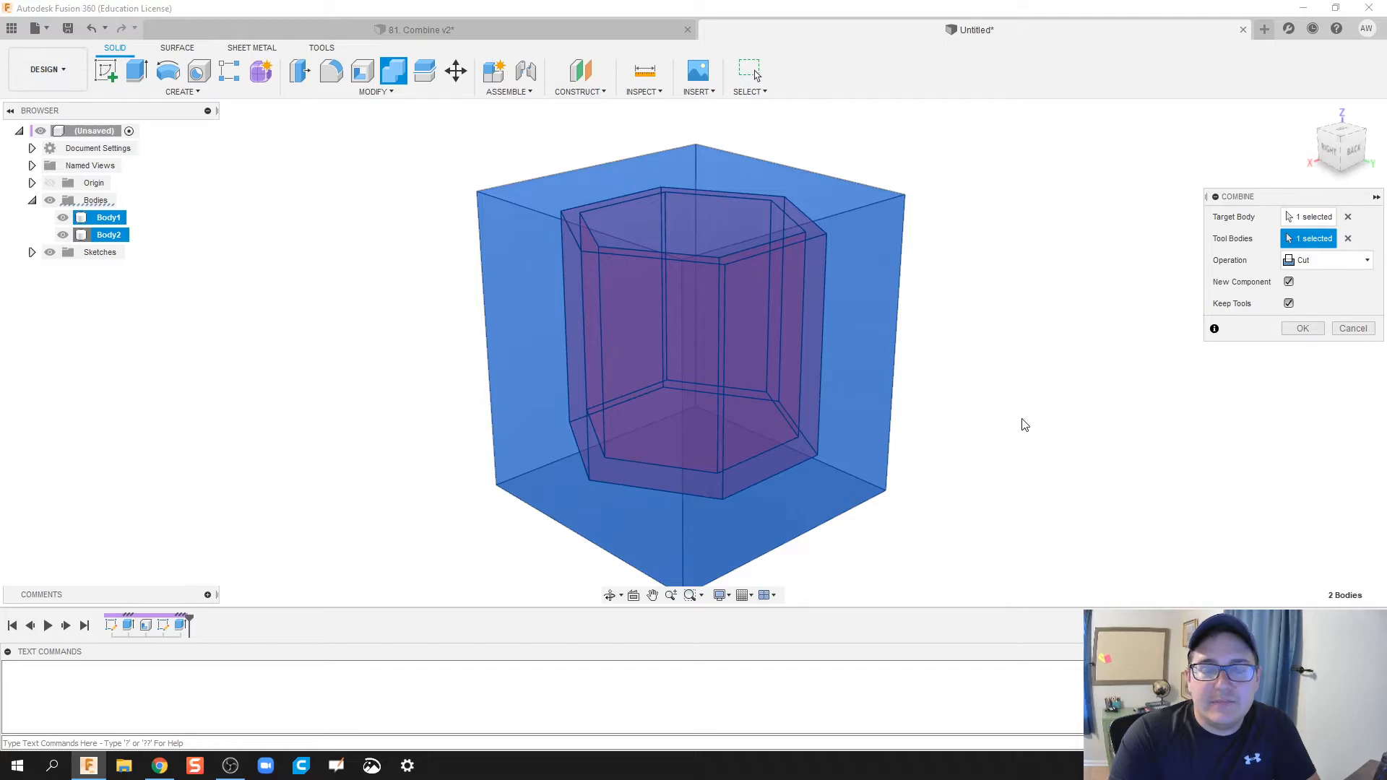
mouse_move(1022, 424)
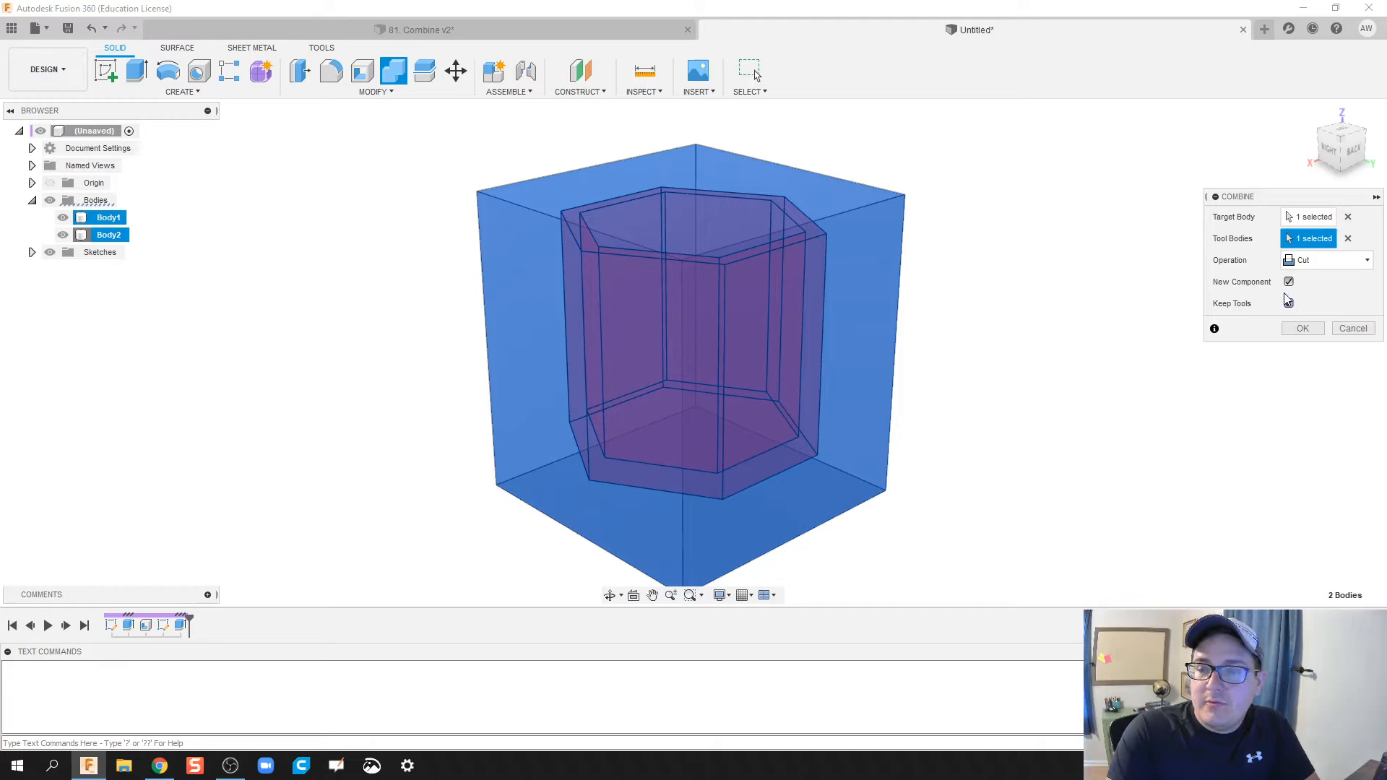
left_click(1288, 303)
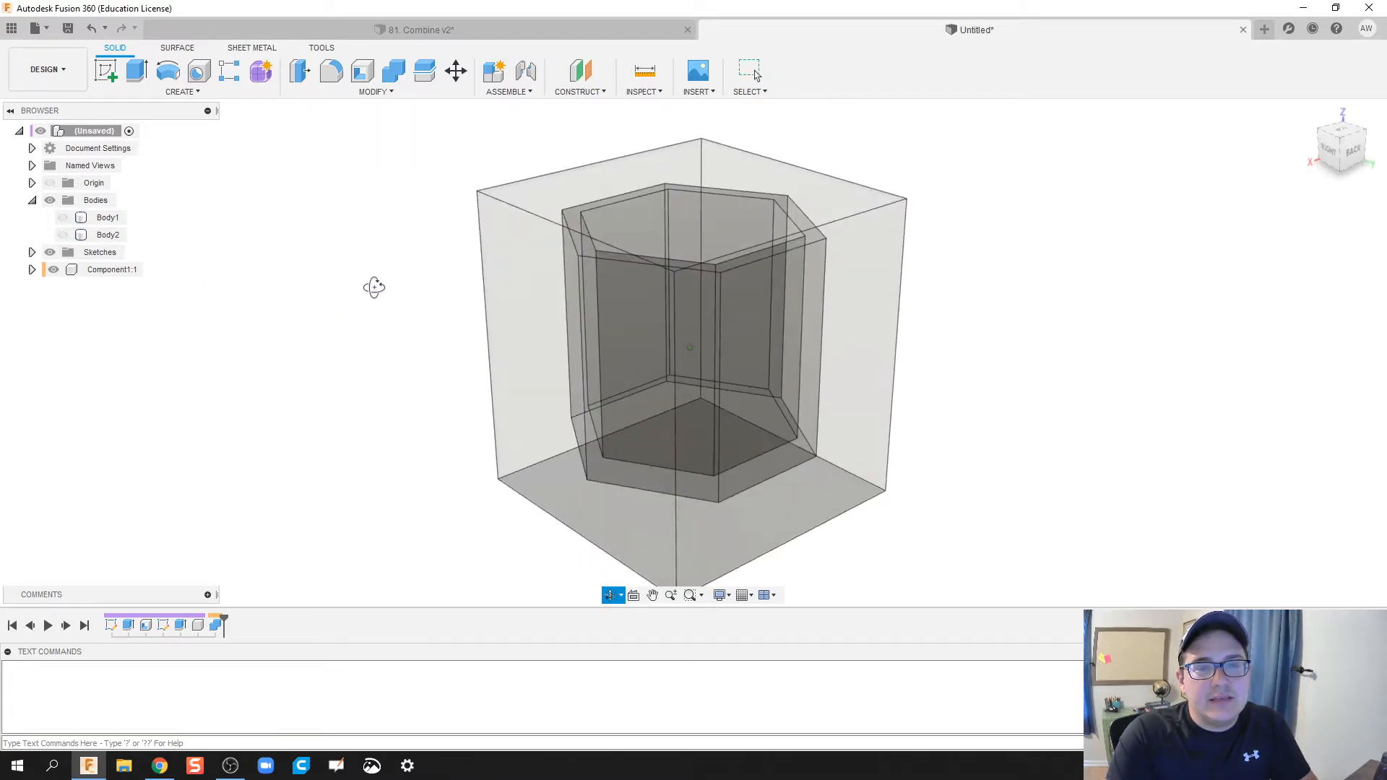
left_click_drag(371, 288, 297, 304)
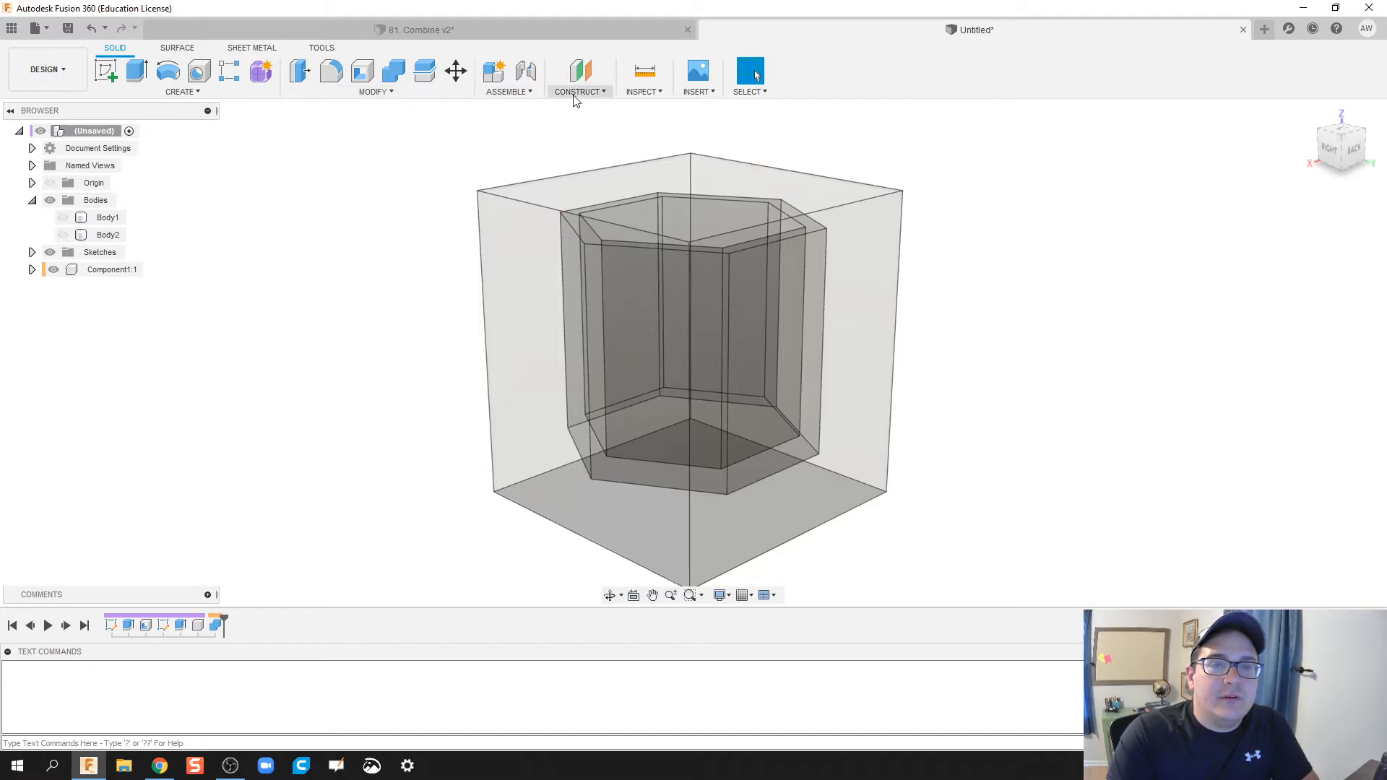
Create an offset plane at -0.50 in from the block's top face.
left_click(576, 91)
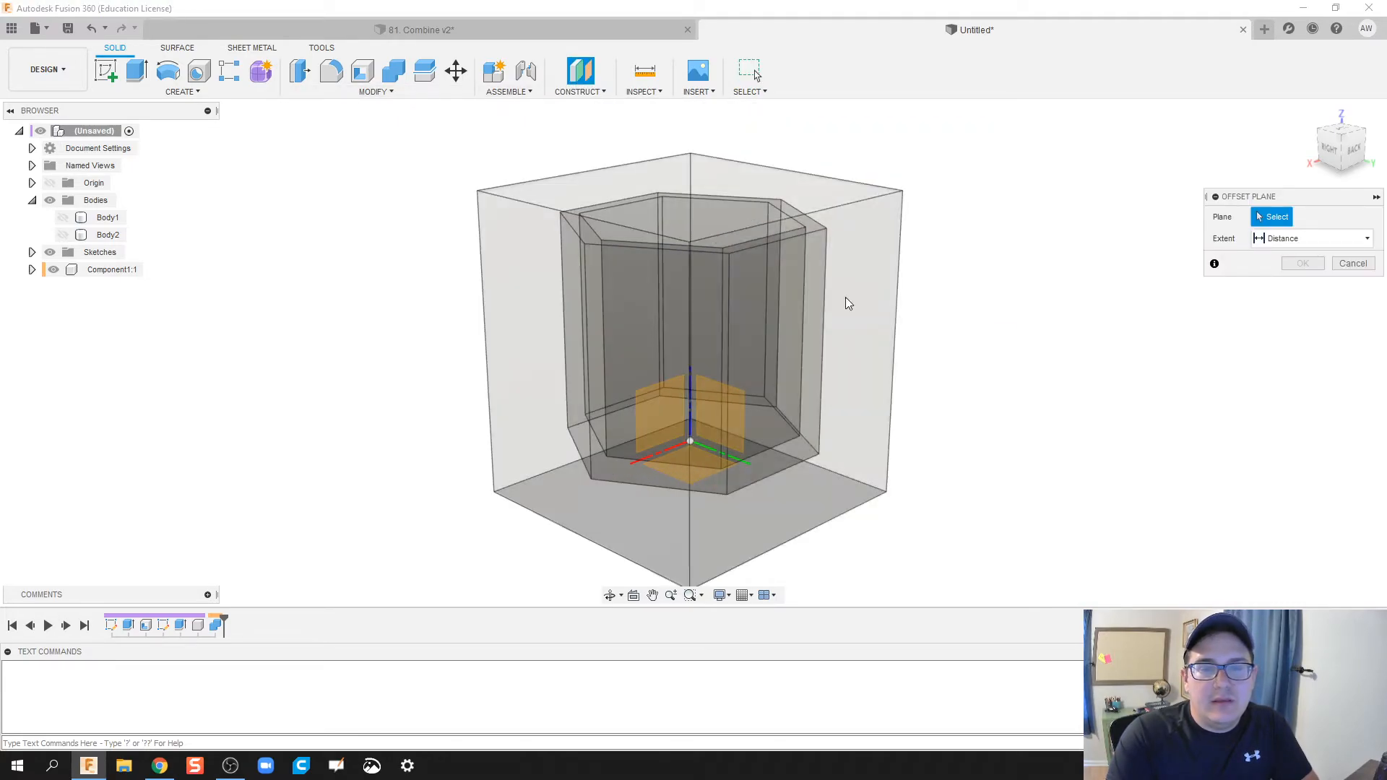
left_click(690, 185)
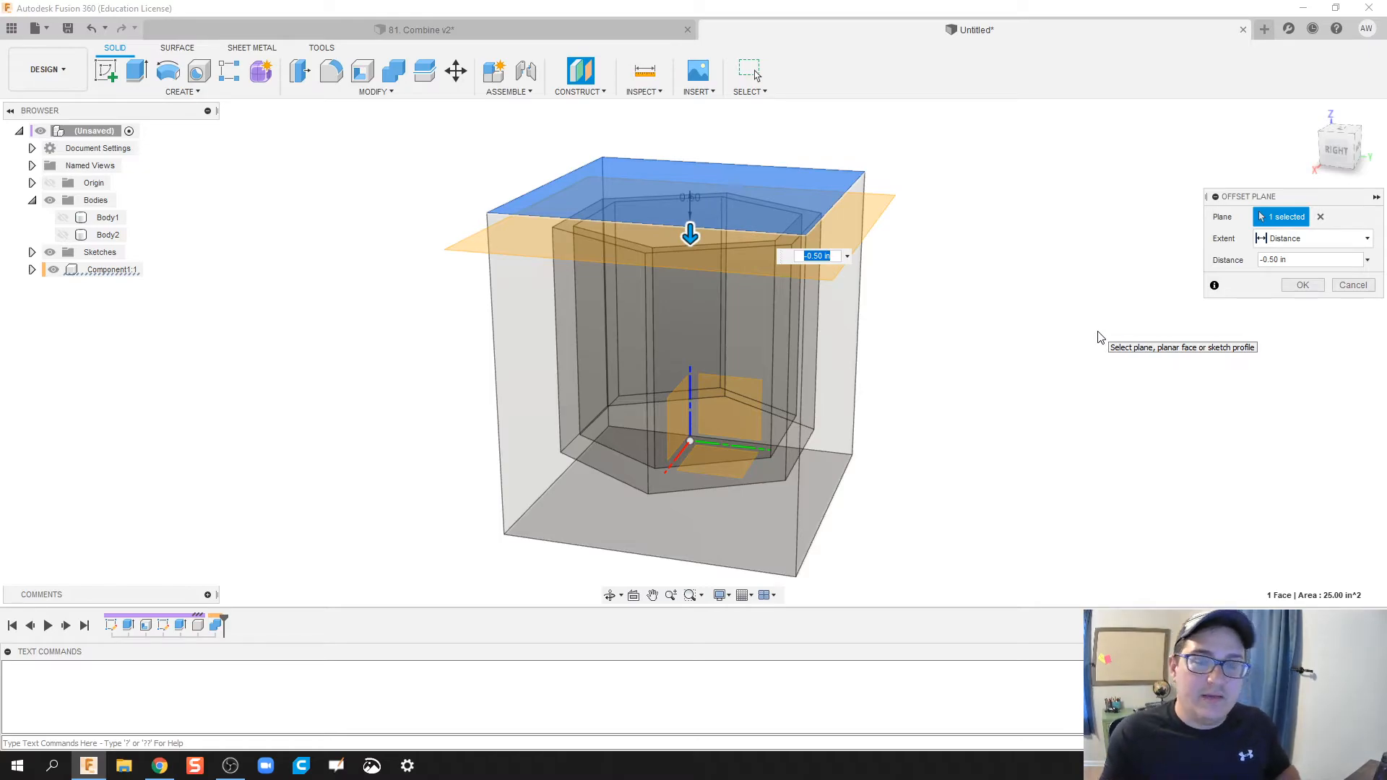
mouse_move(1049, 322)
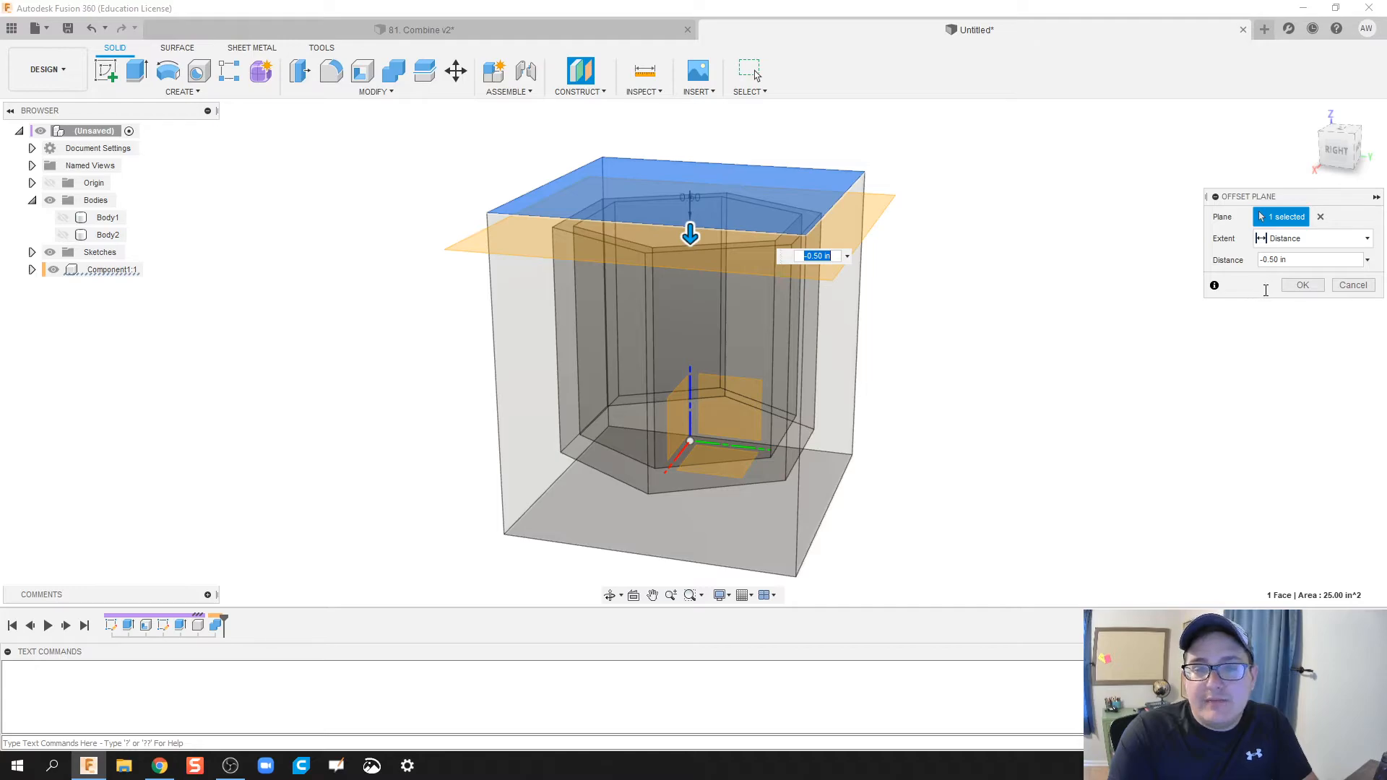
mouse_move(1237, 306)
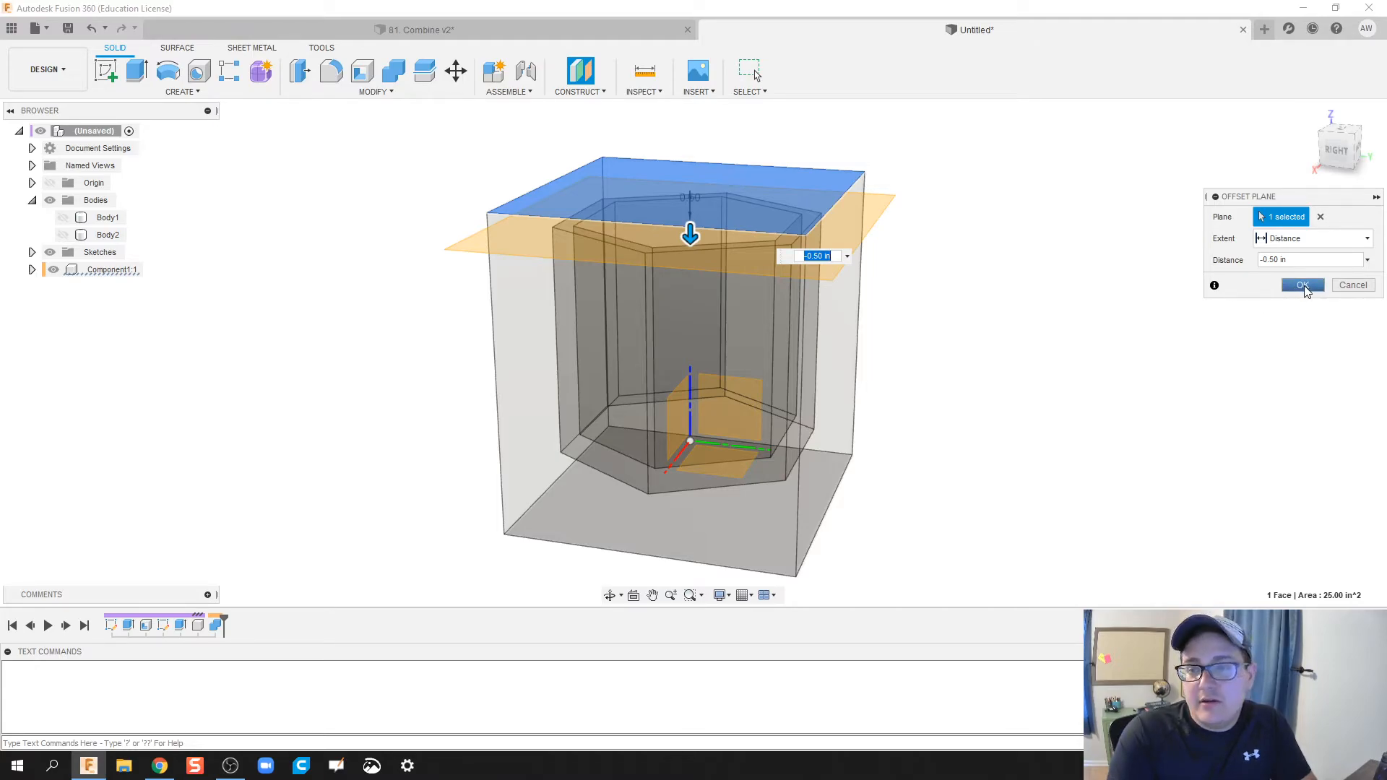
left_click(1301, 284)
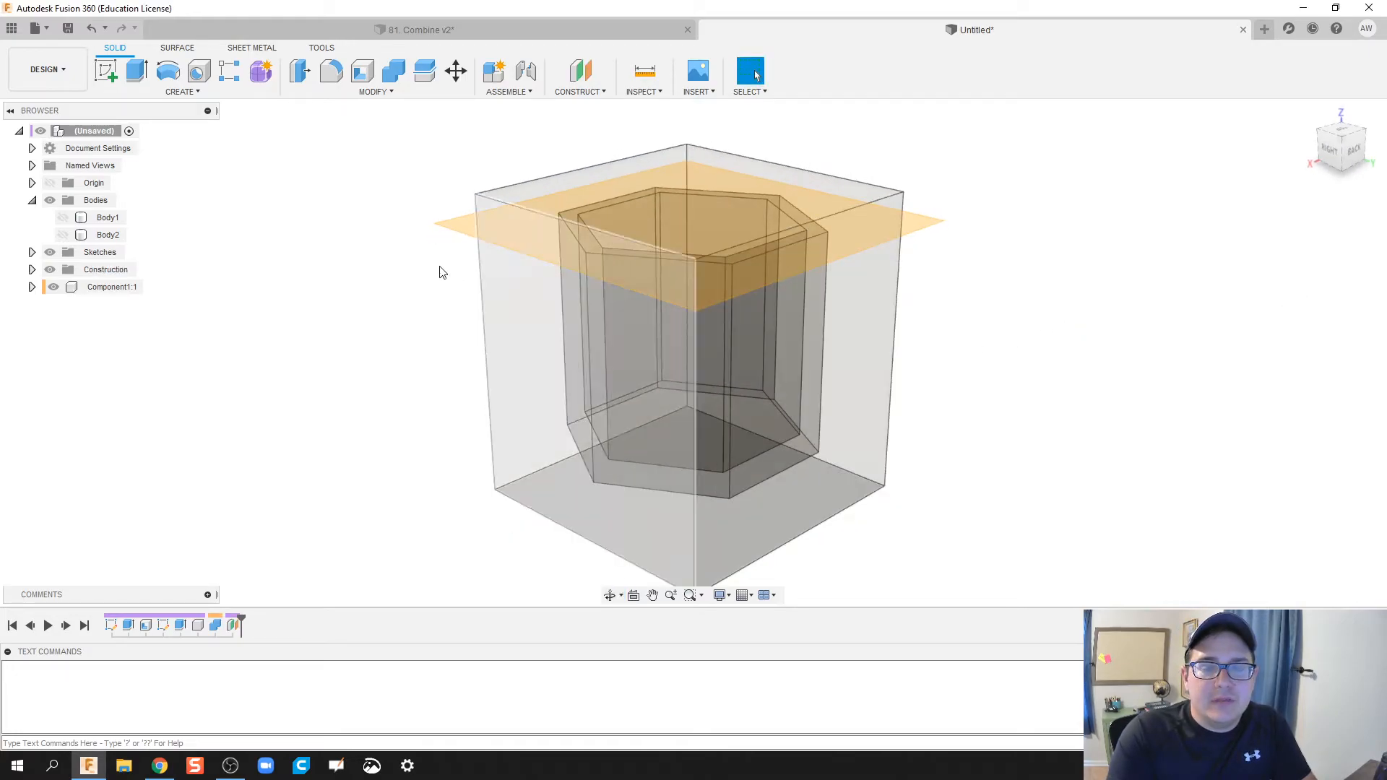
Start Split Body and choose Component1's Body1 as the body to split.
left_click(375, 91)
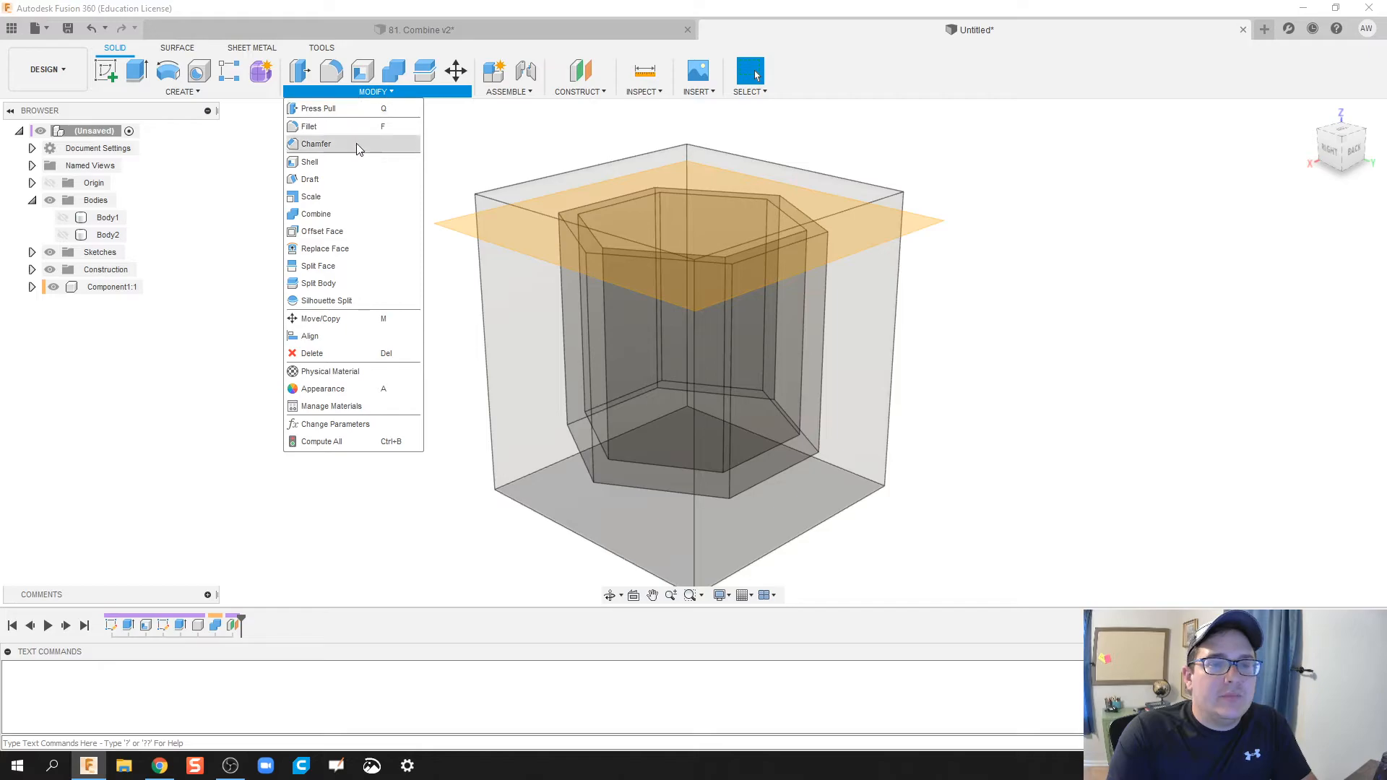
left_click(318, 283)
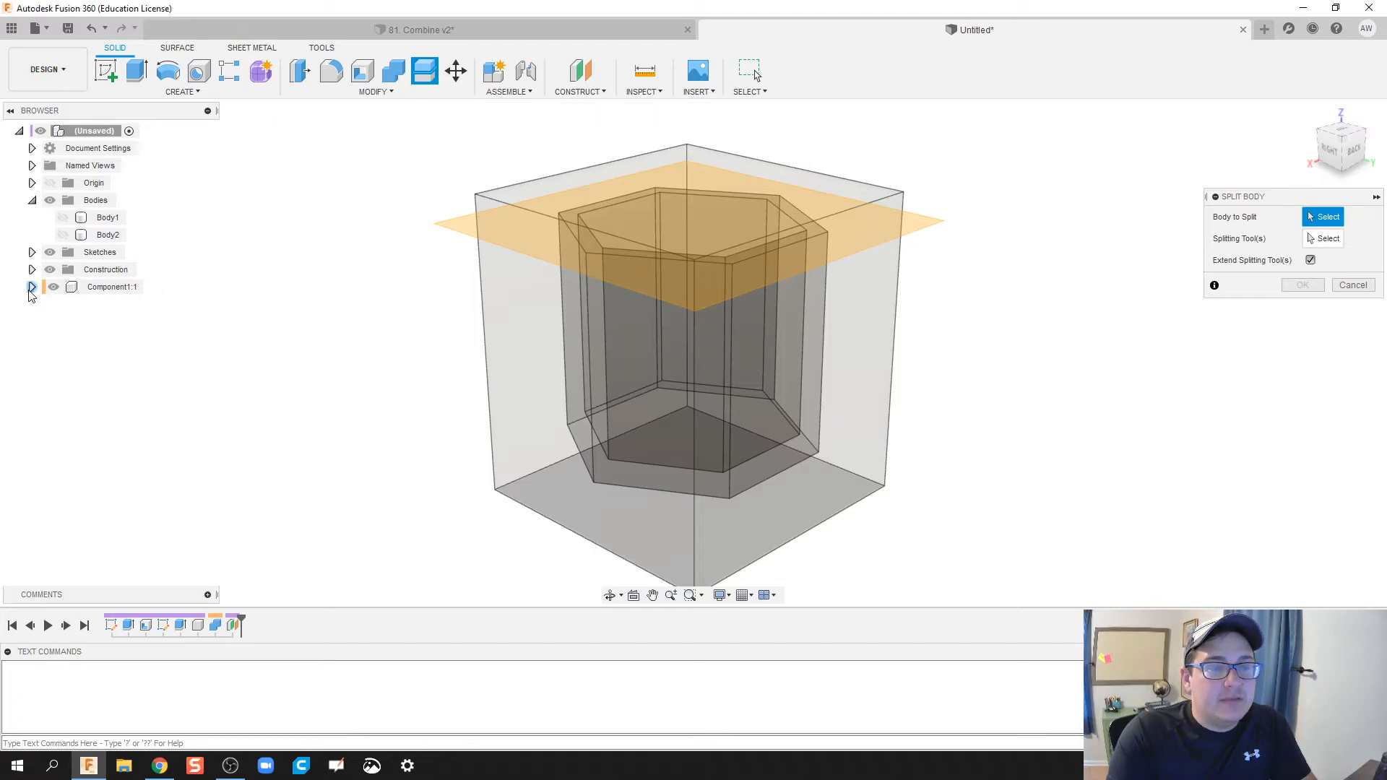
left_click(31, 287)
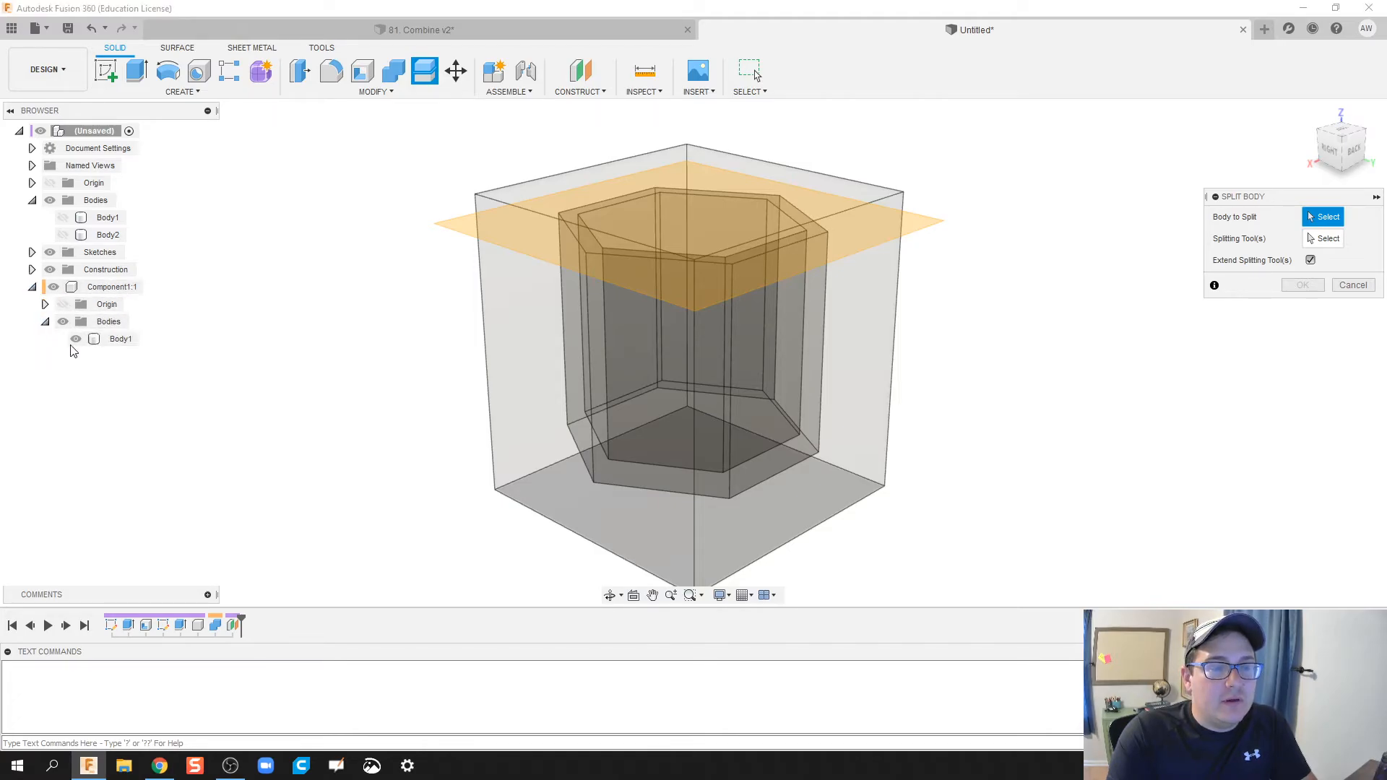
left_click(119, 338)
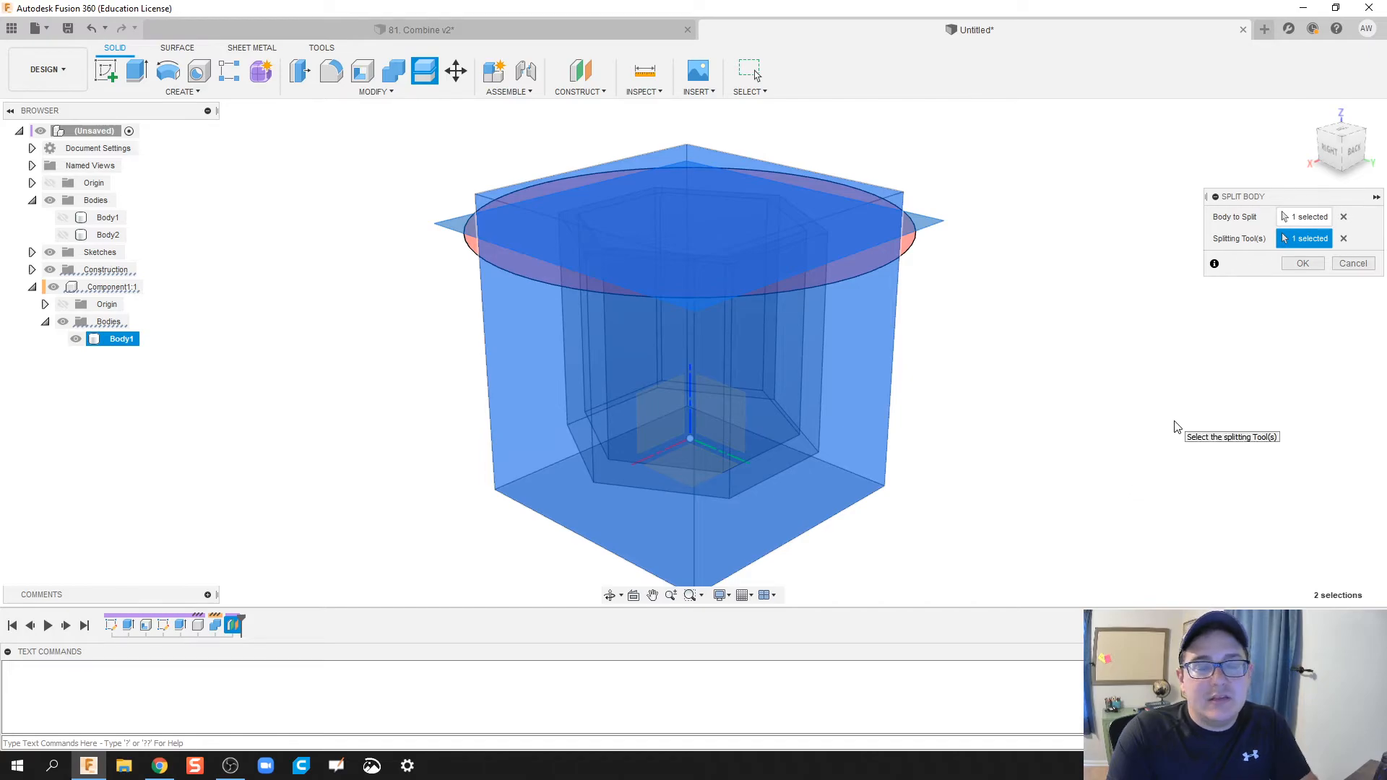
mouse_move(1198, 426)
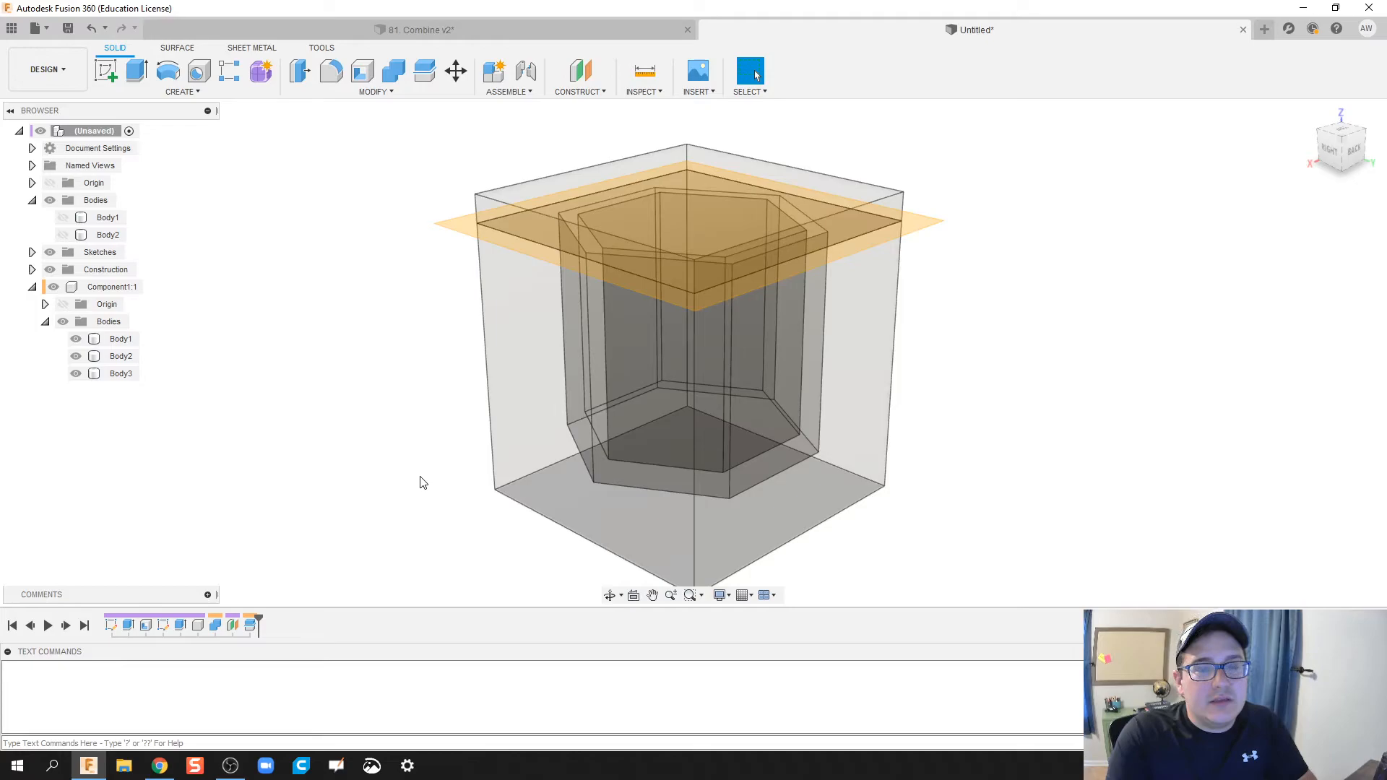
mouse_move(371, 440)
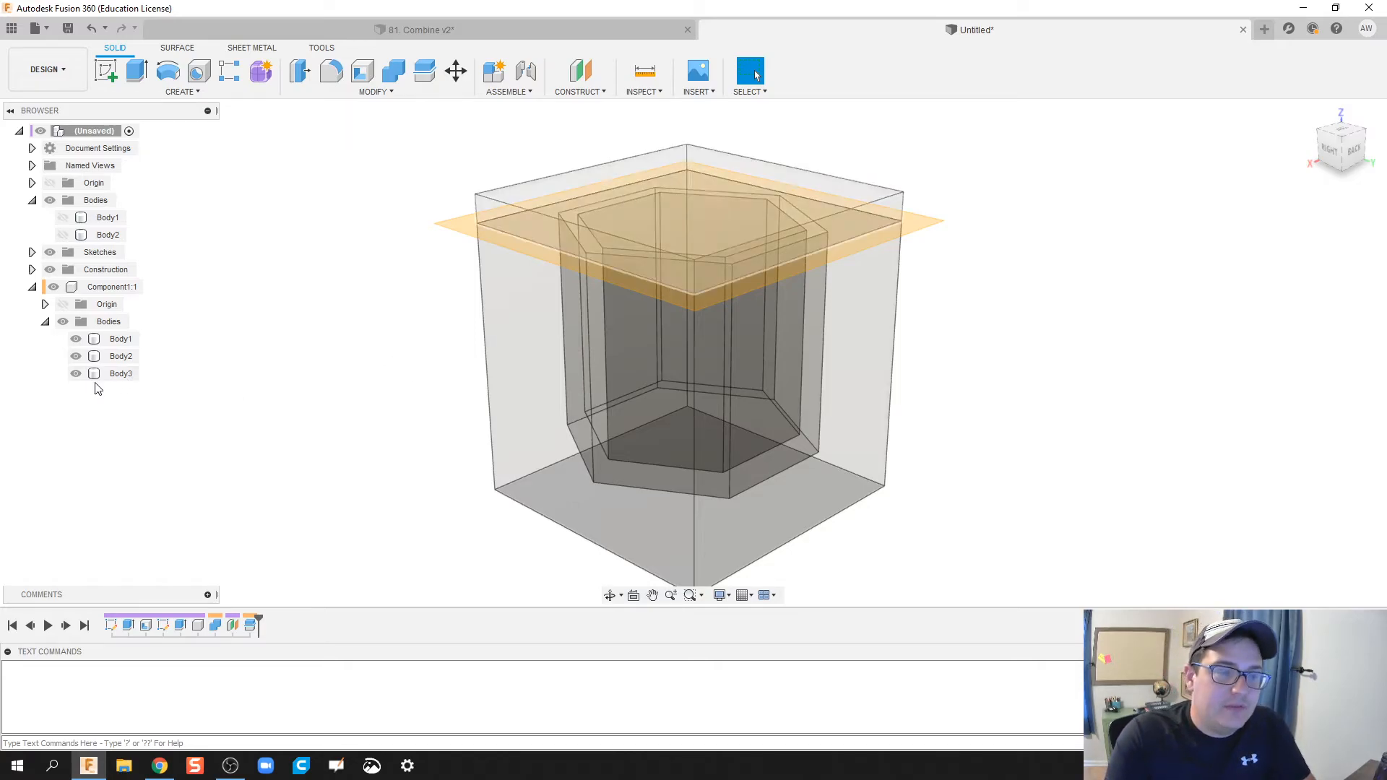
Rename Component1 to Hex Mold.
left_click(122, 374)
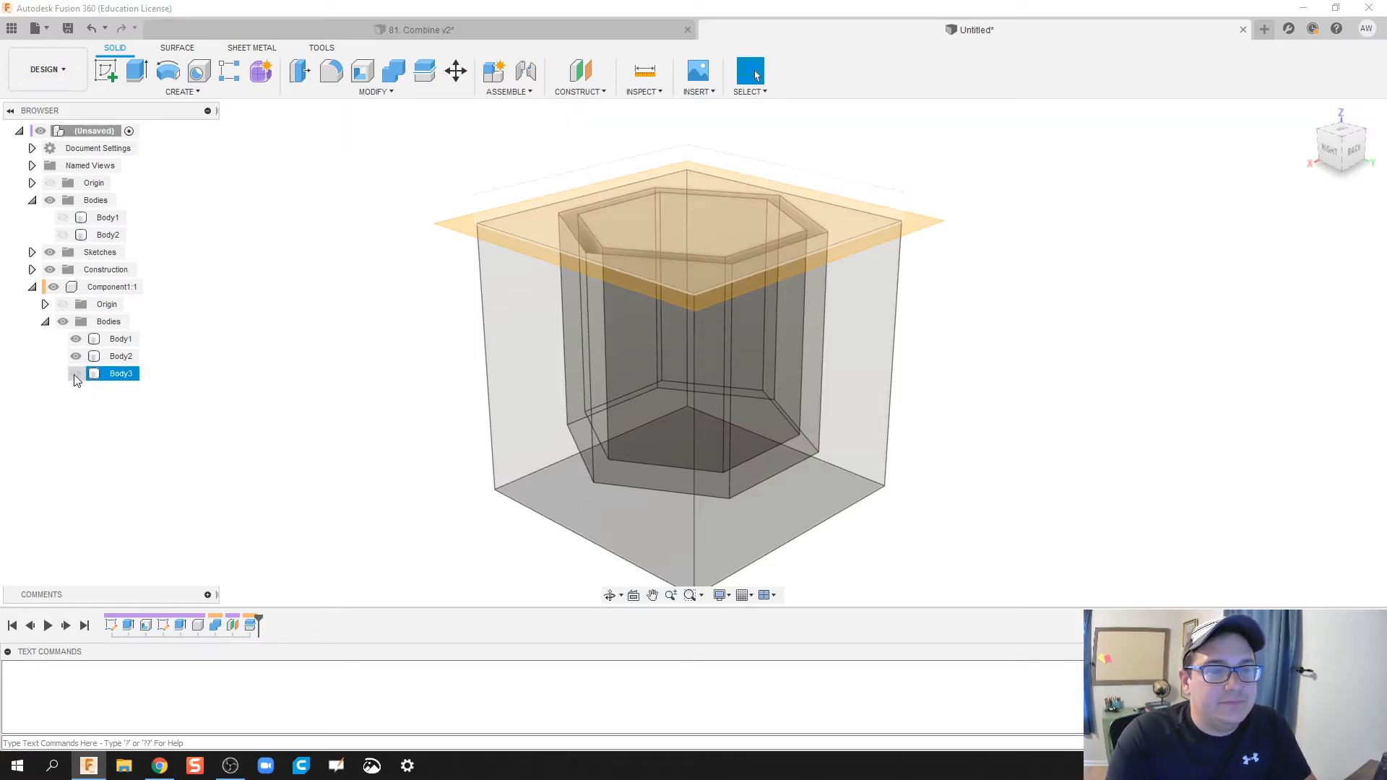
left_click(75, 374)
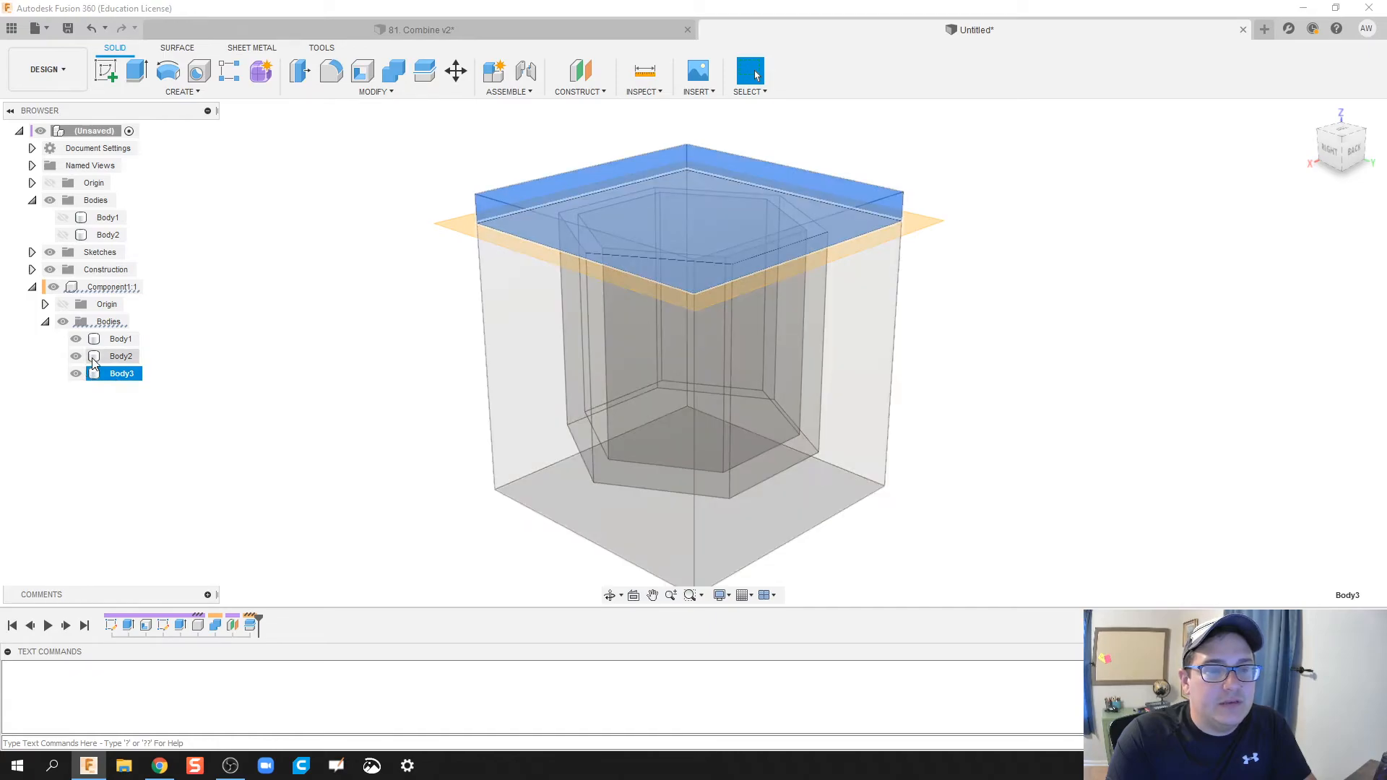
left_click(121, 338)
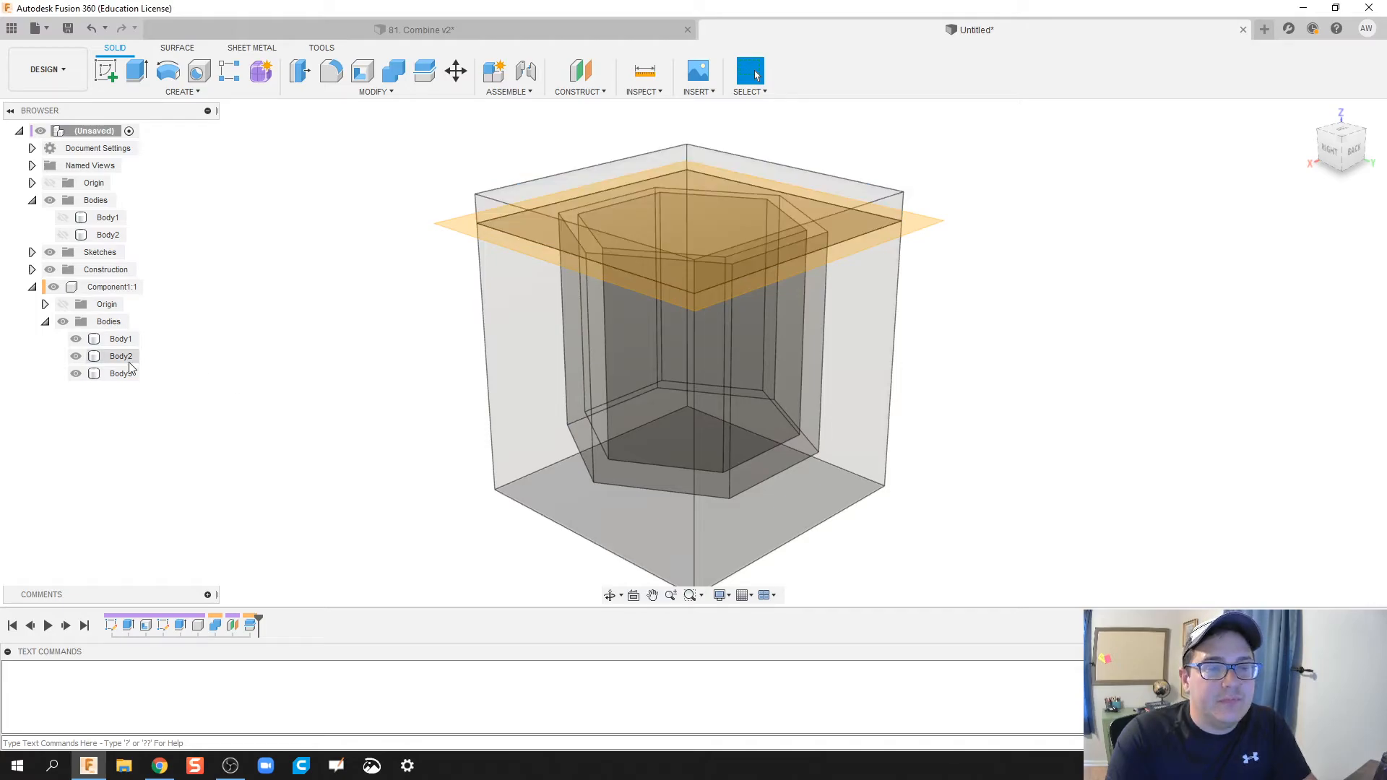
left_click(122, 355)
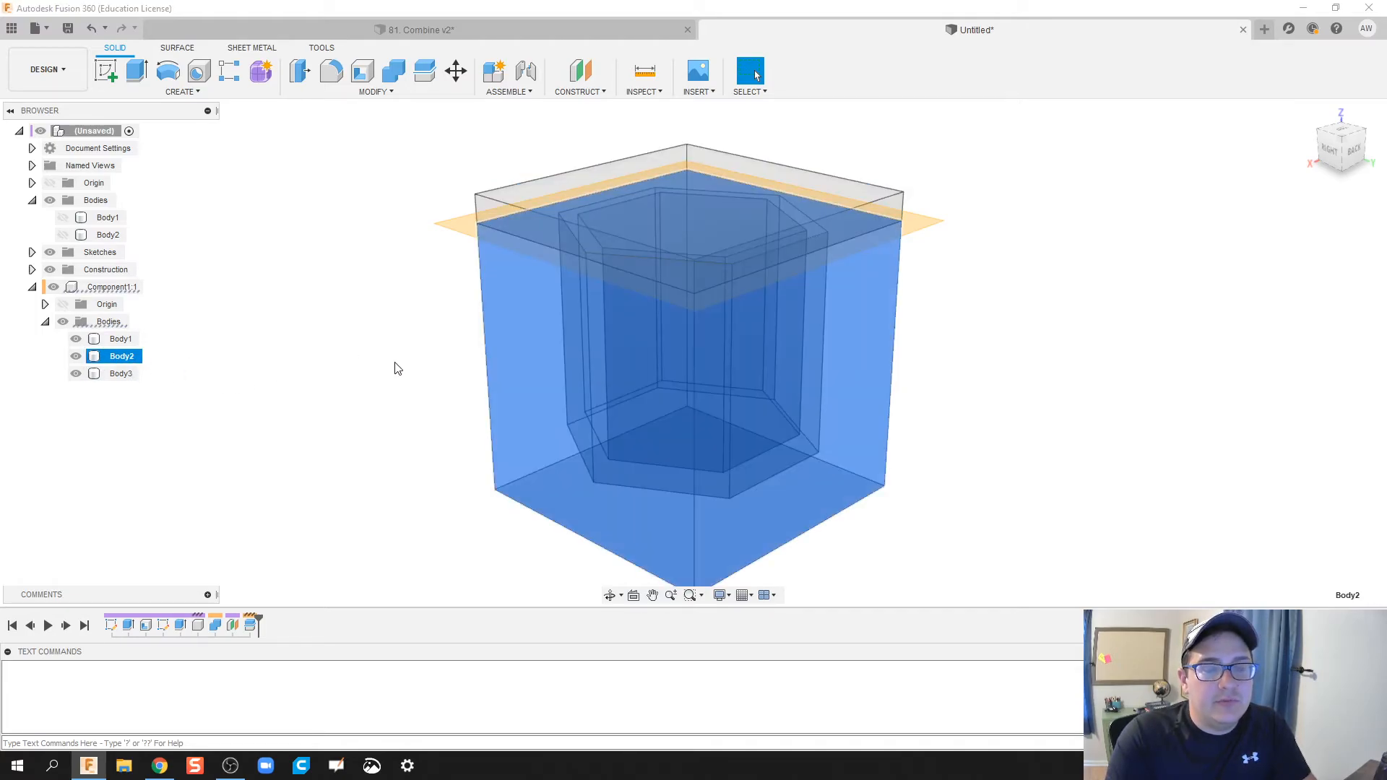
left_click(113, 286)
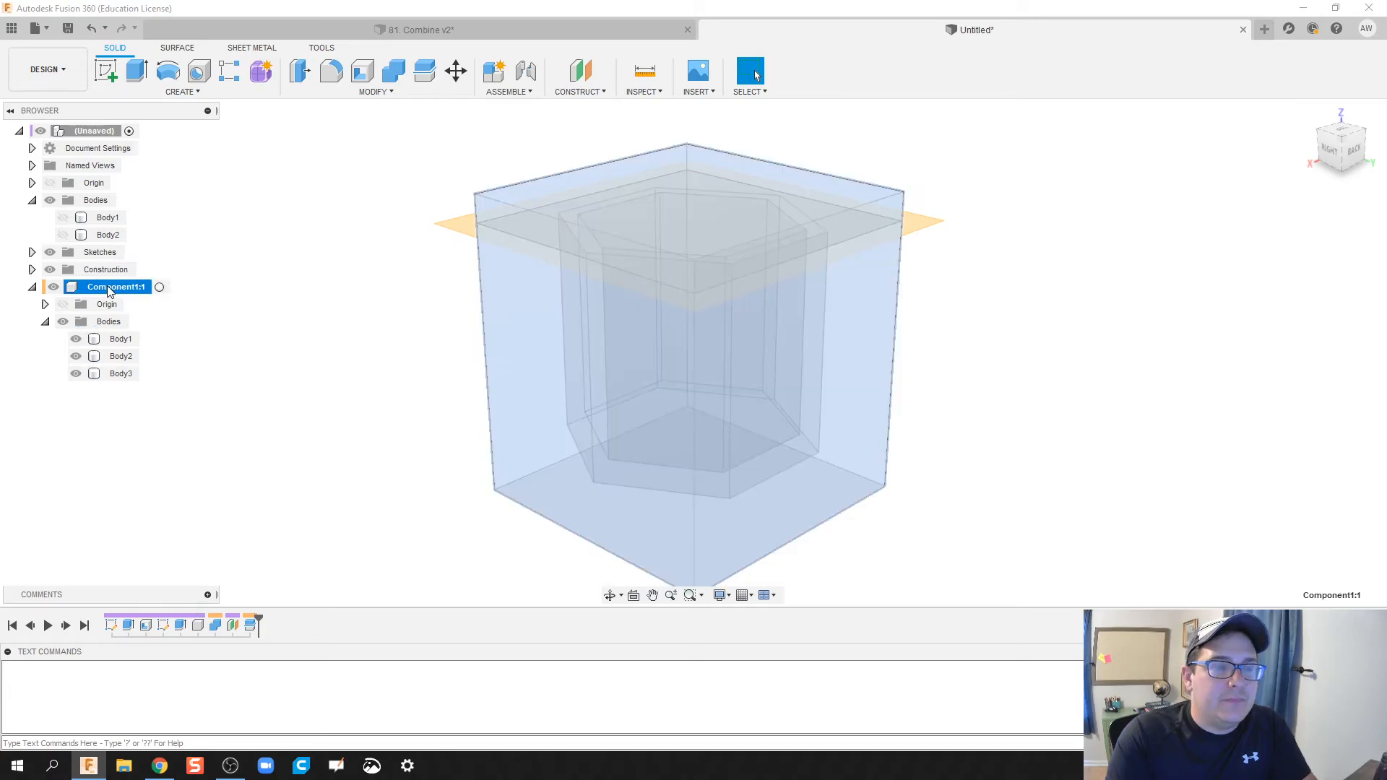
double_click(109, 286)
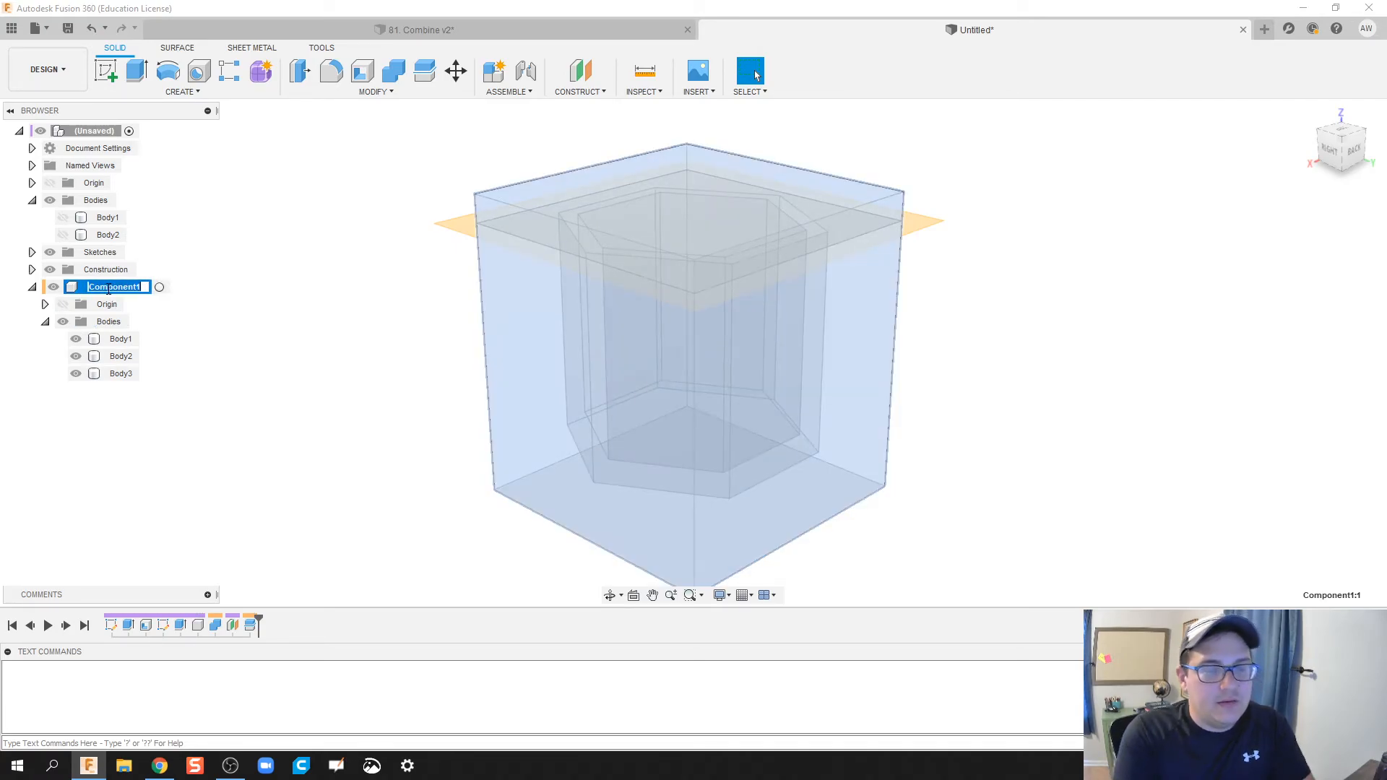
type("Hel")
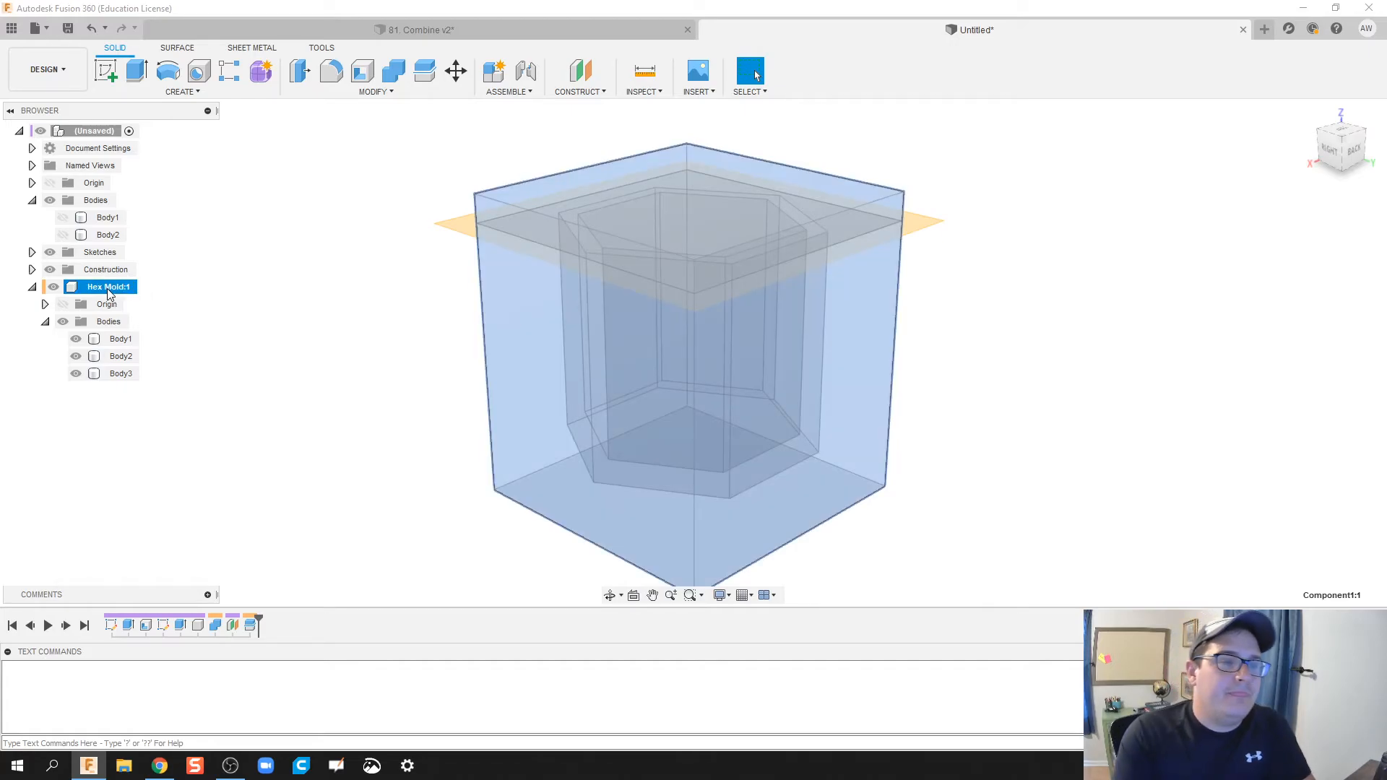
Create a component from the lower block Body2 and name it Hex Bottom.
right_click(120, 355)
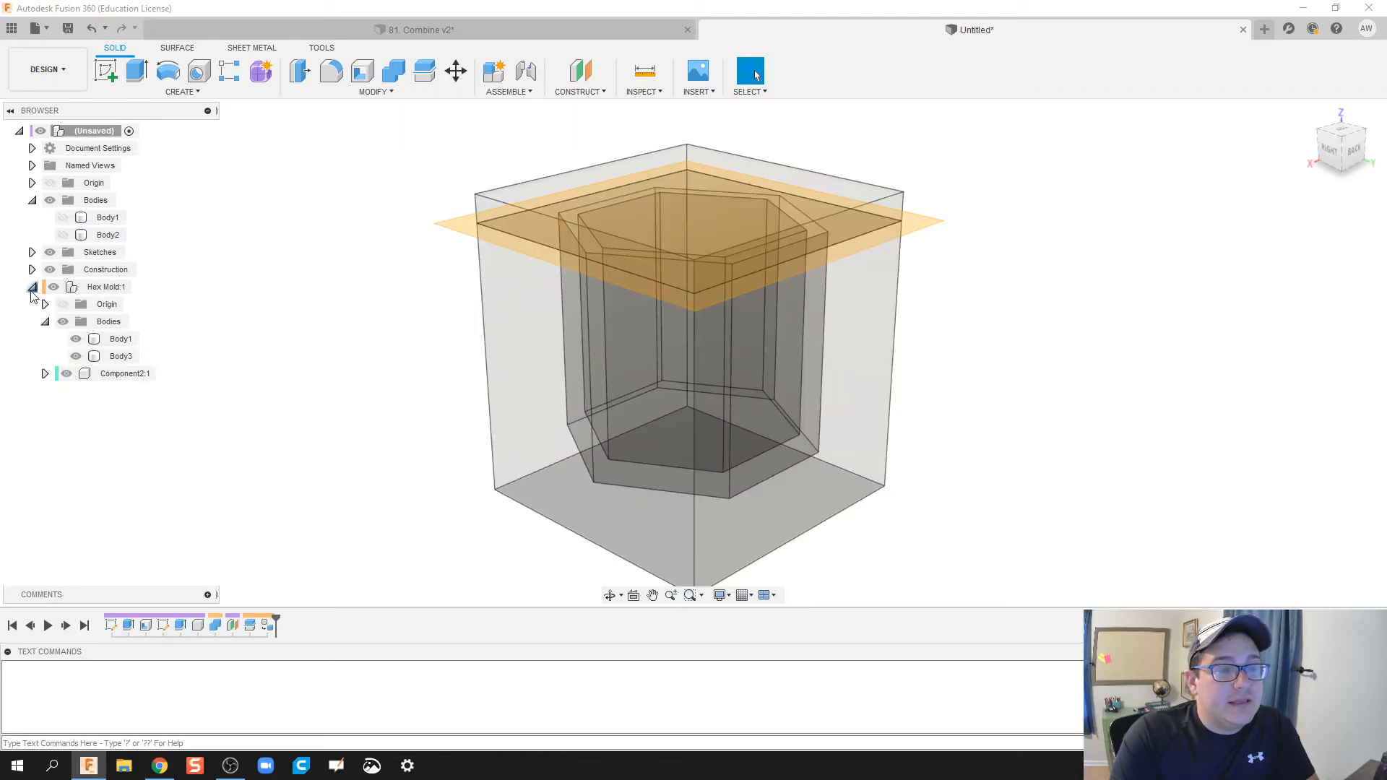
left_click(121, 355)
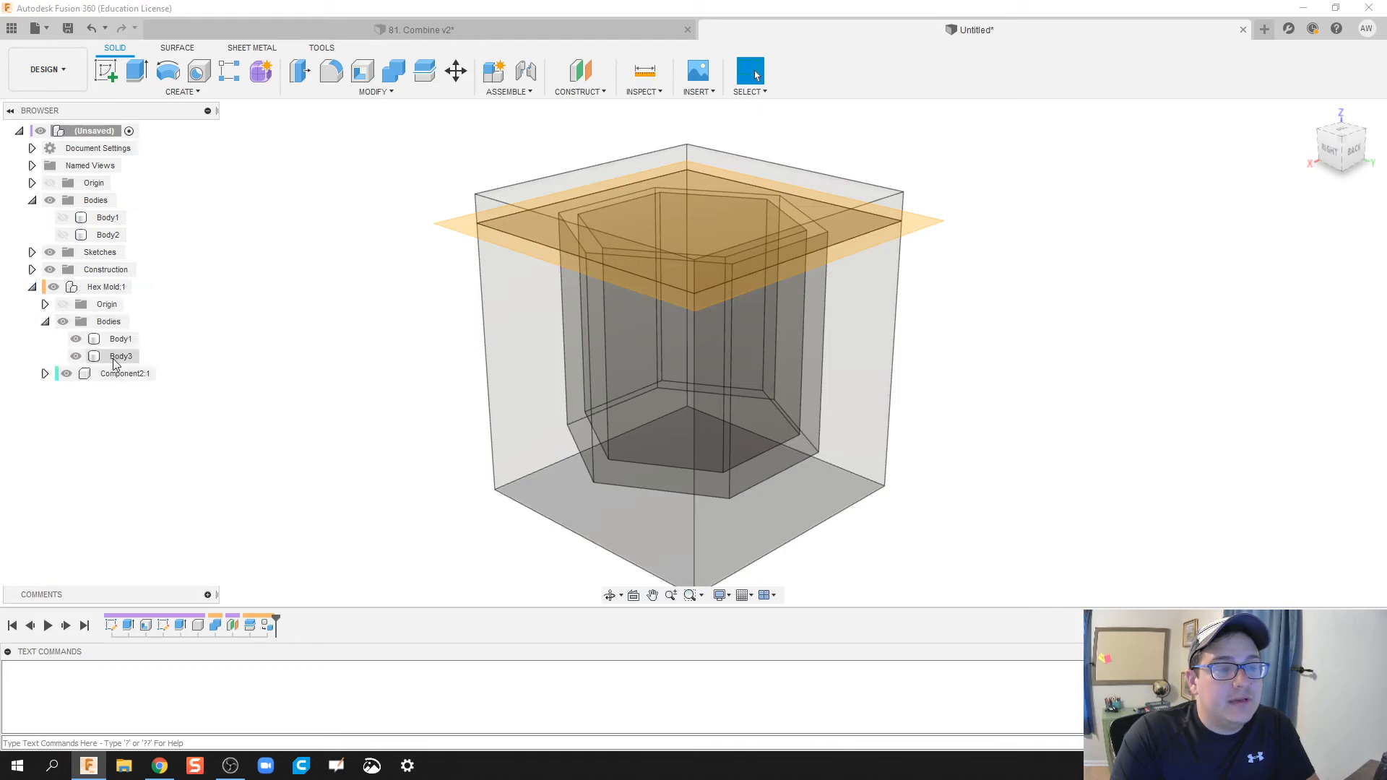
double_click(125, 372)
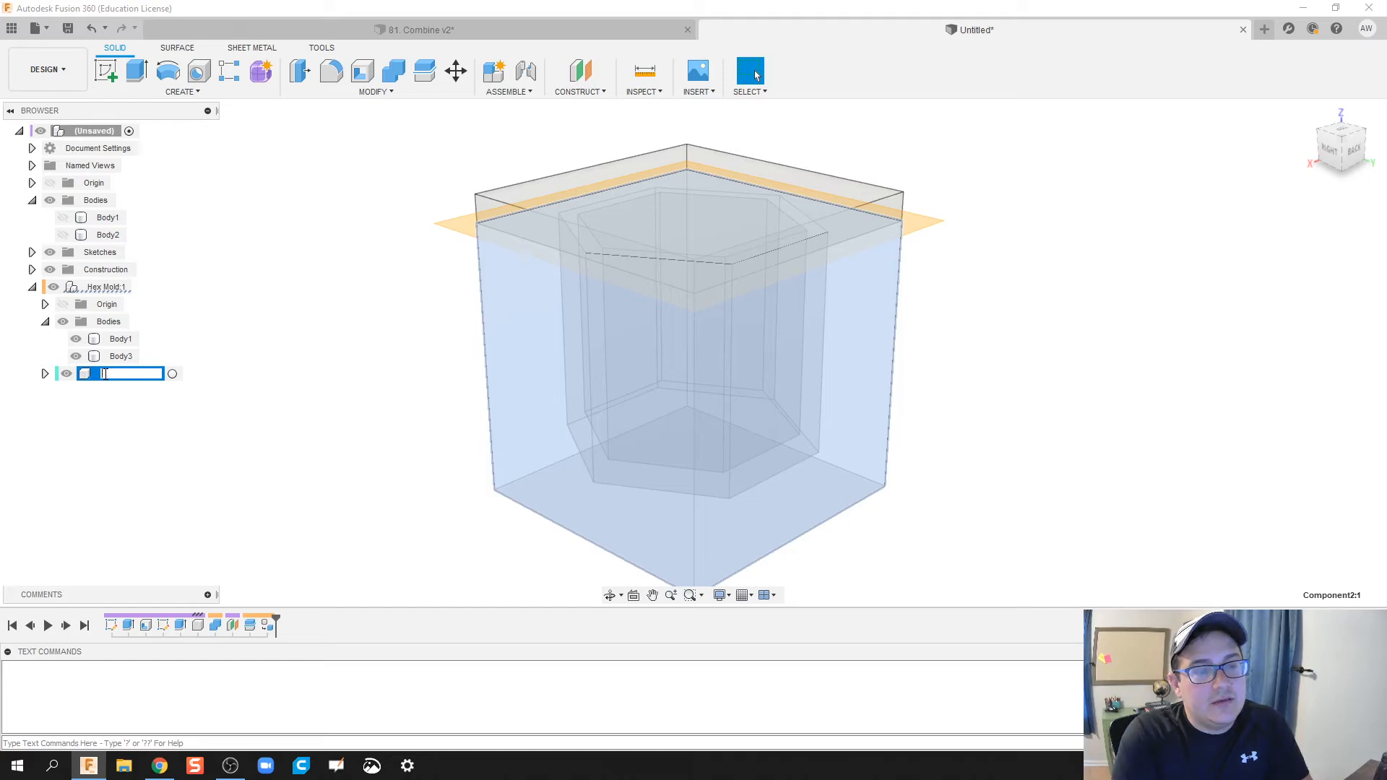
type("Hex Bottom:1")
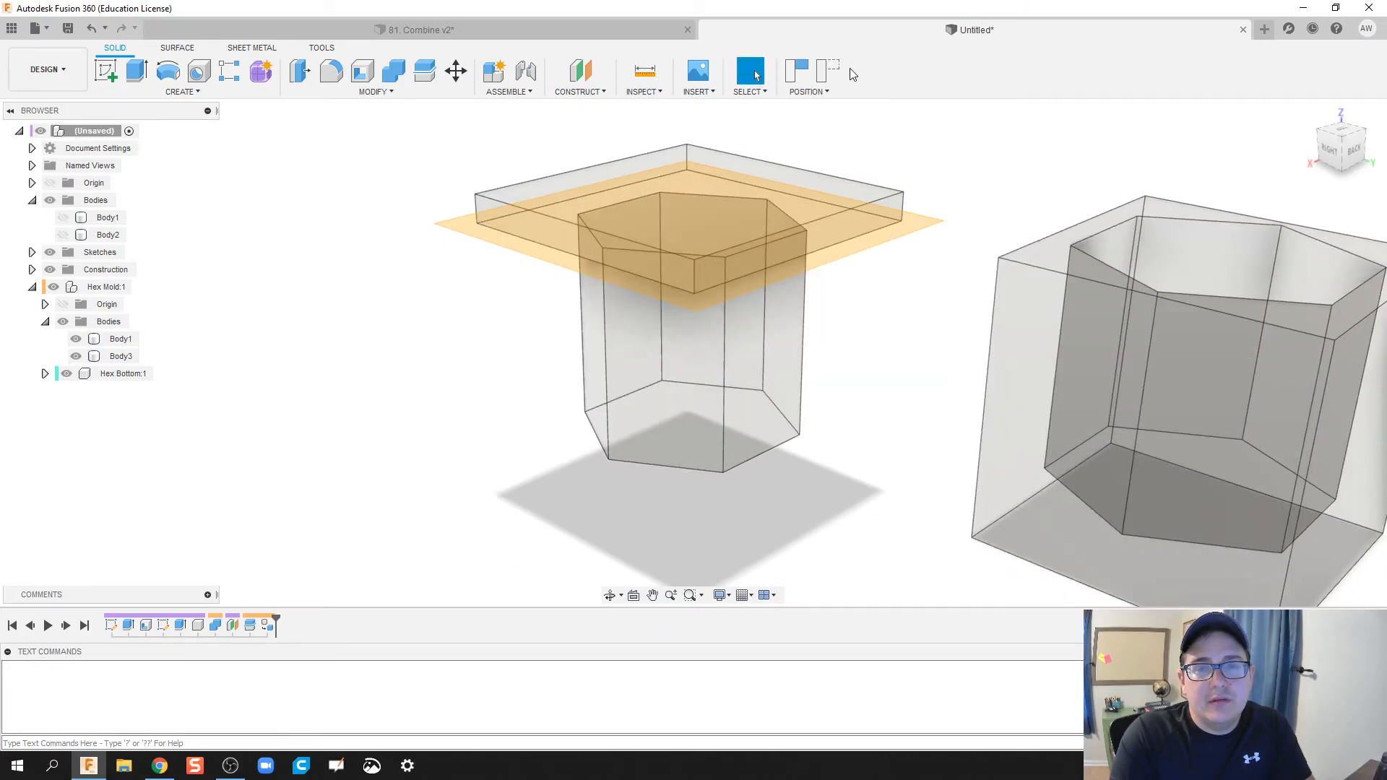
Join Body3 with Body1 into a new component, keeping the tool bodies.
left_click(123, 373)
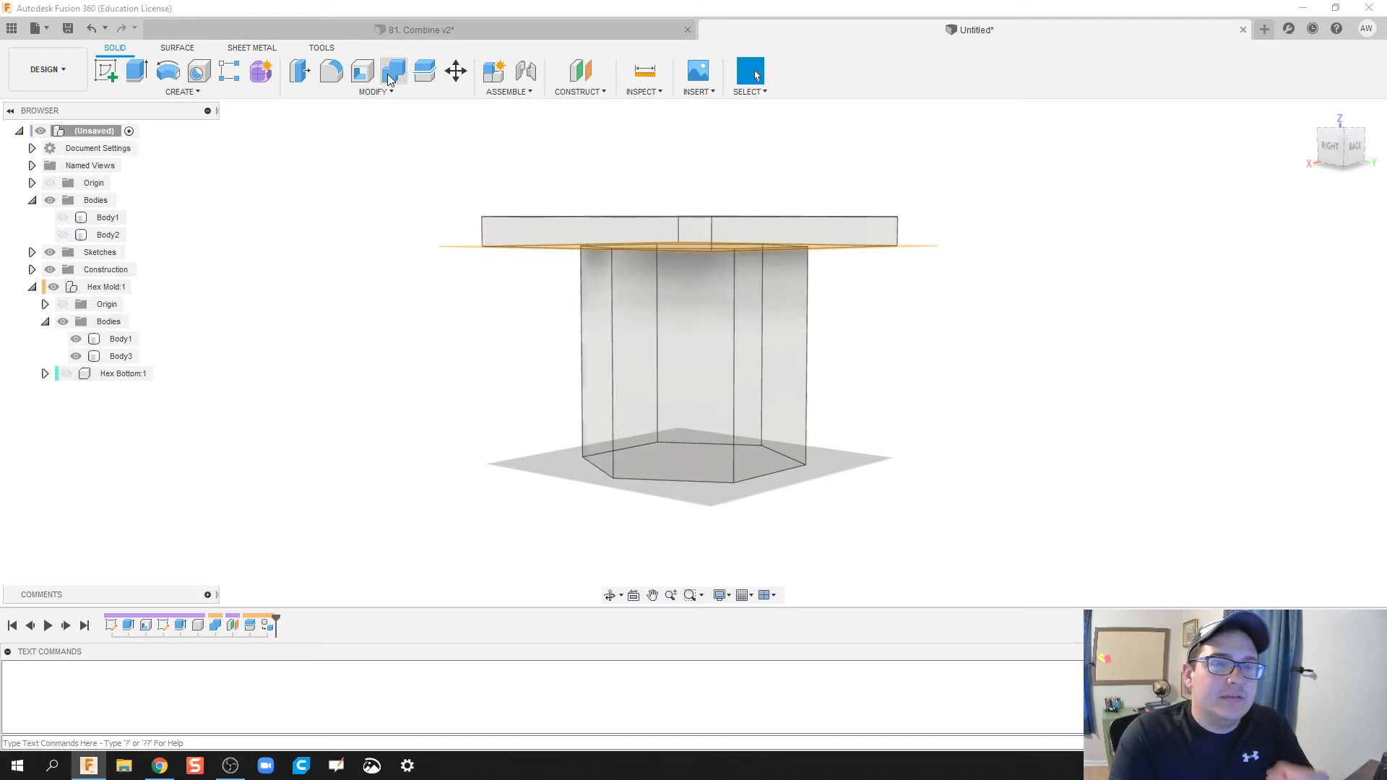
left_click(394, 71)
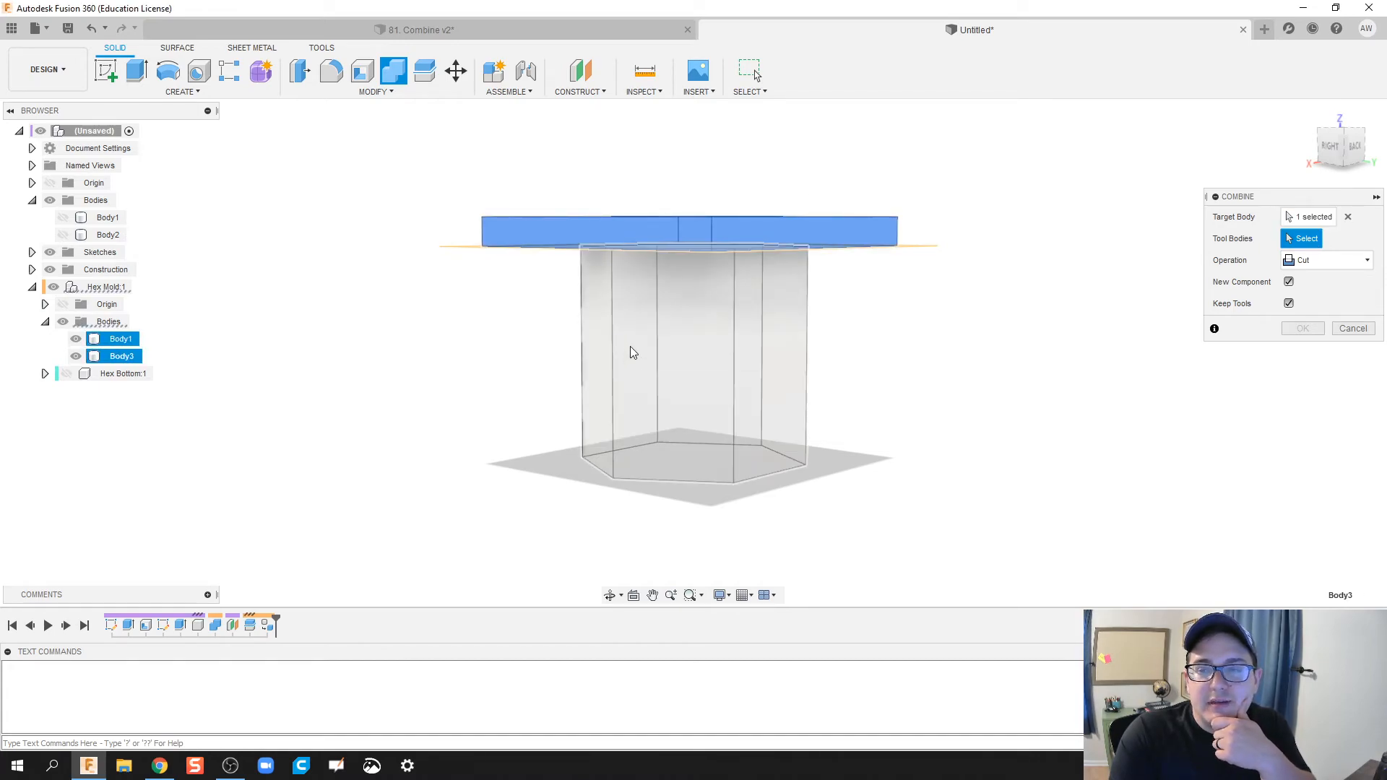
left_click(1367, 260)
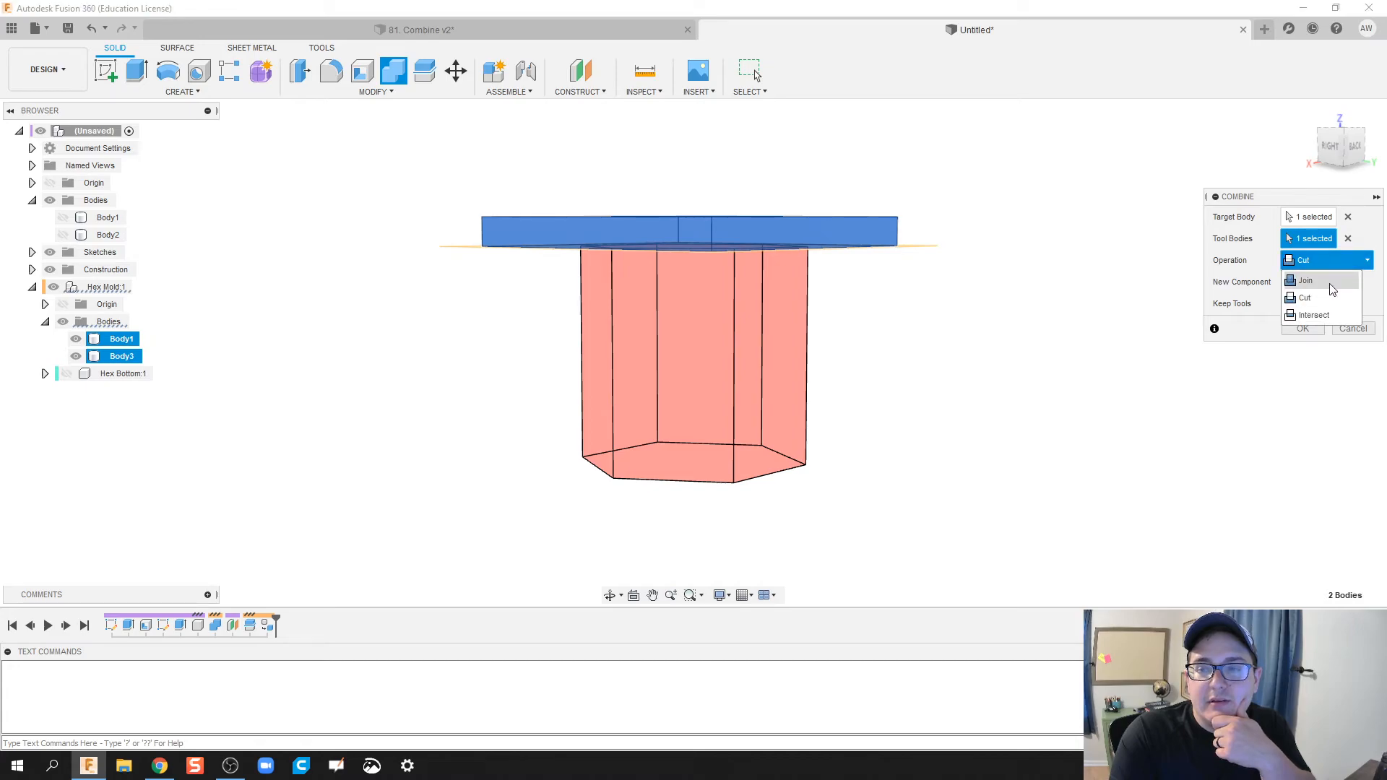
left_click(1304, 279)
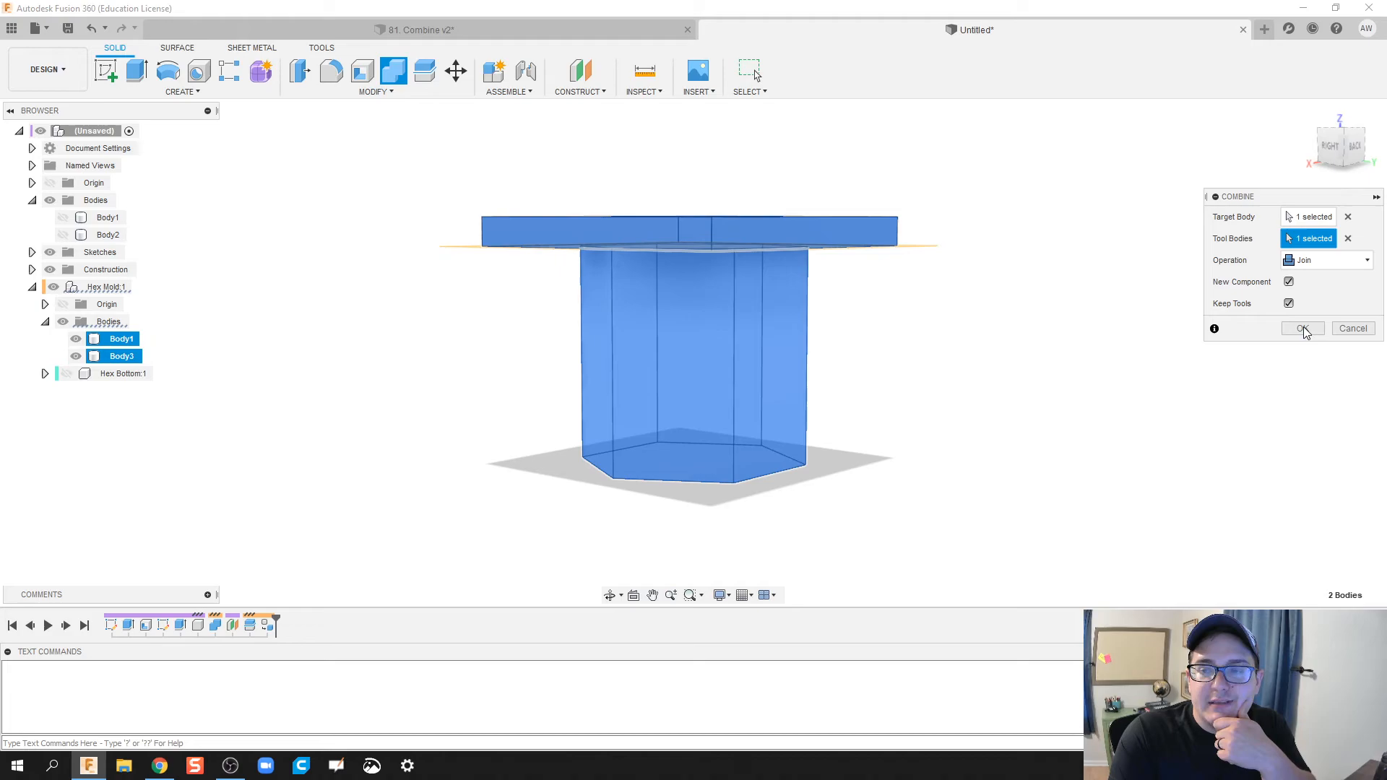
mouse_move(1297, 334)
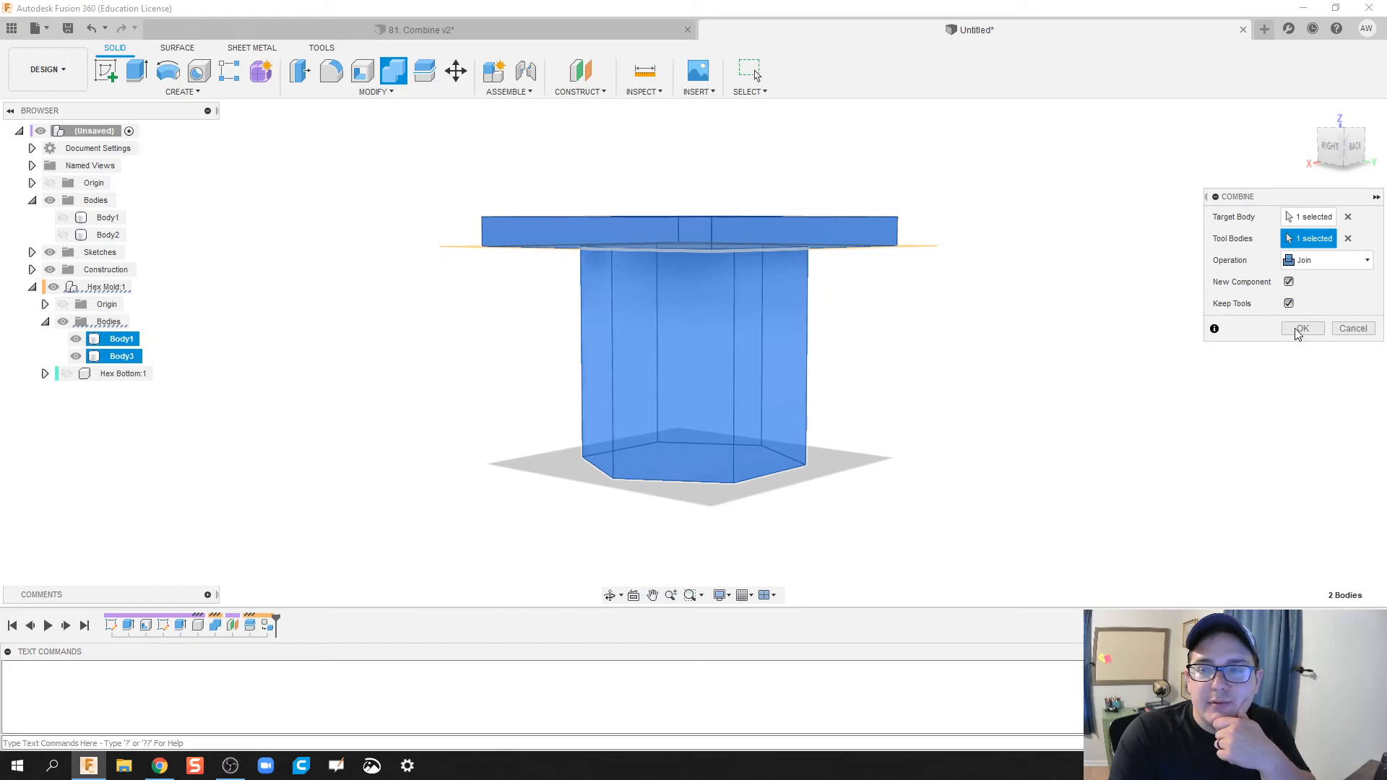
left_click(1301, 328)
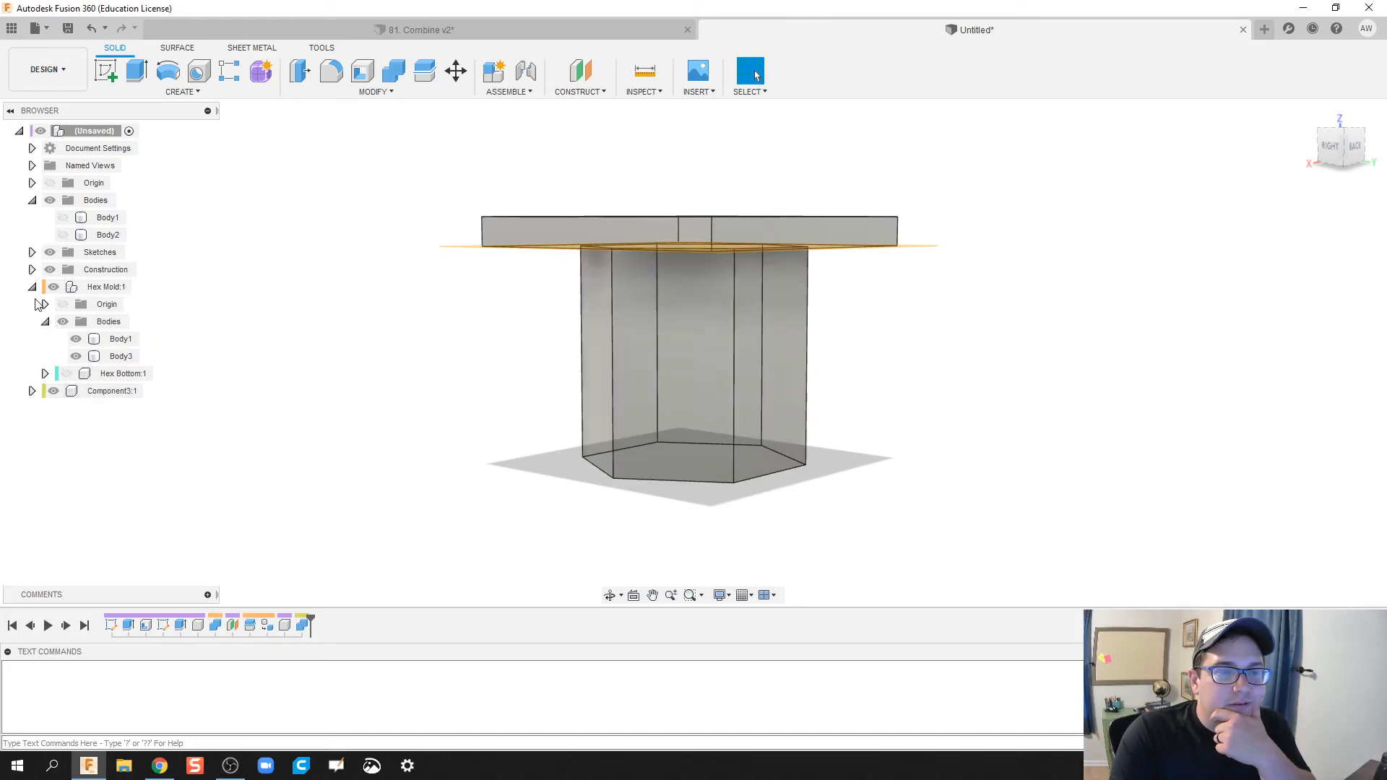
left_click(31, 287)
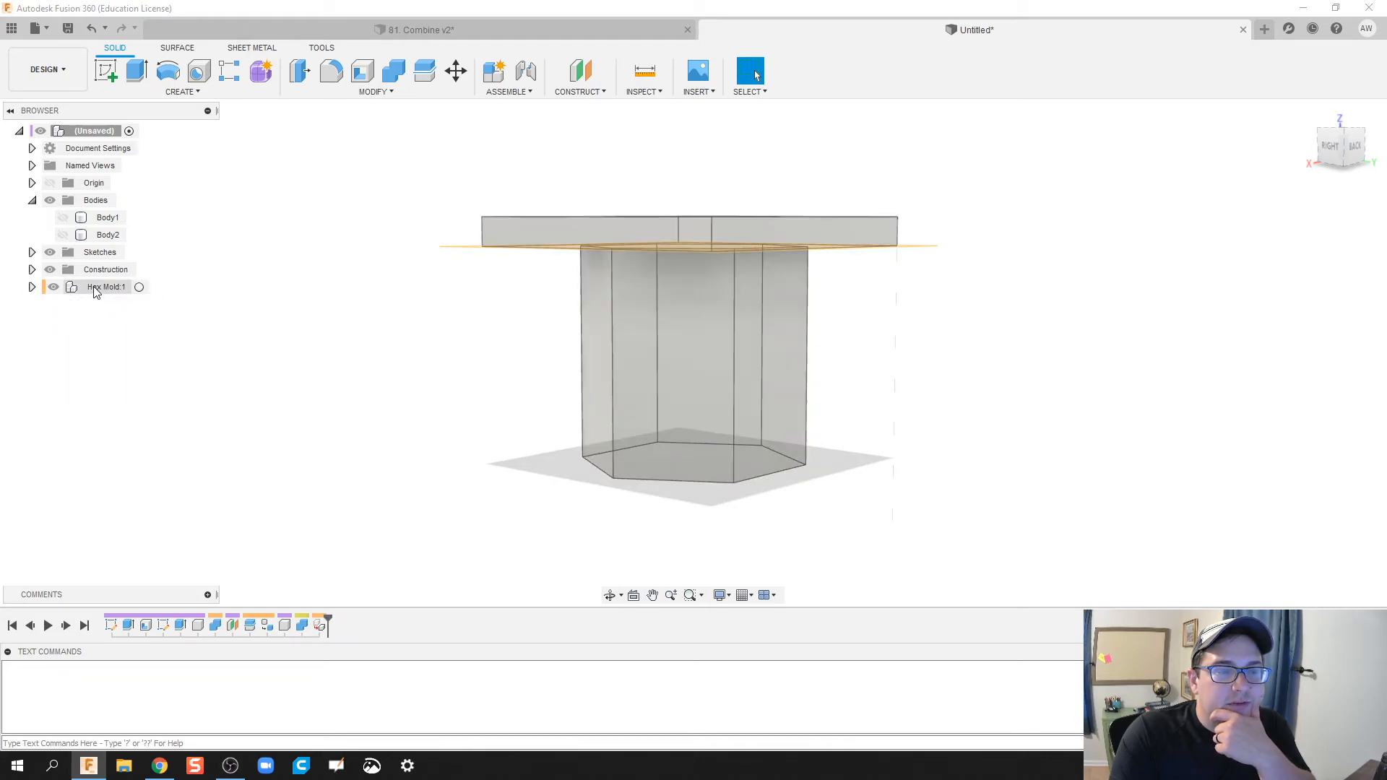
Rename Component3:1 in the Hex Mold browser tree to 'Hex Top'.
left_click(31, 287)
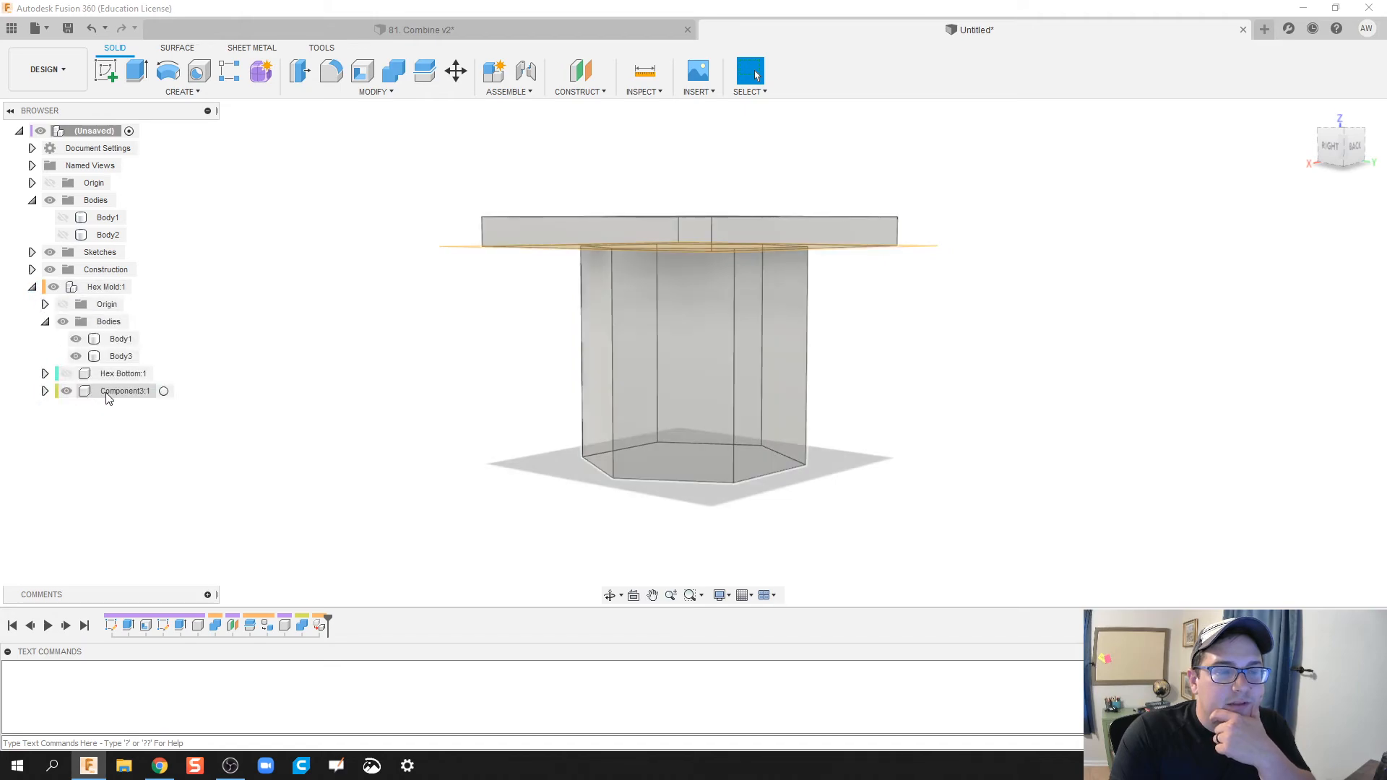
double_click(125, 391)
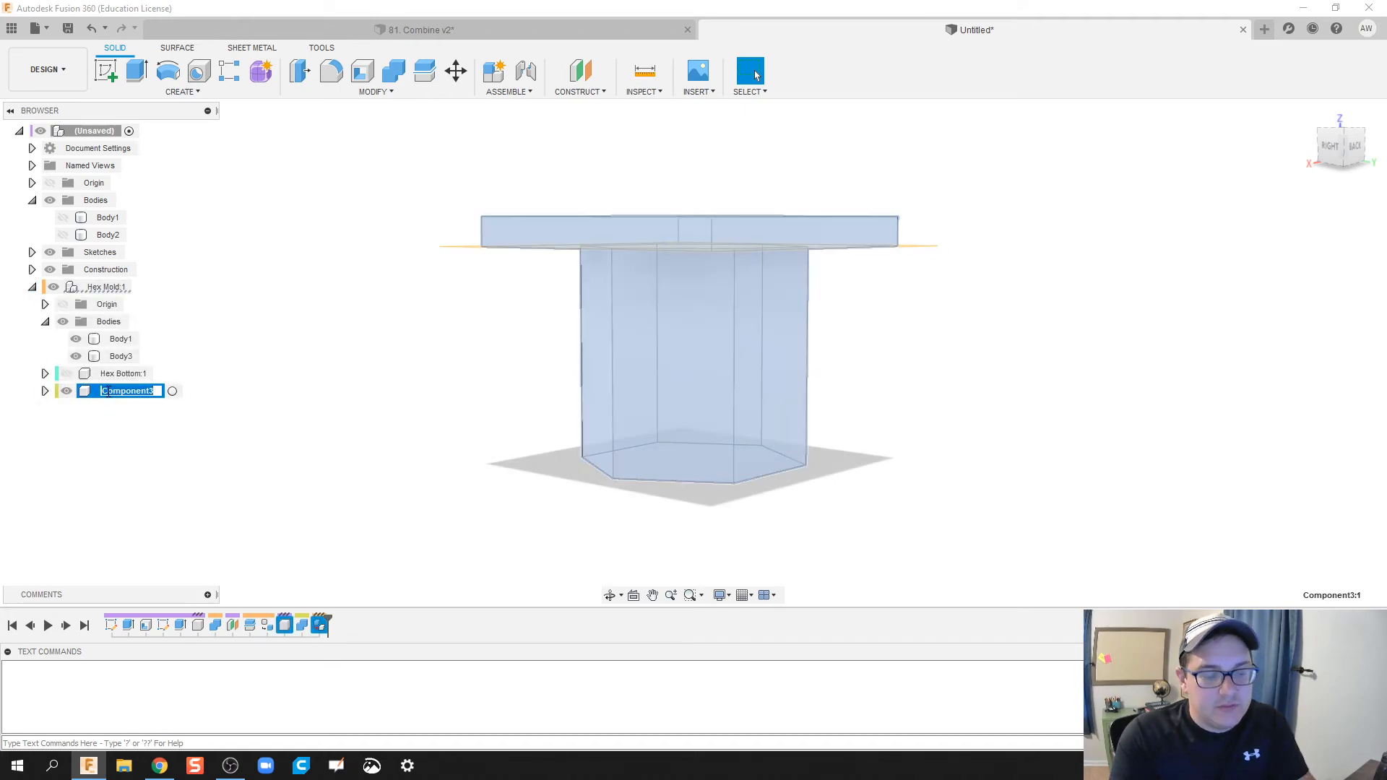
type("Hex Top:1")
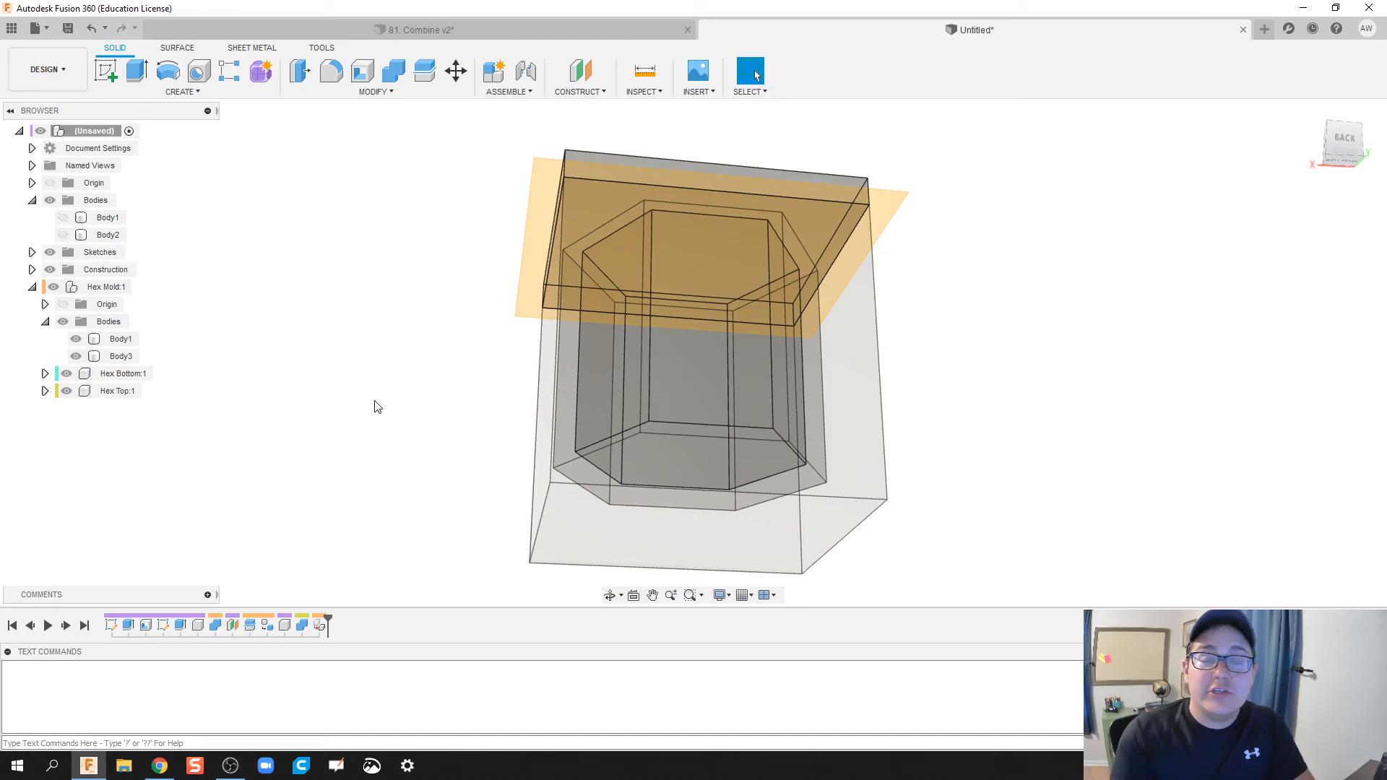
mouse_move(374, 362)
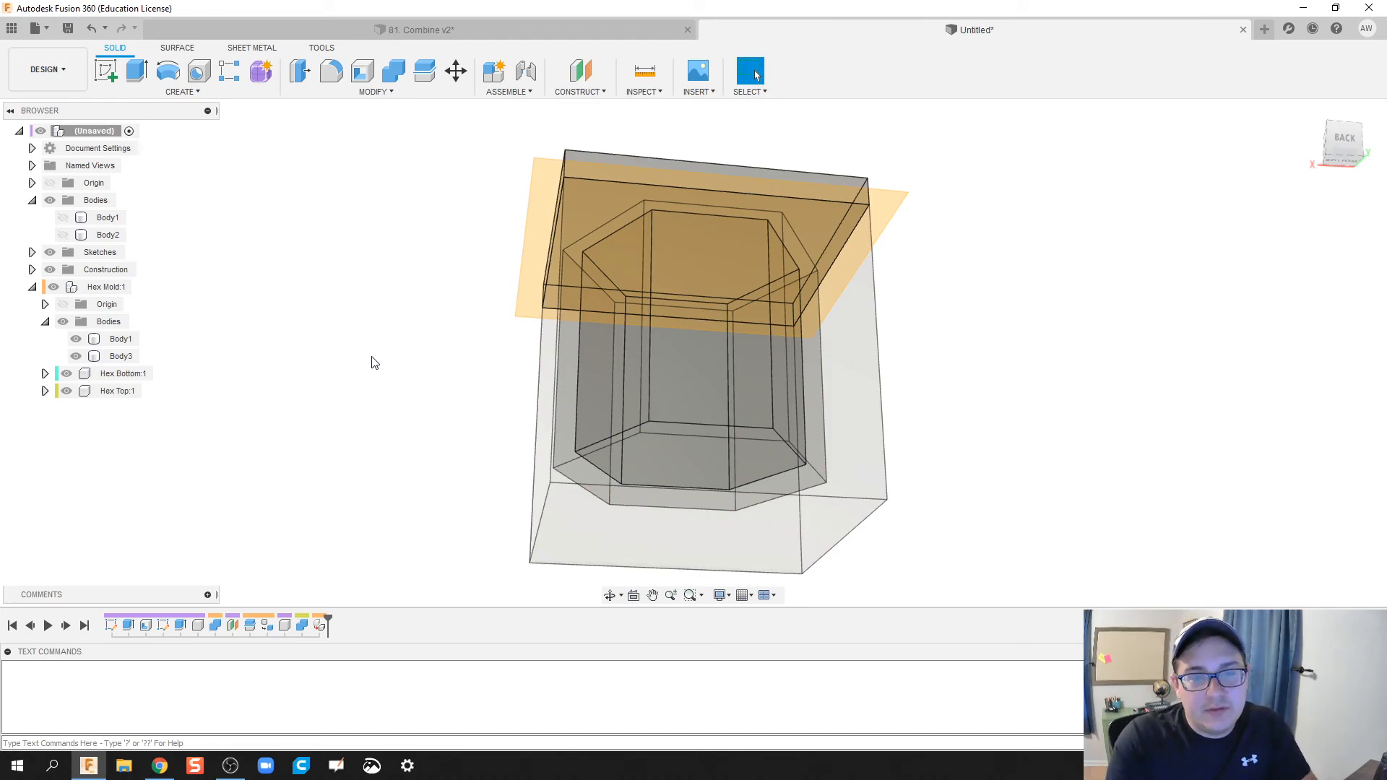